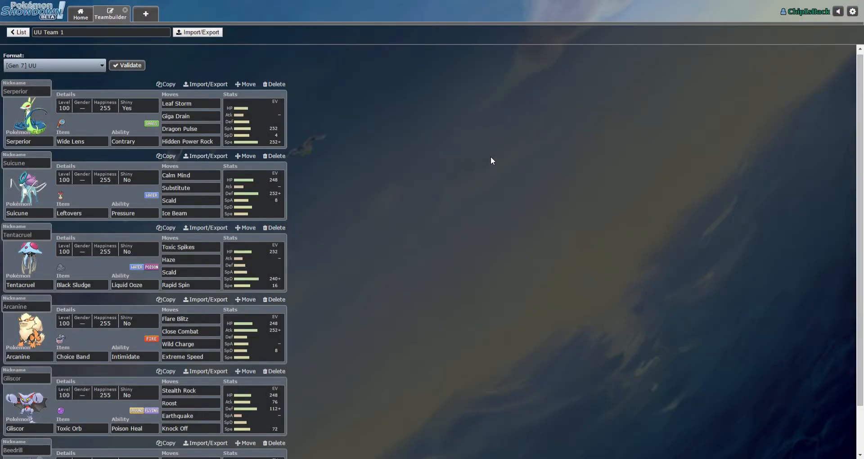
pyautogui.moveTo(553, 179)
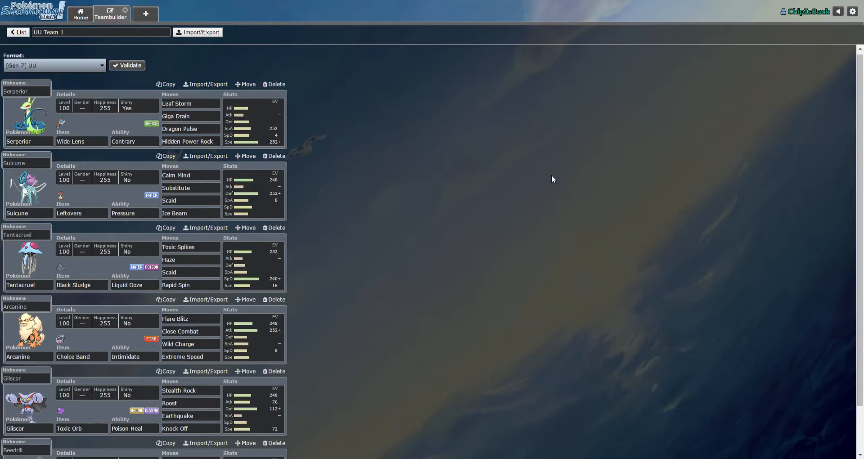
pyautogui.moveTo(392, 106)
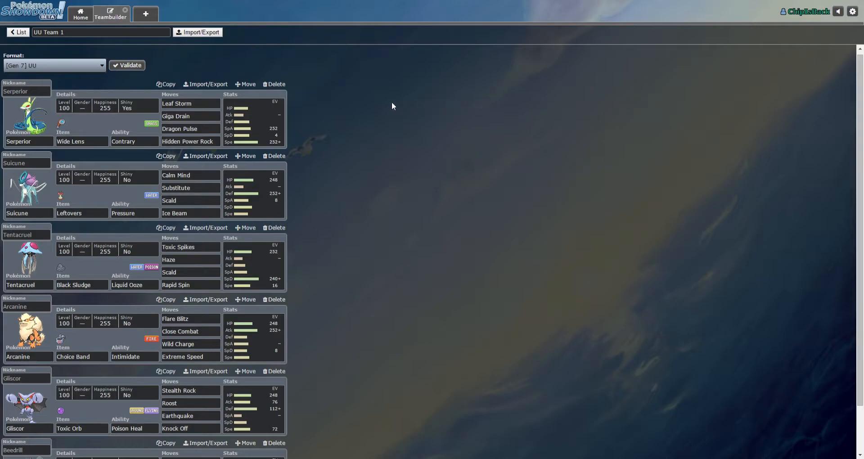
pyautogui.moveTo(322, 122)
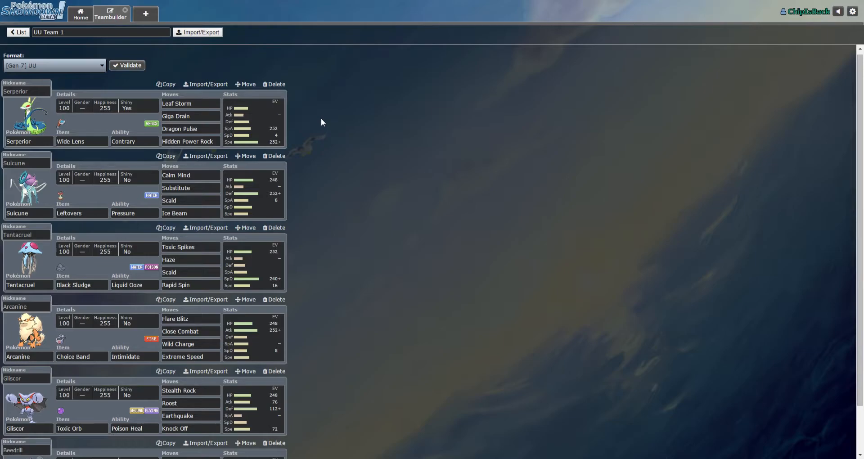
pyautogui.moveTo(31, 134)
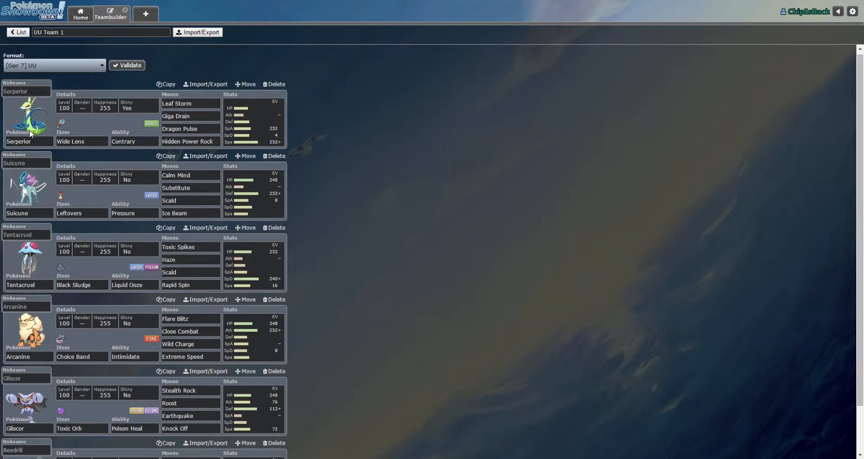
pyautogui.moveTo(375, 118)
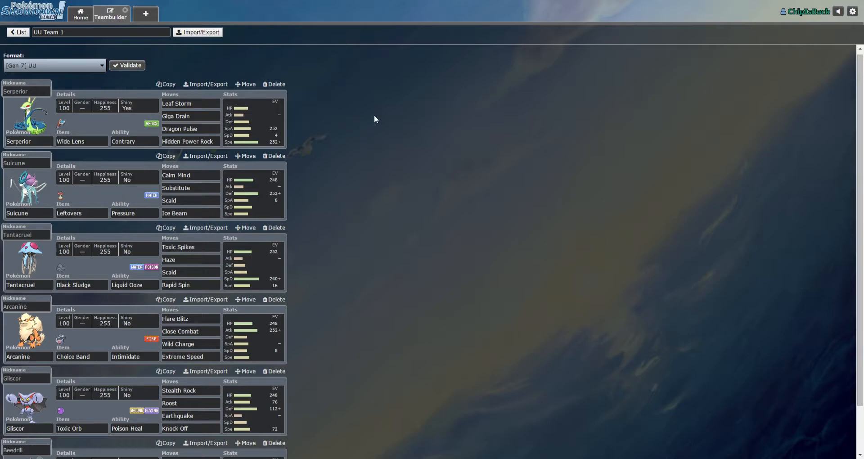
# Step: Start searching for a rated Gen 7 UU battle from the Home tab with UU Team 1 selected
pyautogui.scroll(-3)
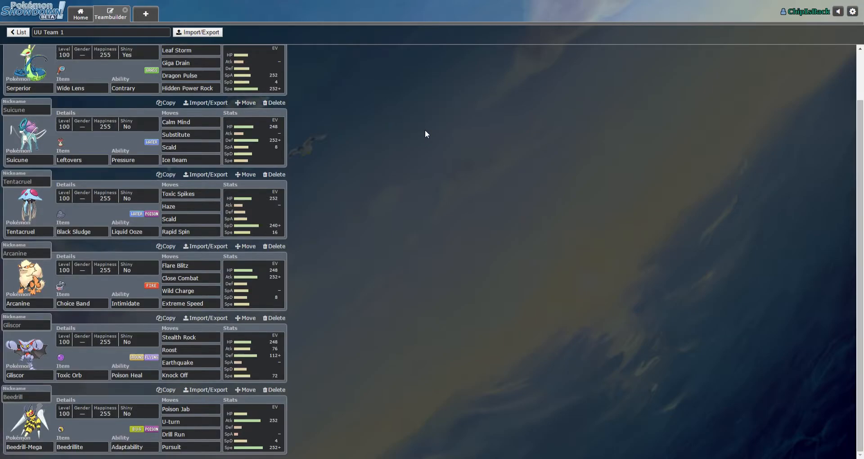
pyautogui.moveTo(426, 134)
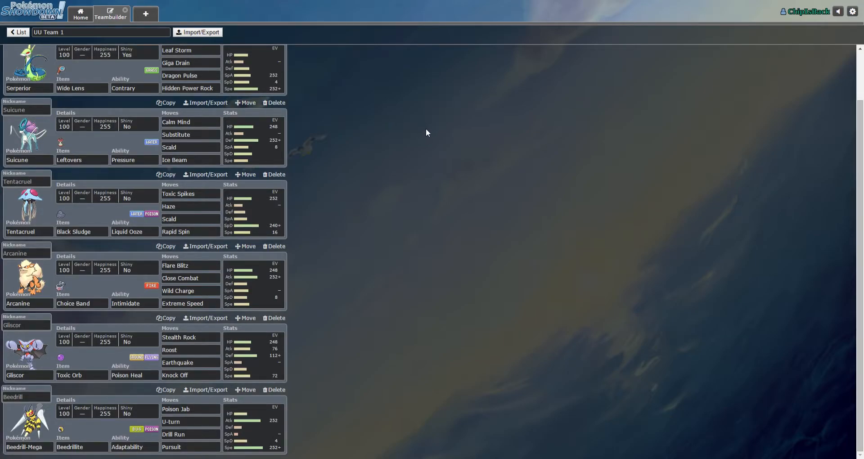
pyautogui.moveTo(424, 130)
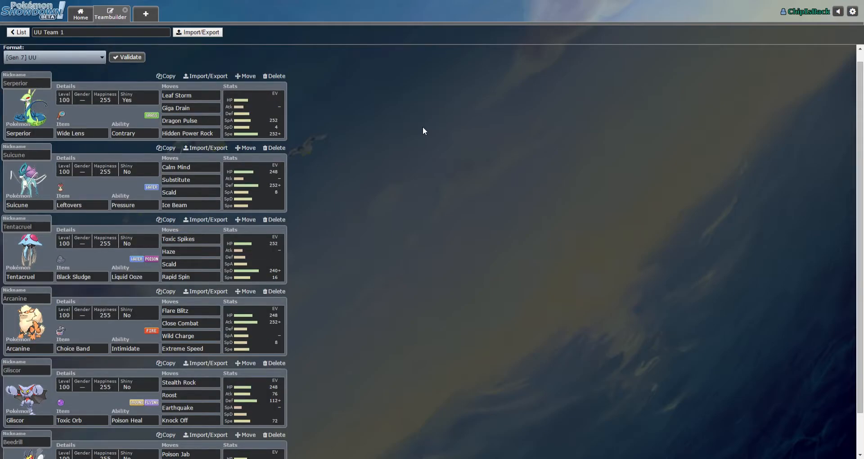
pyautogui.moveTo(420, 133)
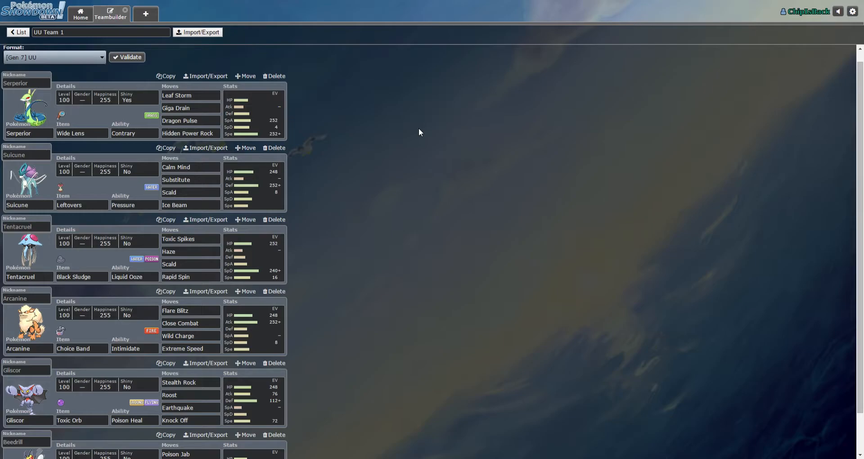
pyautogui.moveTo(377, 142)
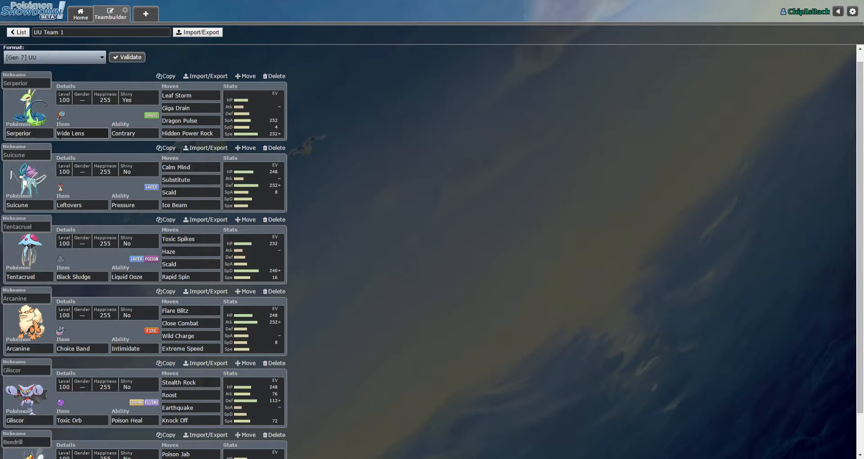
pyautogui.click(28, 134)
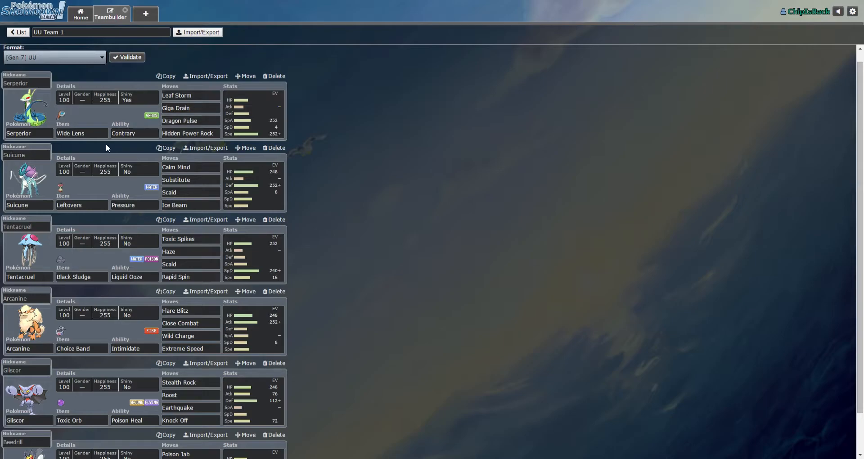
pyautogui.click(190, 95)
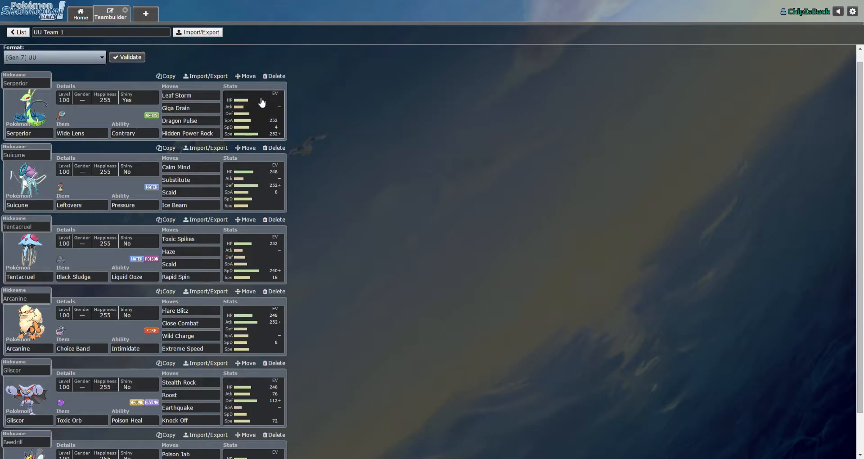
pyautogui.moveTo(333, 140)
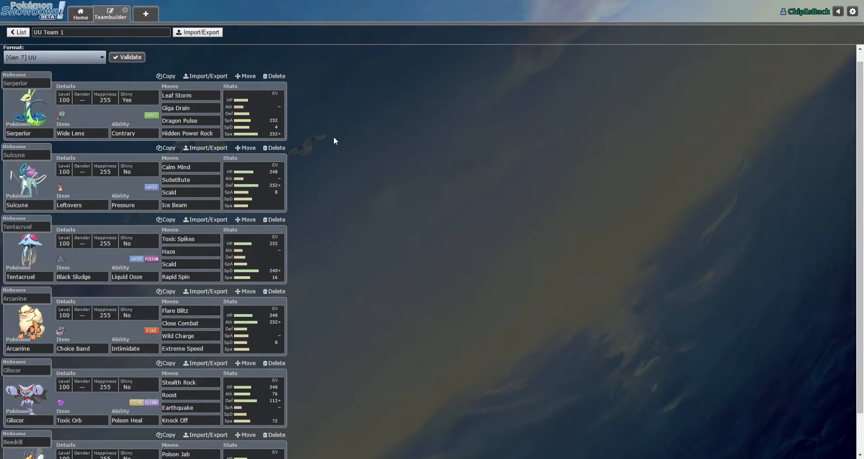
pyautogui.scroll(-3)
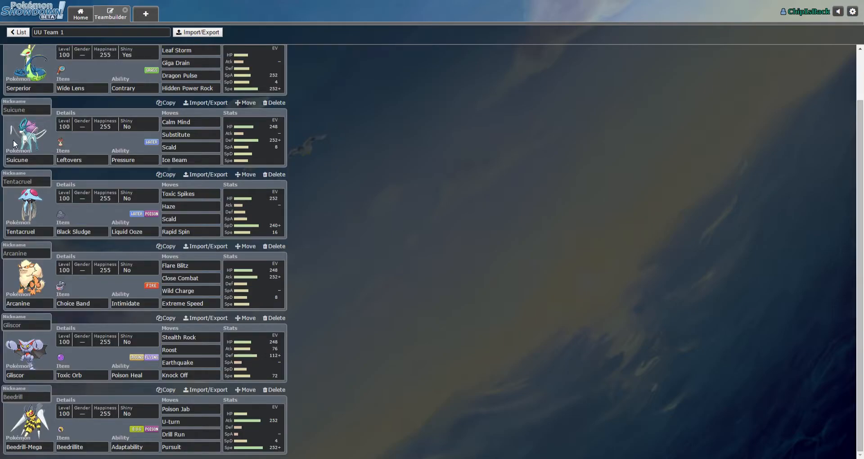
pyautogui.click(190, 160)
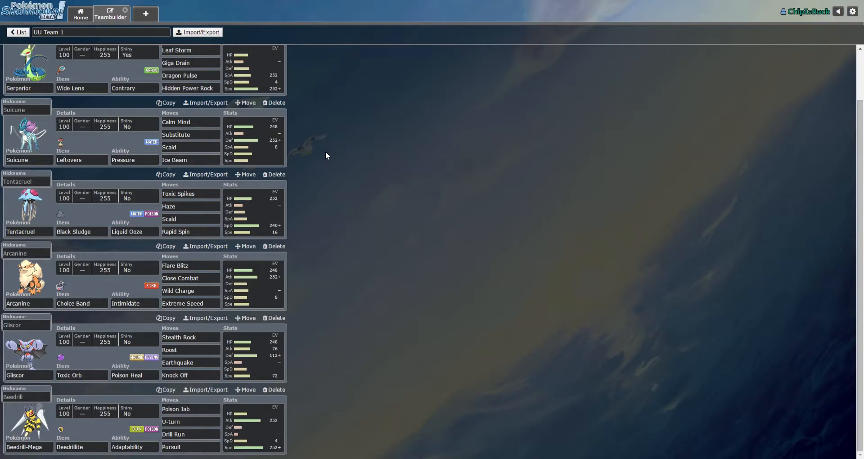
pyautogui.moveTo(42, 158)
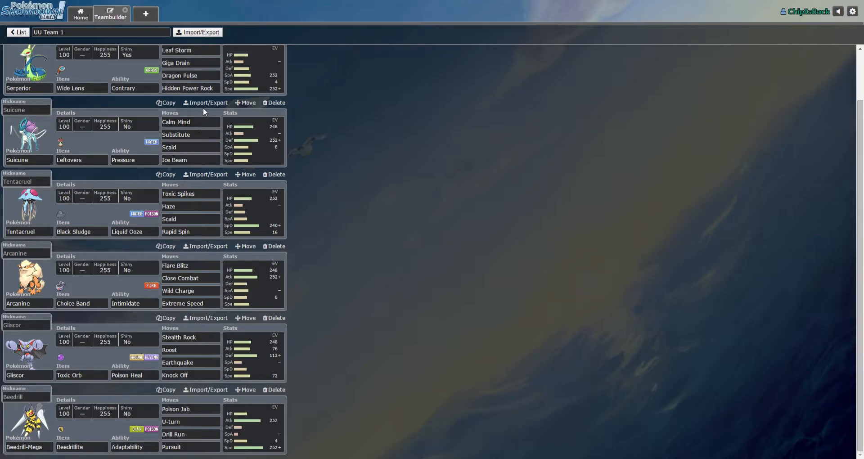
pyautogui.click(190, 160)
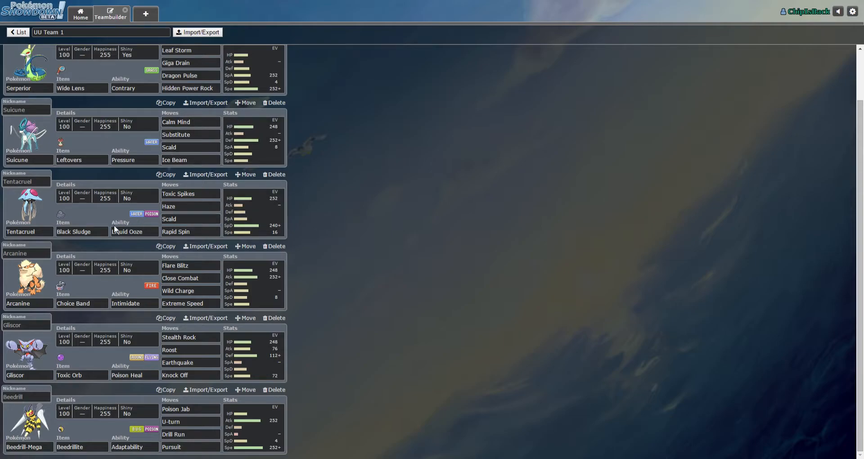
pyautogui.moveTo(114, 244)
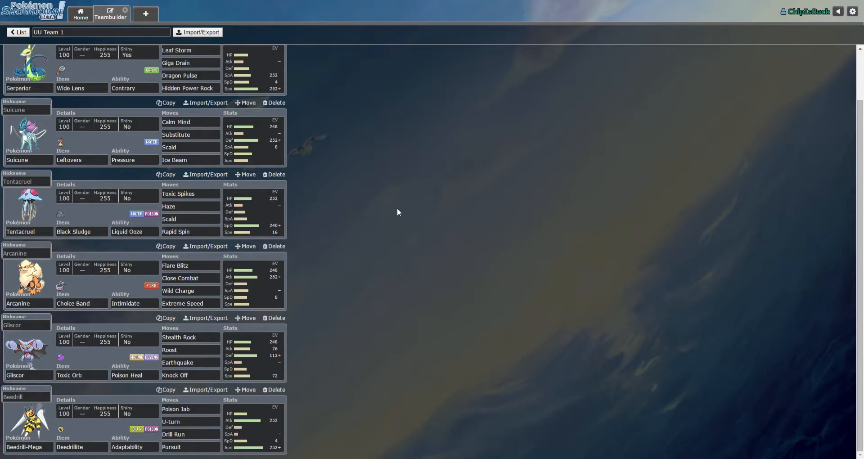
pyautogui.moveTo(113, 212)
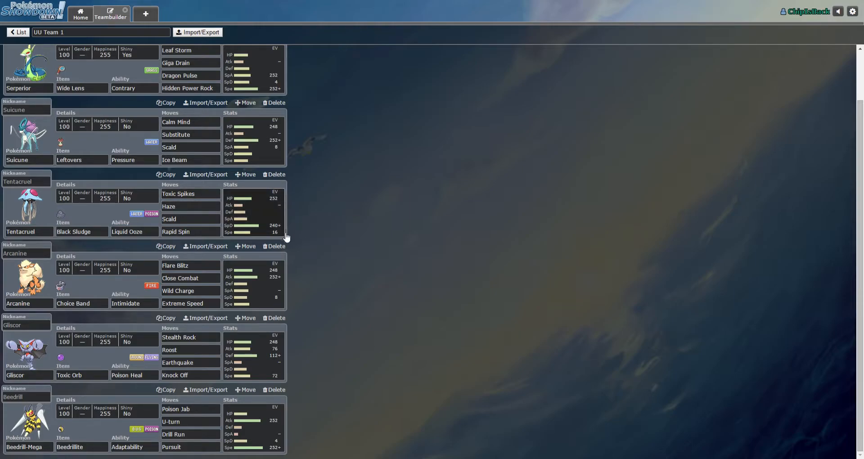
pyautogui.moveTo(390, 249)
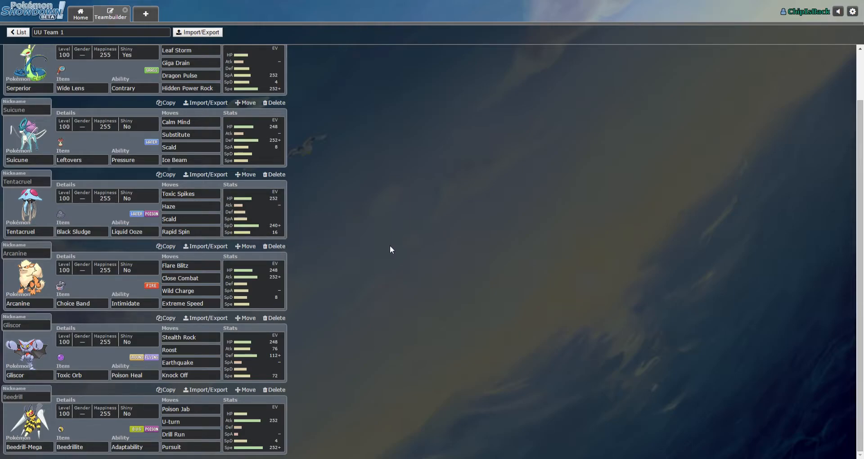
pyautogui.moveTo(342, 268)
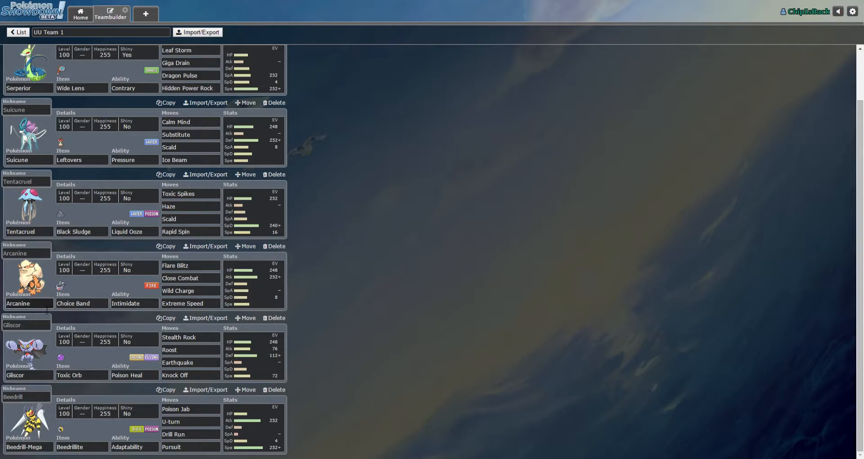
pyautogui.click(134, 303)
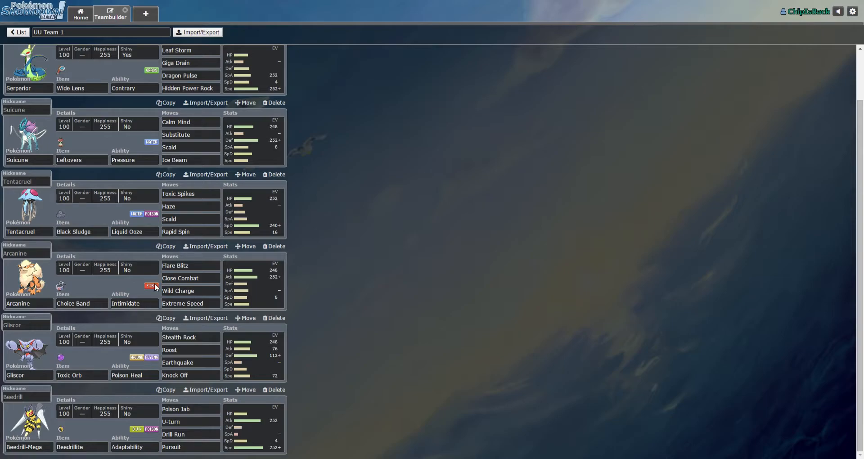
pyautogui.moveTo(339, 267)
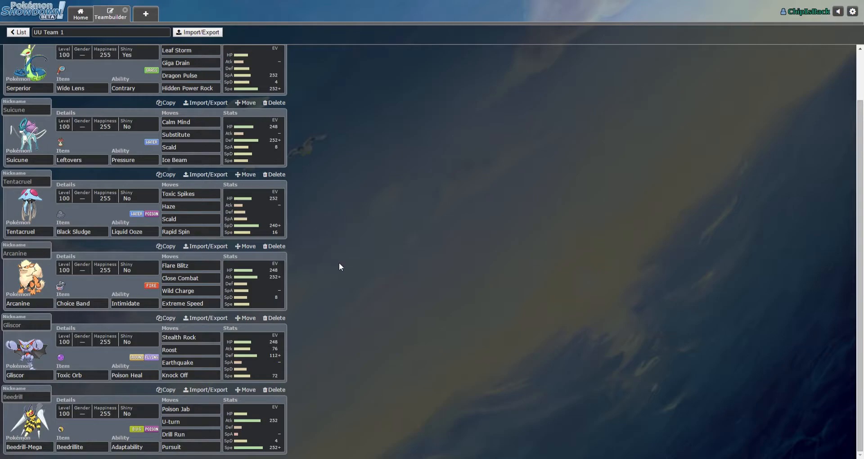
pyautogui.moveTo(342, 332)
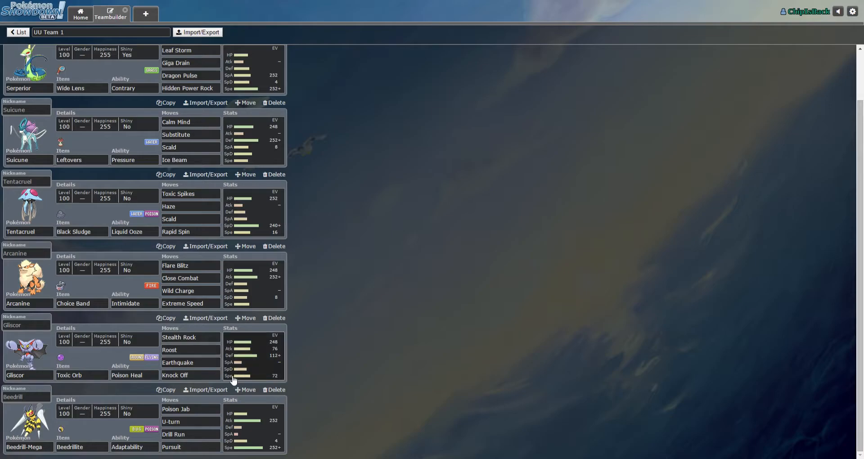
pyautogui.moveTo(384, 404)
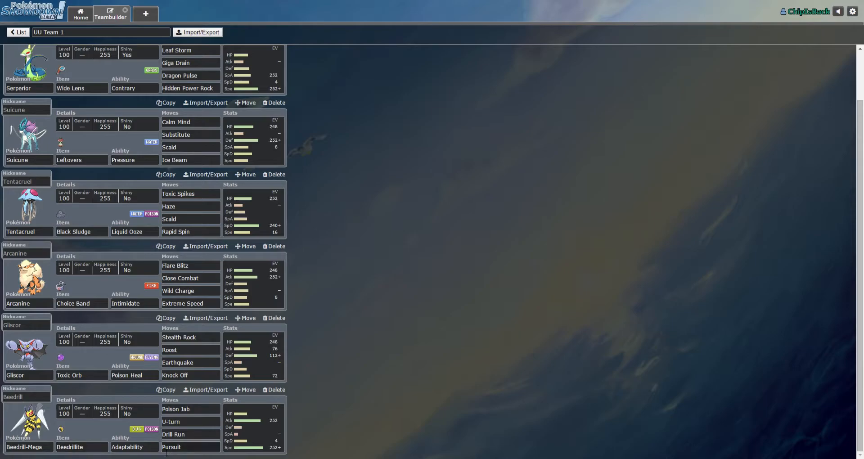
pyautogui.click(190, 409)
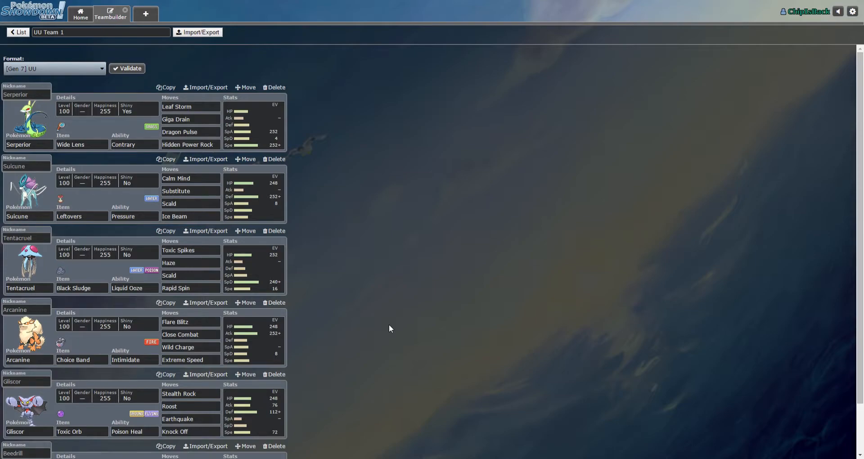
pyautogui.moveTo(119, 17)
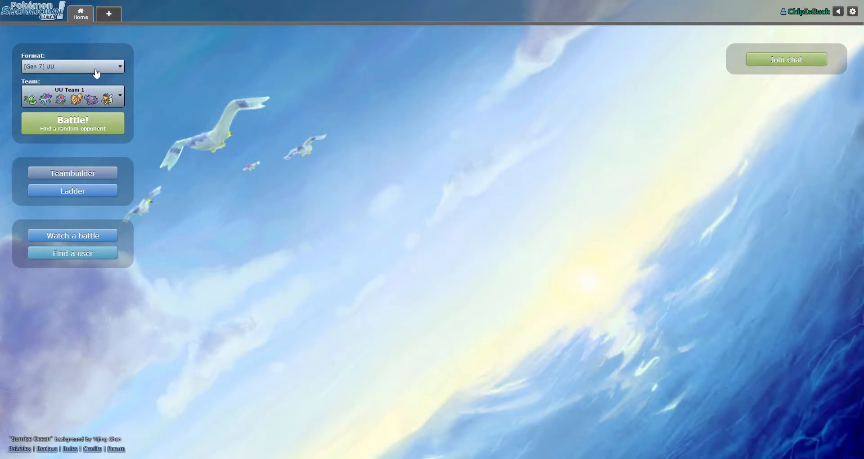
pyautogui.click(72, 123)
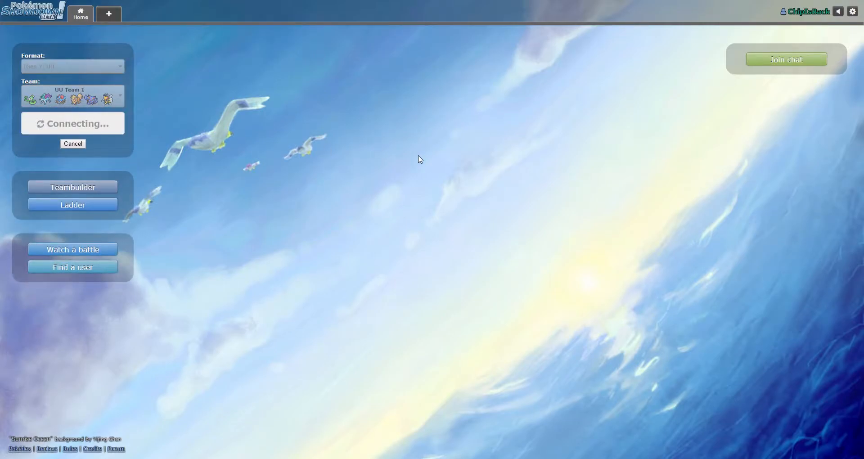
pyautogui.moveTo(770, 157)
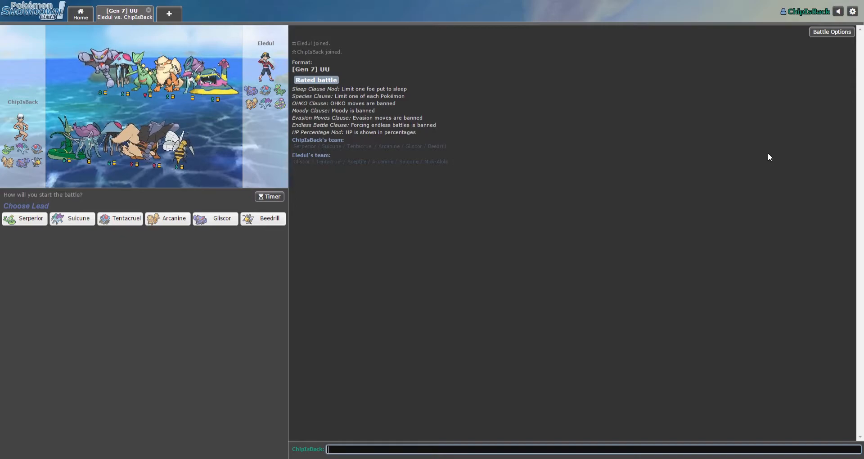
pyautogui.moveTo(533, 173)
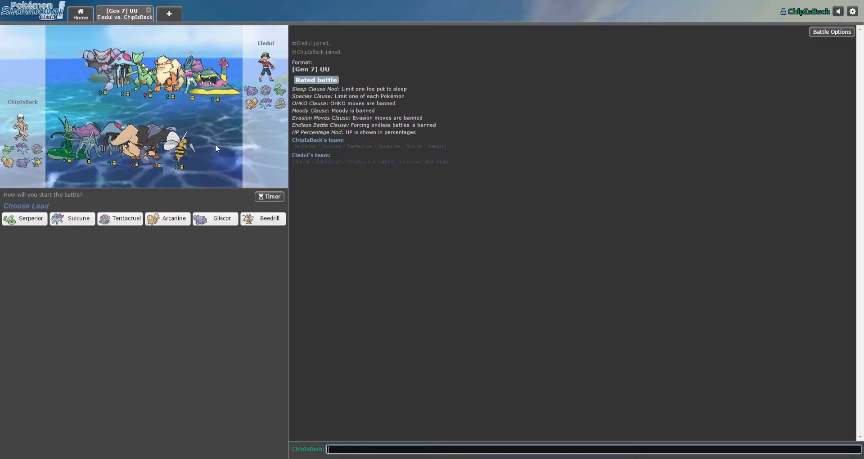
# Step: Turn on the battle timer and lead with Beedrill against Eledul's Arcanine
pyautogui.click(270, 196)
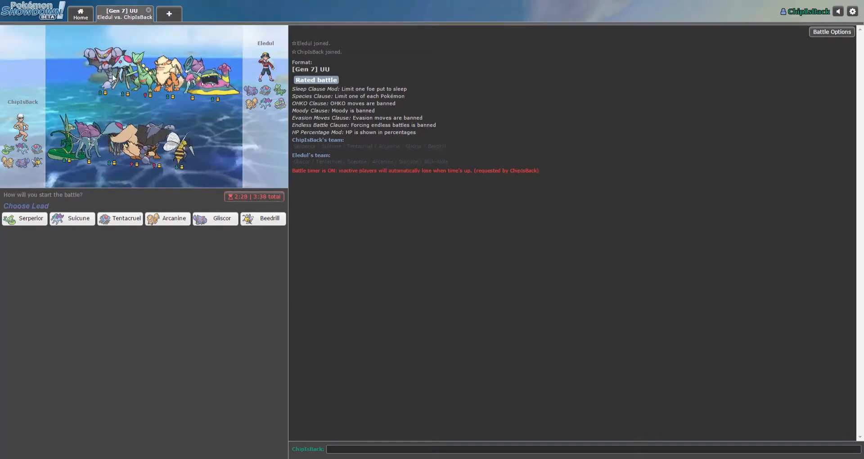
pyautogui.moveTo(263, 235)
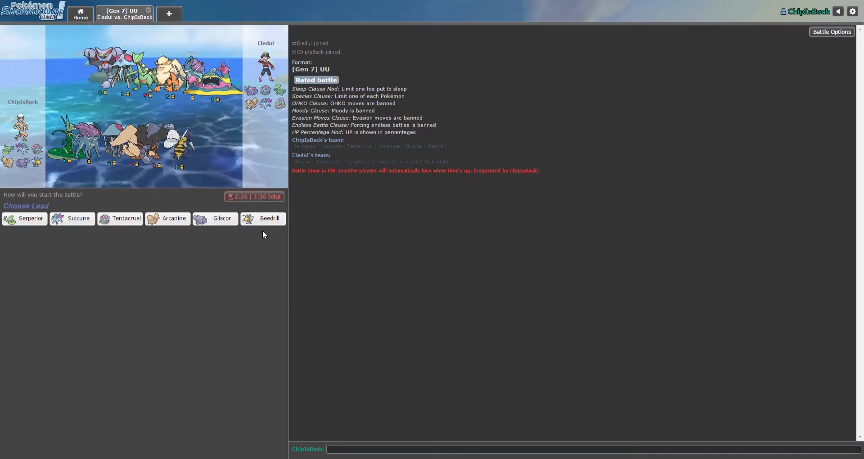
pyautogui.moveTo(269, 218)
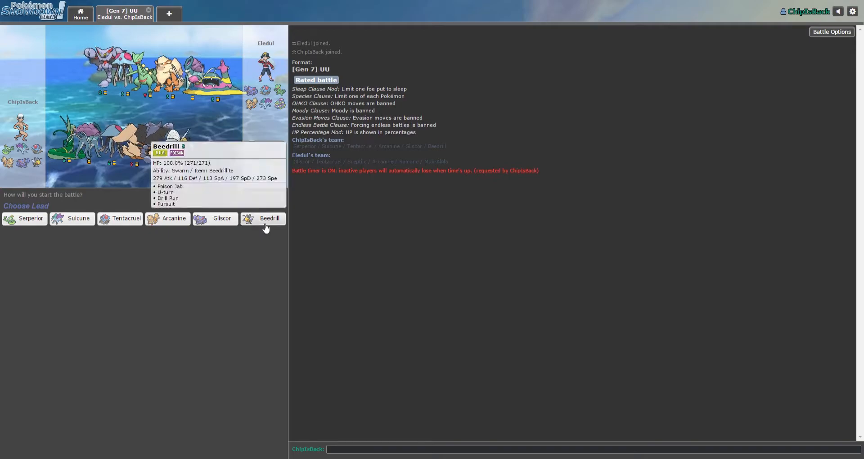
pyautogui.click(269, 218)
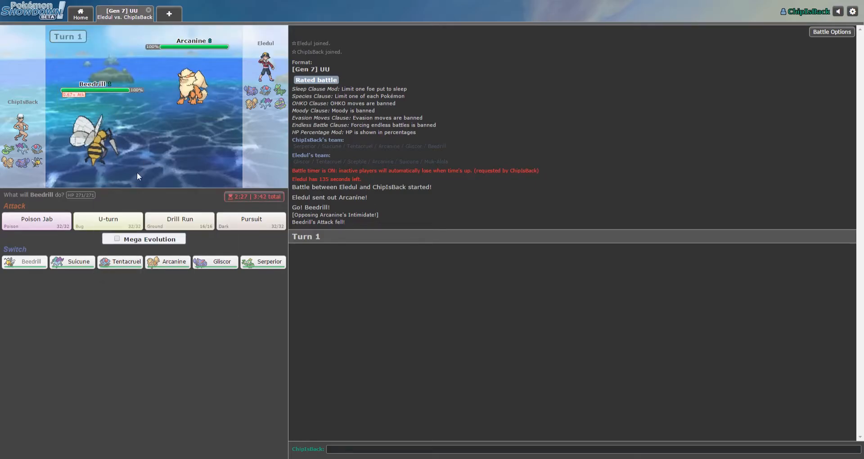
pyautogui.moveTo(97, 135)
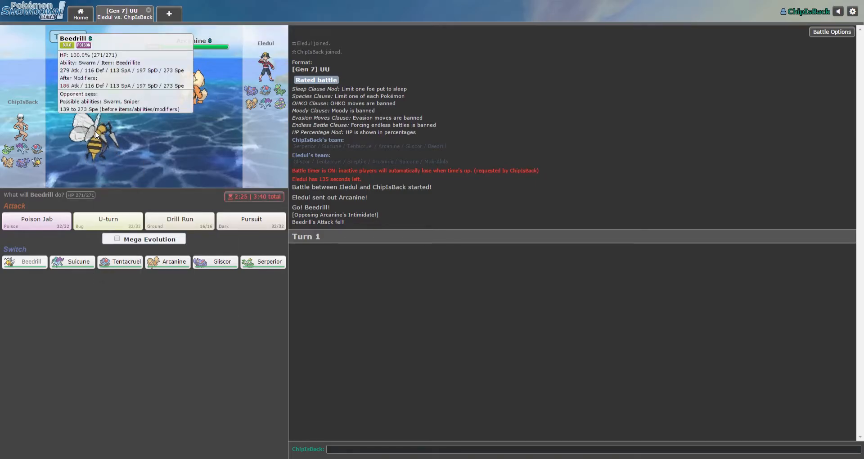
pyautogui.moveTo(180, 313)
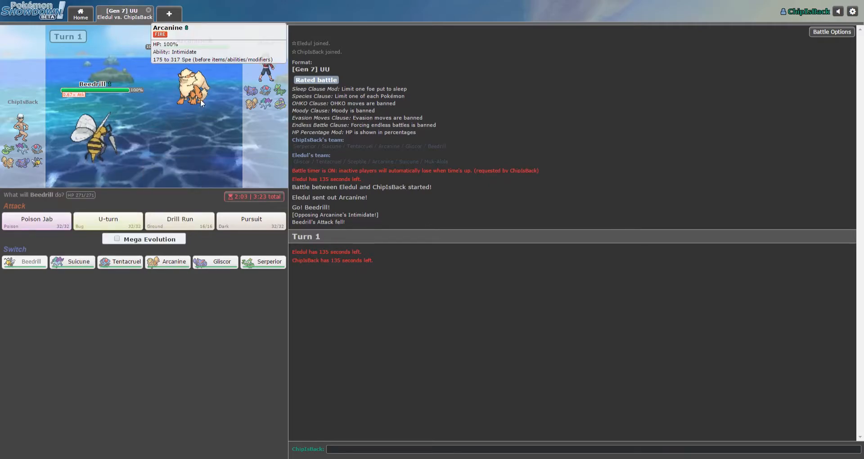
pyautogui.moveTo(221, 261)
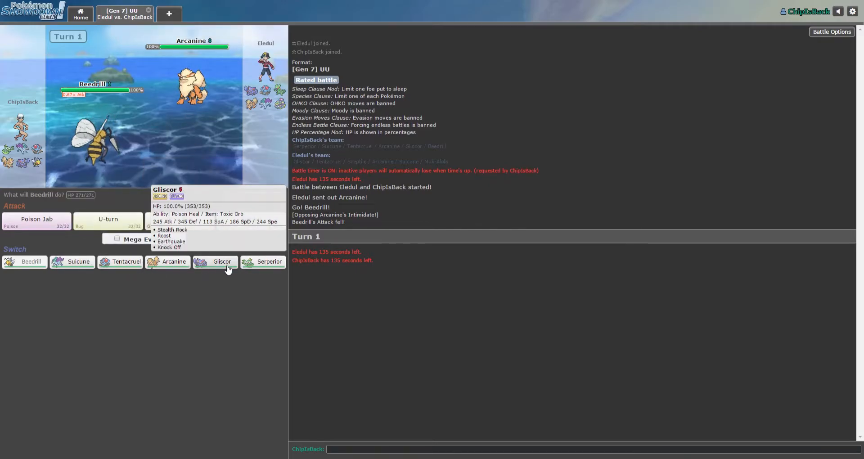
# Step: Switch Beedrill out for Suicune, which takes Arcanine's Flare Blitz
pyautogui.click(78, 261)
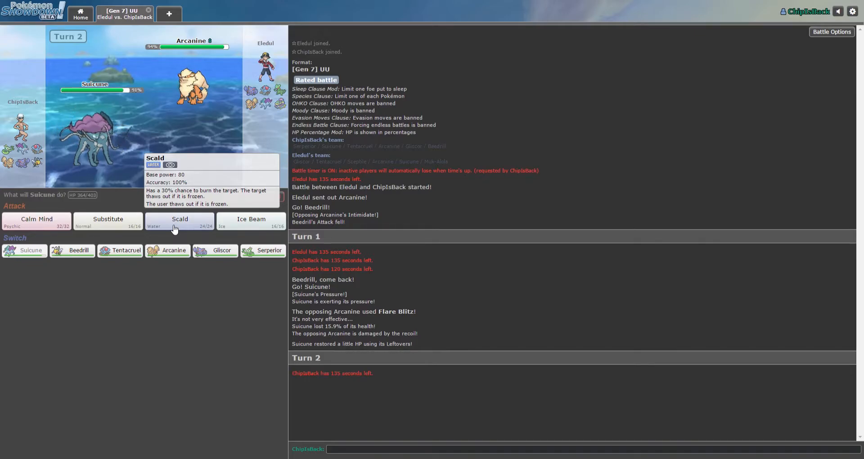
pyautogui.moveTo(182, 224)
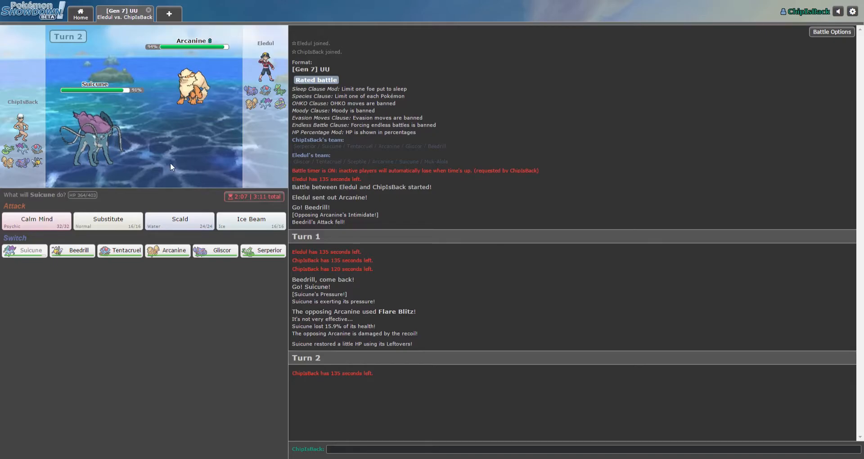
pyautogui.moveTo(190, 174)
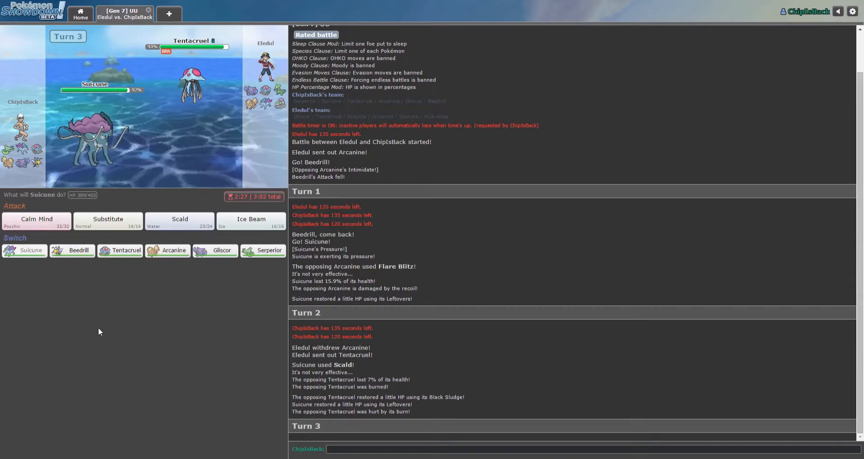
pyautogui.moveTo(193, 82)
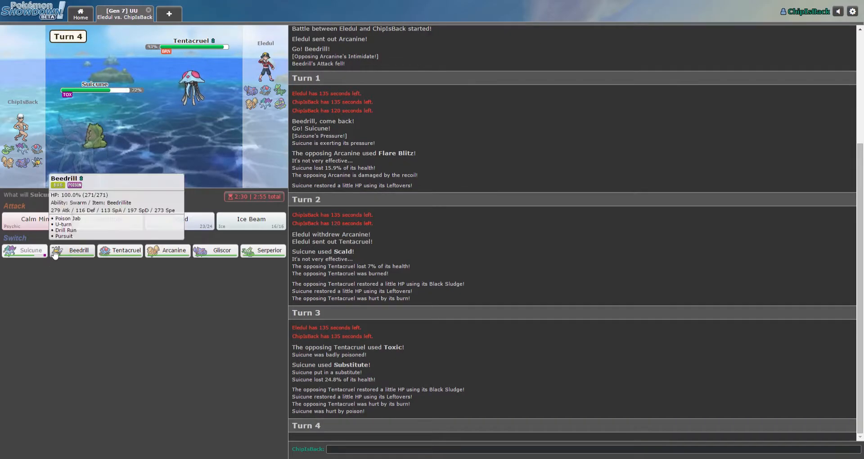
pyautogui.moveTo(215, 251)
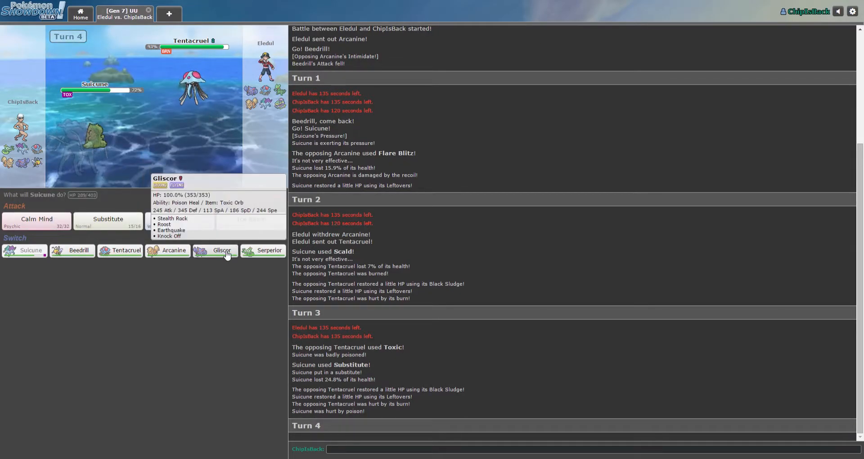
pyautogui.moveTo(123, 250)
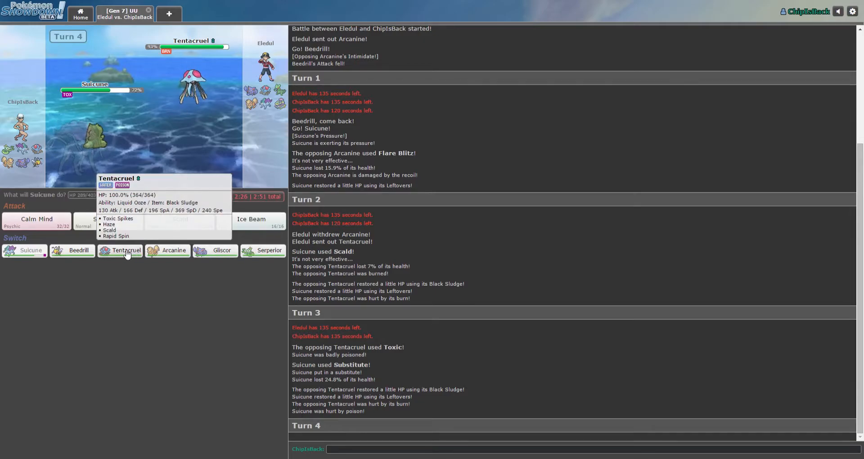
pyautogui.moveTo(270, 250)
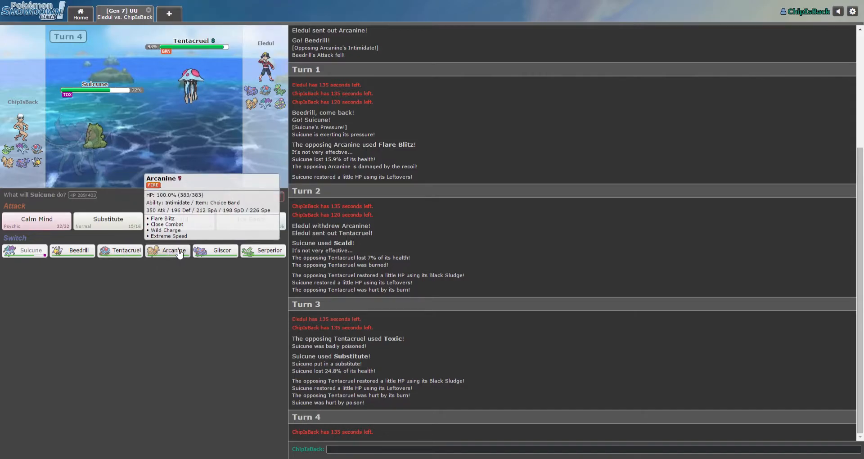
pyautogui.moveTo(214, 250)
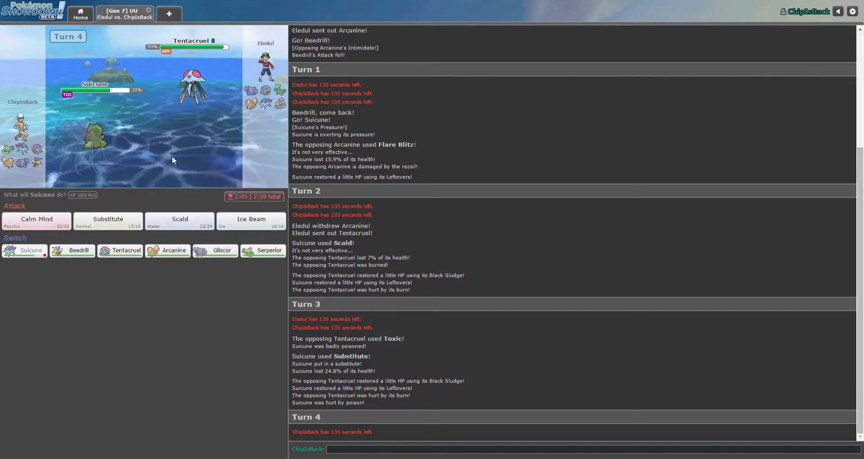
pyautogui.moveTo(168, 250)
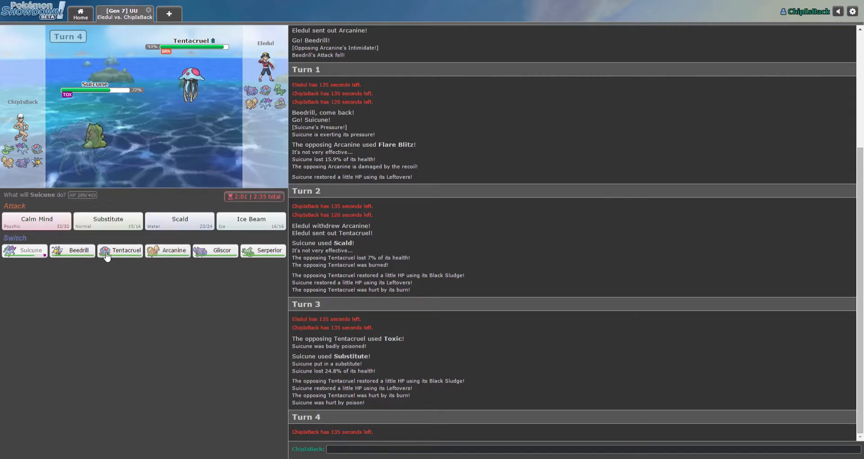
# Step: Switch Suicune out for Tentacruel, then attack the opposing Tentacruel with Scald
pyautogui.click(120, 250)
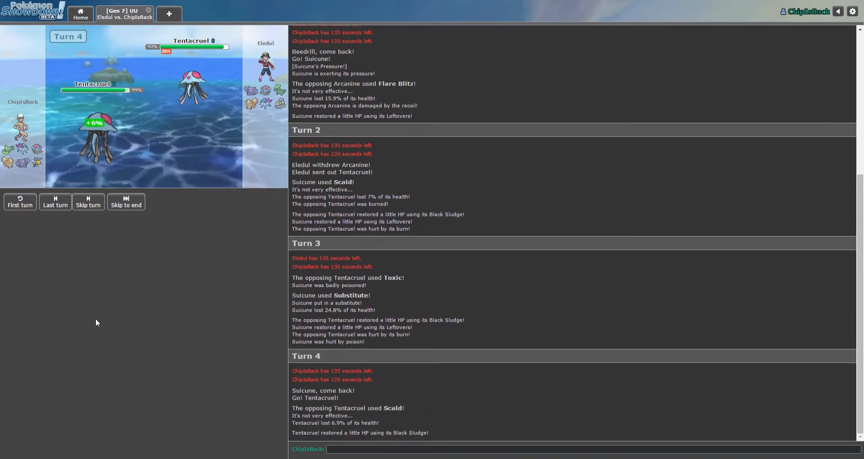
pyautogui.moveTo(195, 91)
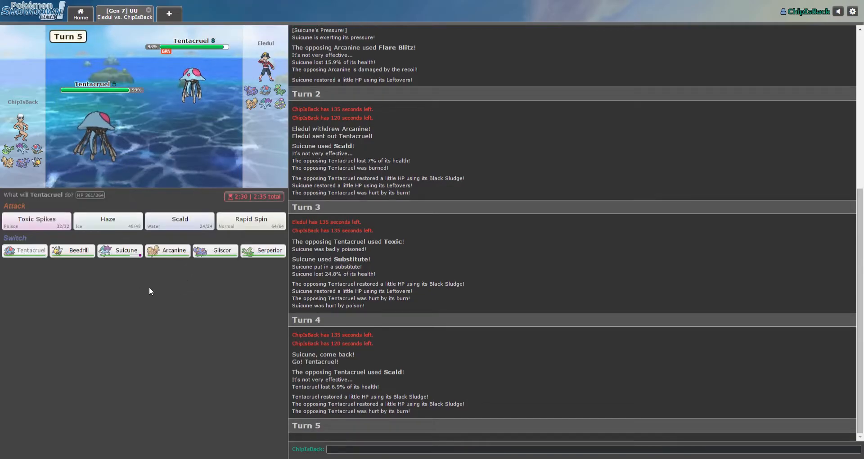
pyautogui.moveTo(251, 223)
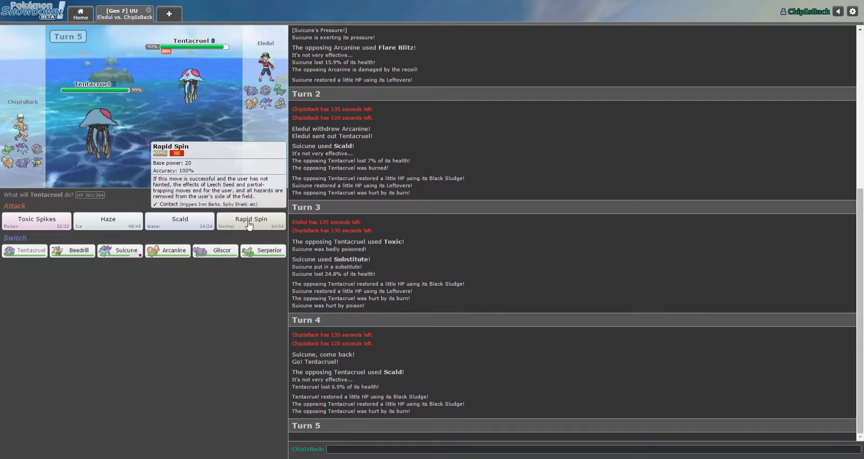
pyautogui.moveTo(254, 163)
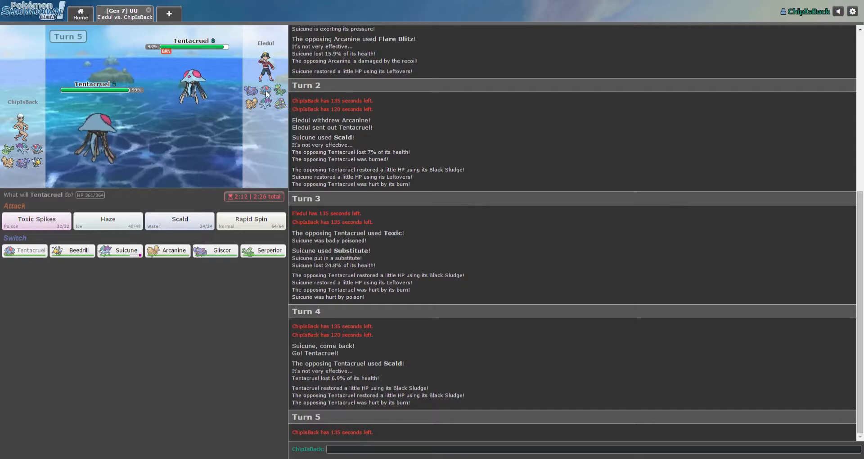
pyautogui.moveTo(179, 222)
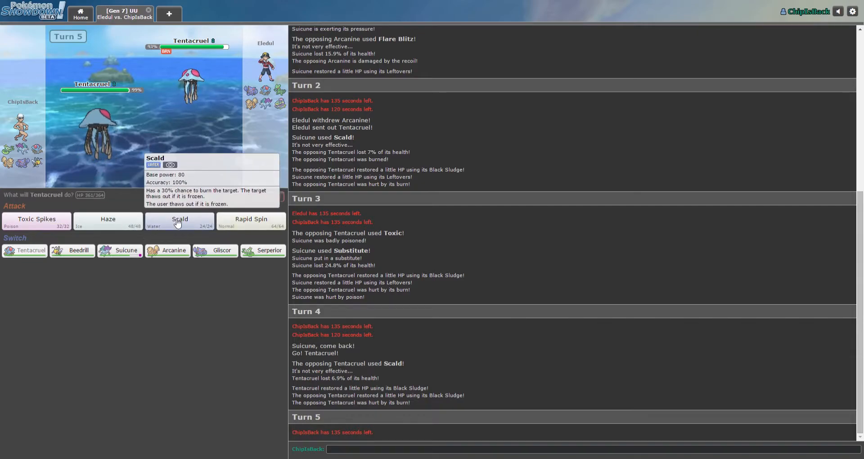
pyautogui.moveTo(182, 184)
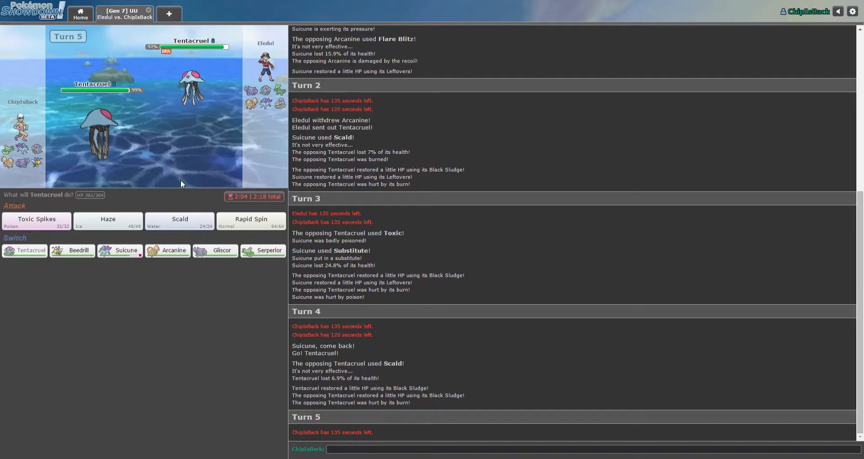
pyautogui.moveTo(156, 208)
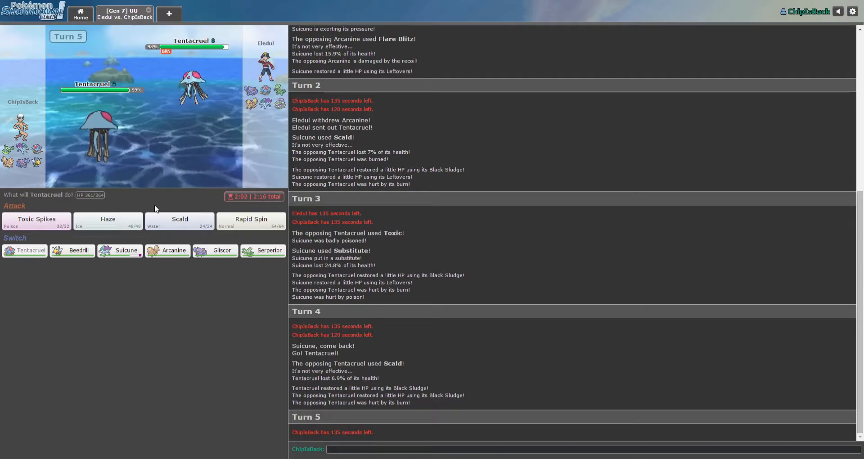
pyautogui.moveTo(179, 221)
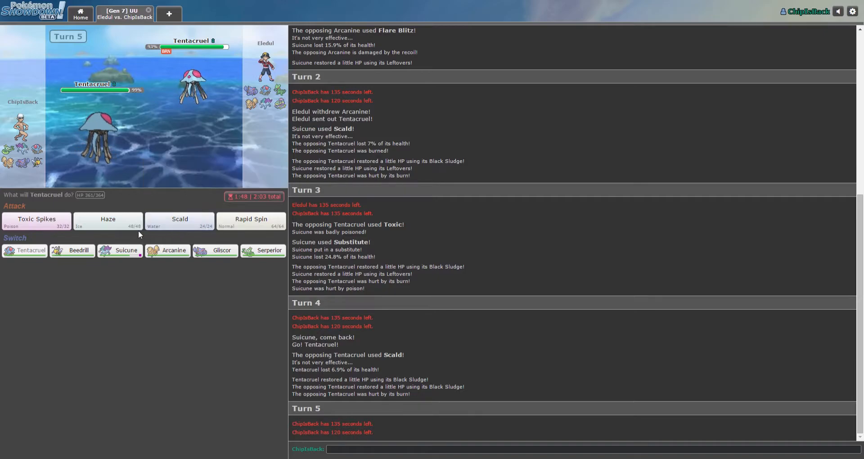
pyautogui.click(179, 221)
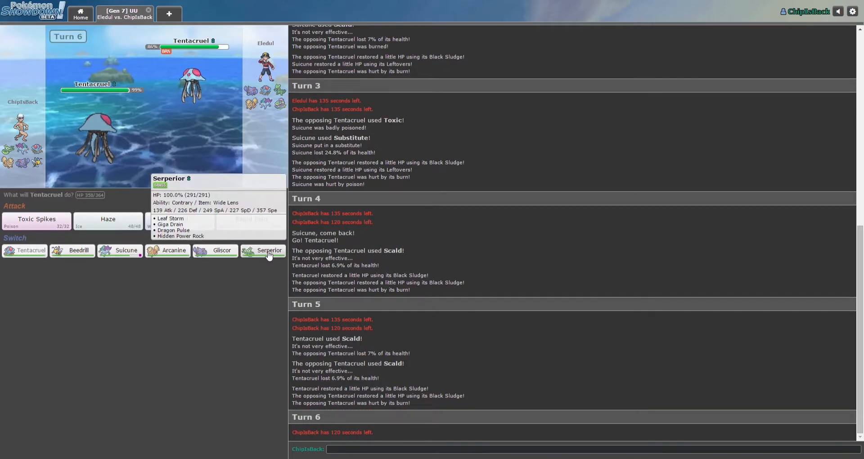
# Step: Switch Tentacruel out for Serperior as the opponent brings in Alolan Muk
pyautogui.click(269, 250)
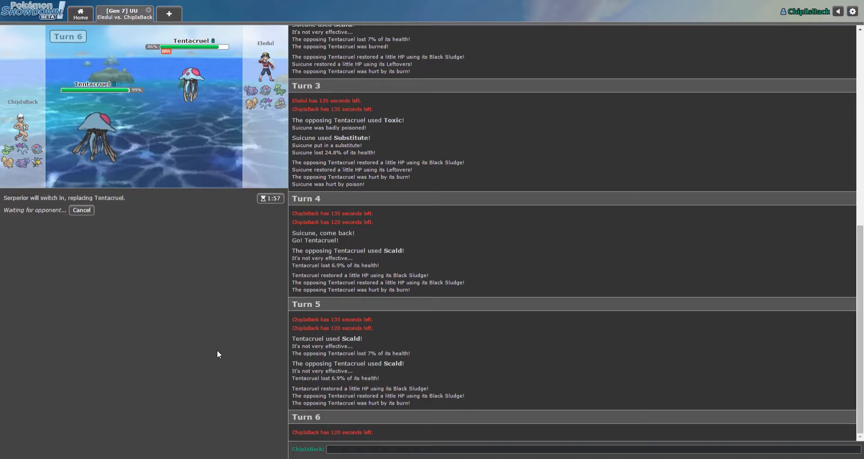
pyautogui.scroll(-3)
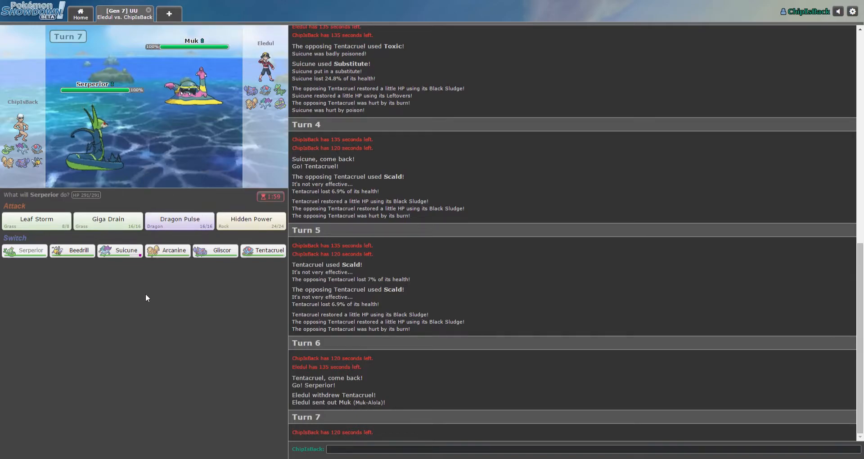
pyautogui.moveTo(193, 91)
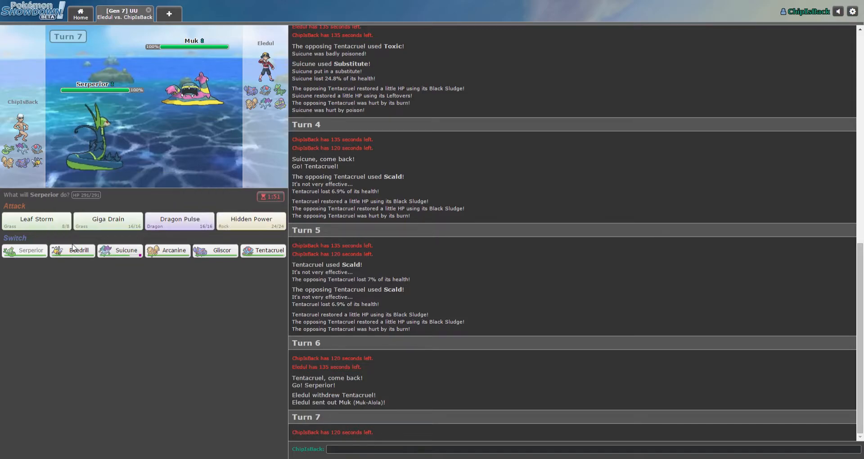
pyautogui.moveTo(72, 251)
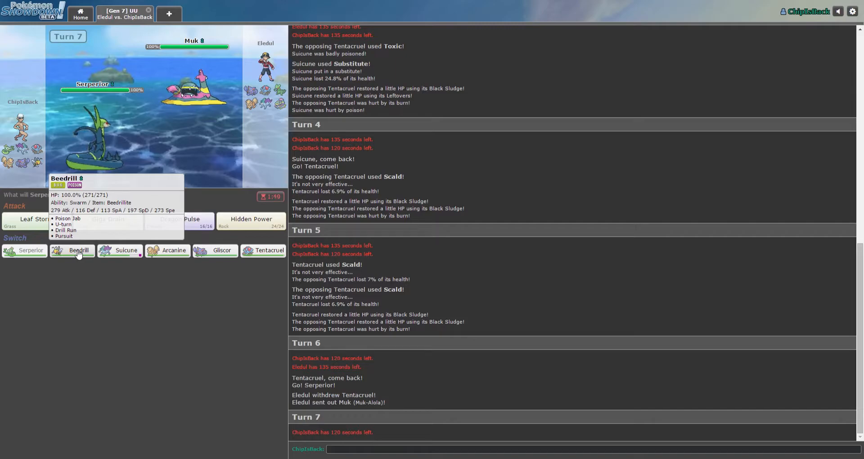
pyautogui.moveTo(108, 222)
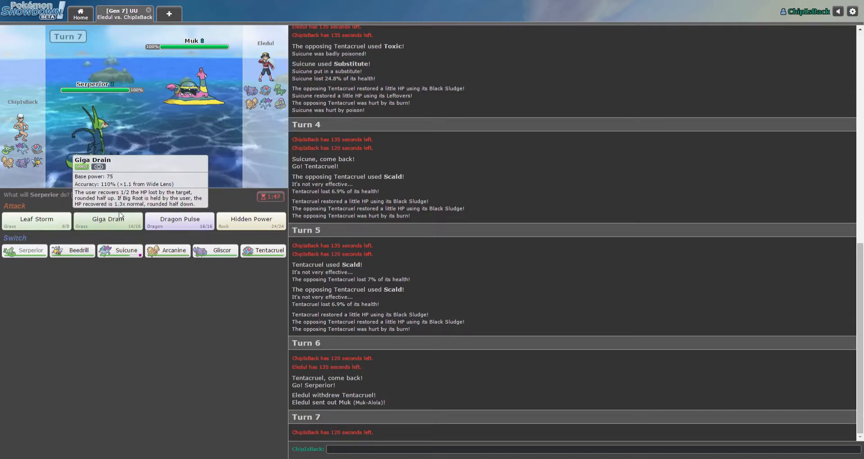
pyautogui.moveTo(222, 251)
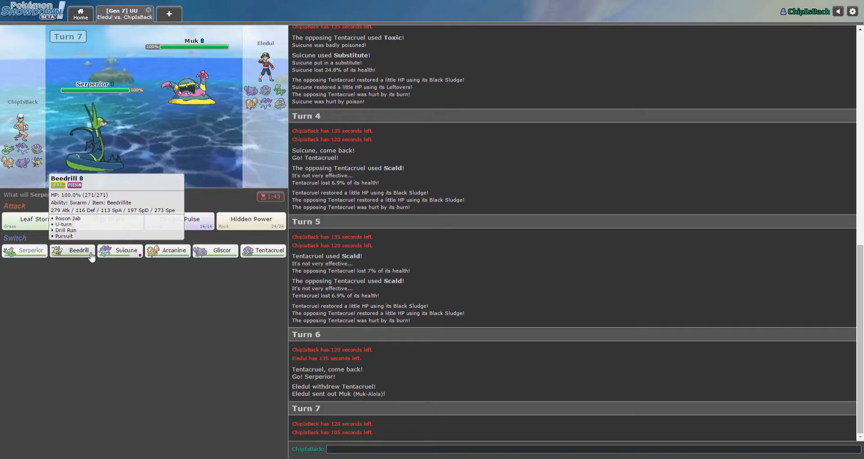
# Step: Switch Serperior for Beedrill, then have Gliscor set Stealth Rock and choose Knock Off
pyautogui.click(72, 251)
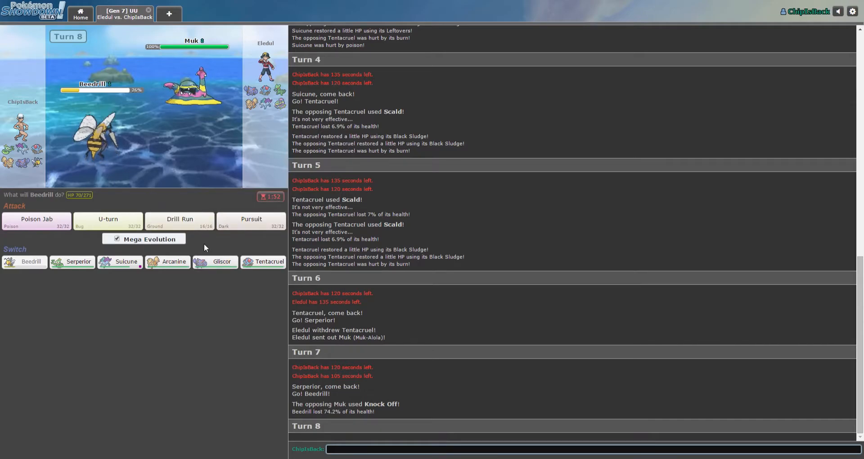
pyautogui.moveTo(179, 220)
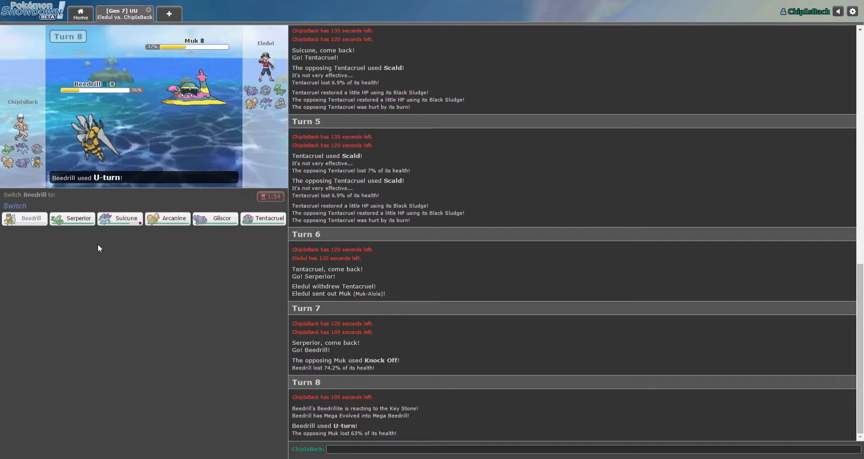
pyautogui.moveTo(174, 217)
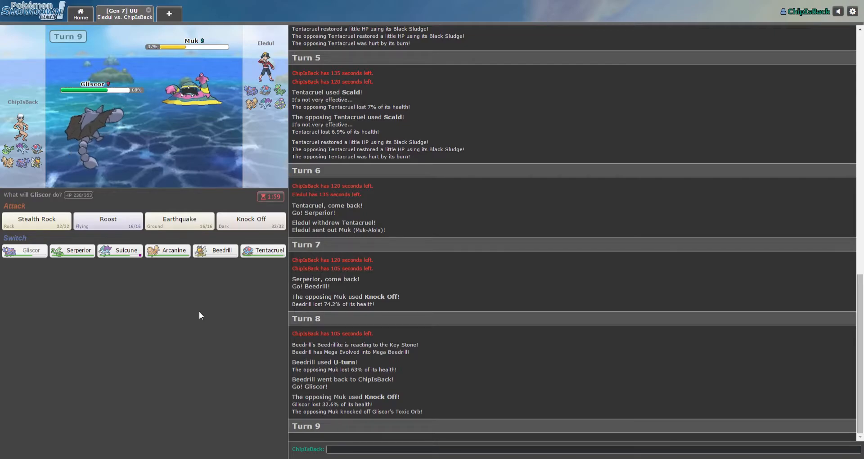
pyautogui.moveTo(36, 222)
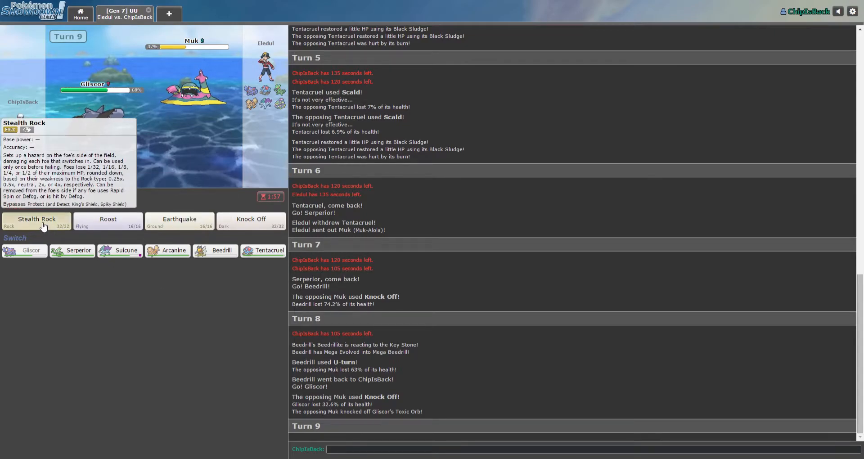
pyautogui.click(36, 222)
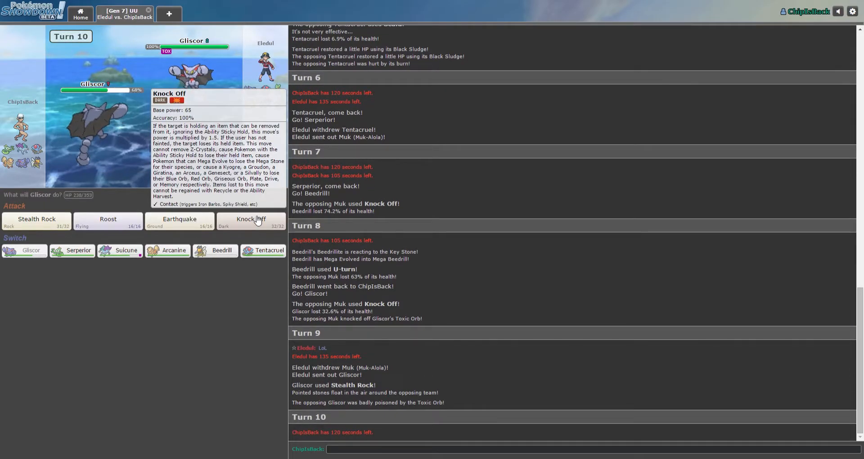
pyautogui.click(252, 221)
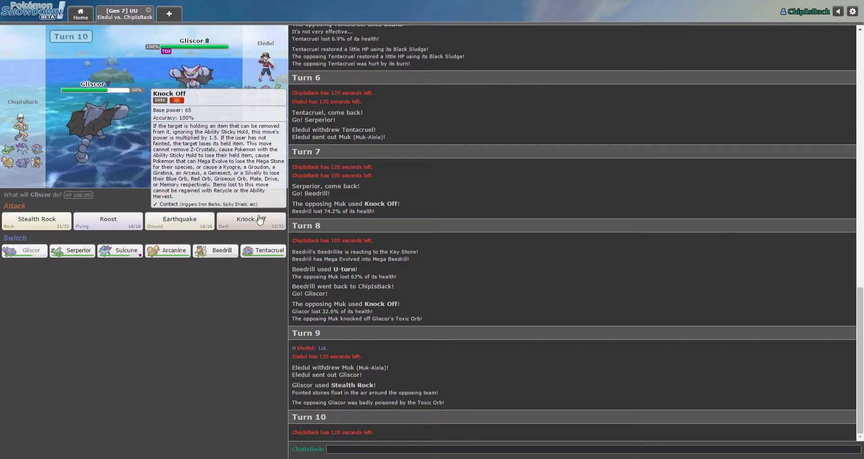
pyautogui.moveTo(173, 250)
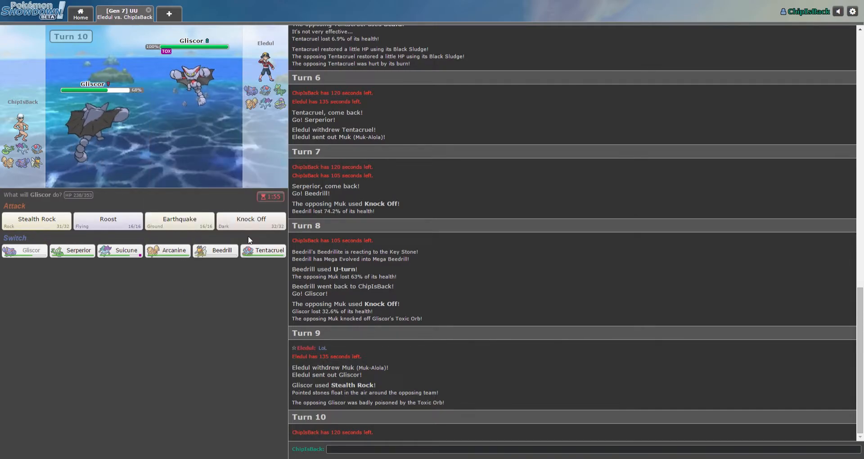
# Step: Knock off Tentacruel's Black Sludge with Gliscor, then have Suicune attack with Scald
pyautogui.click(251, 221)
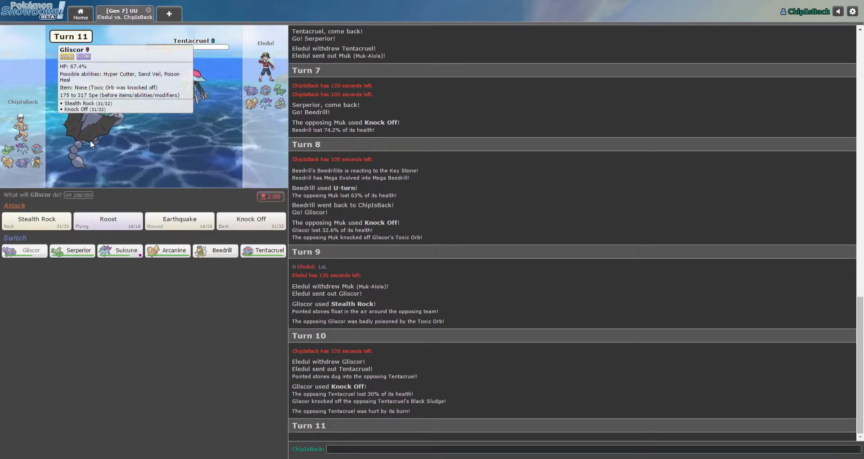
pyautogui.moveTo(119, 251)
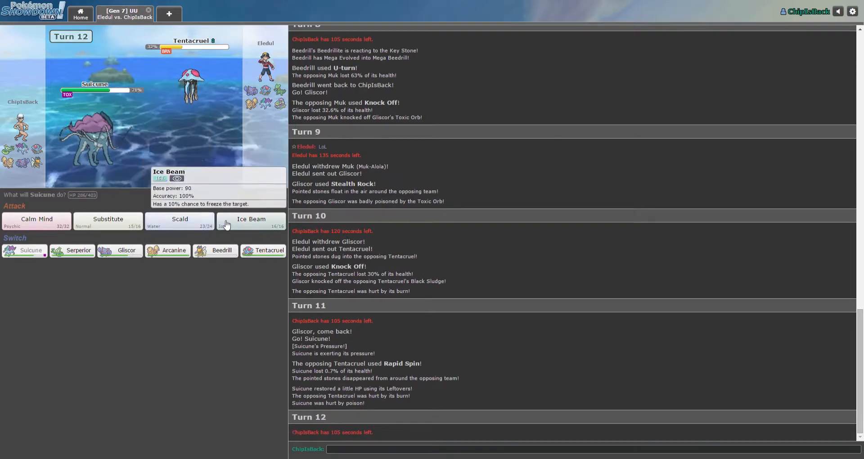
pyautogui.click(180, 221)
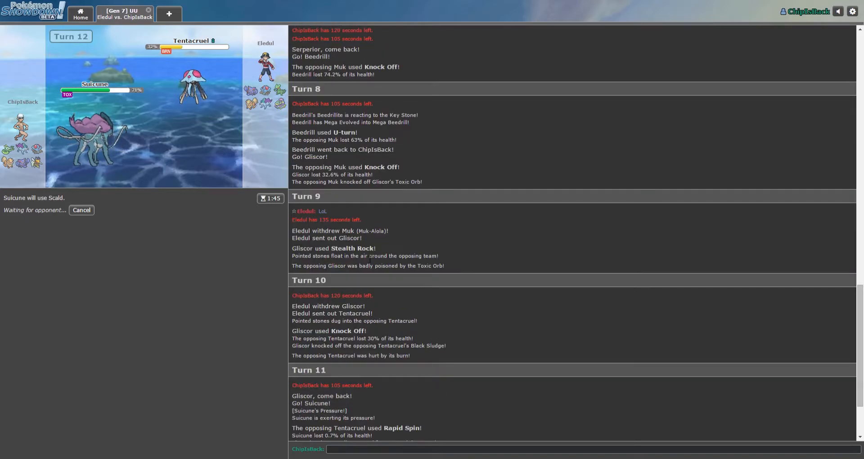
pyautogui.moveTo(186, 291)
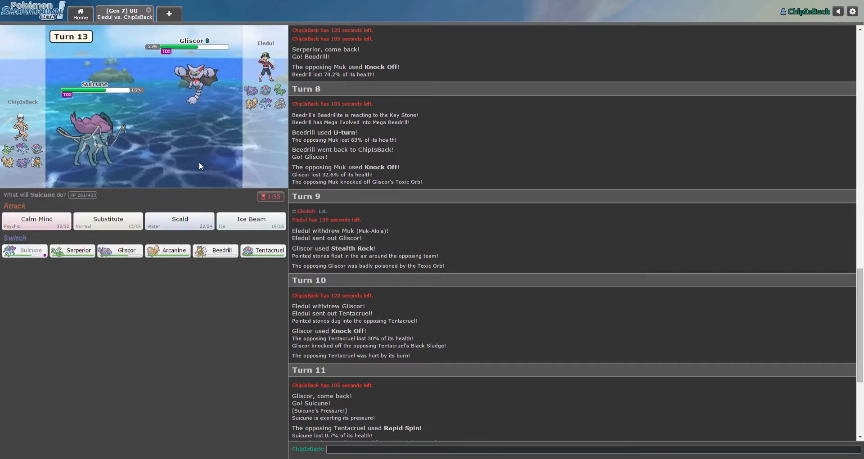
# Step: Have Suicune use Scald again on the incoming Gliscor, which Protects
pyautogui.click(180, 219)
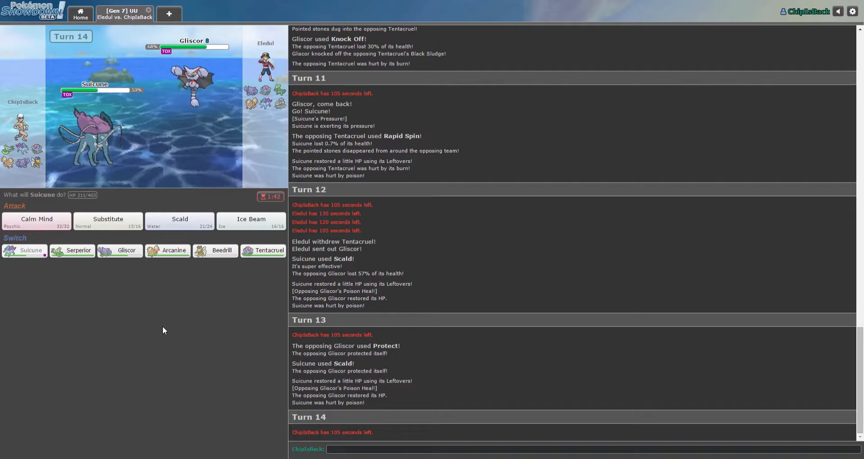
pyautogui.moveTo(192, 368)
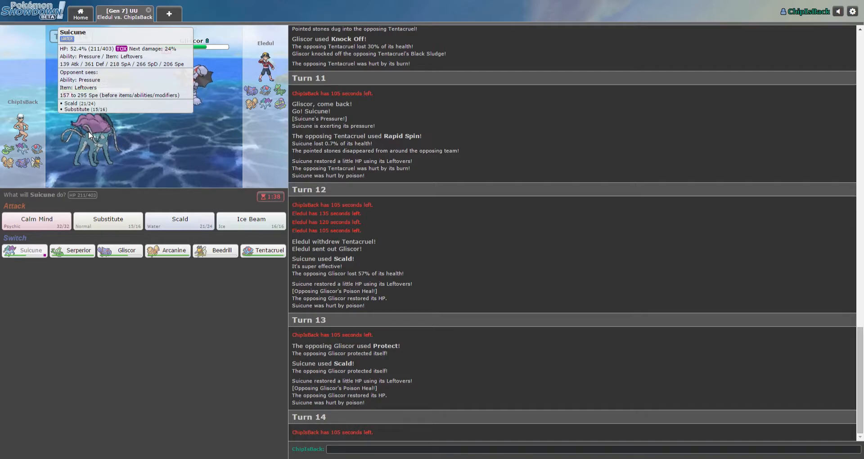
pyautogui.moveTo(195, 340)
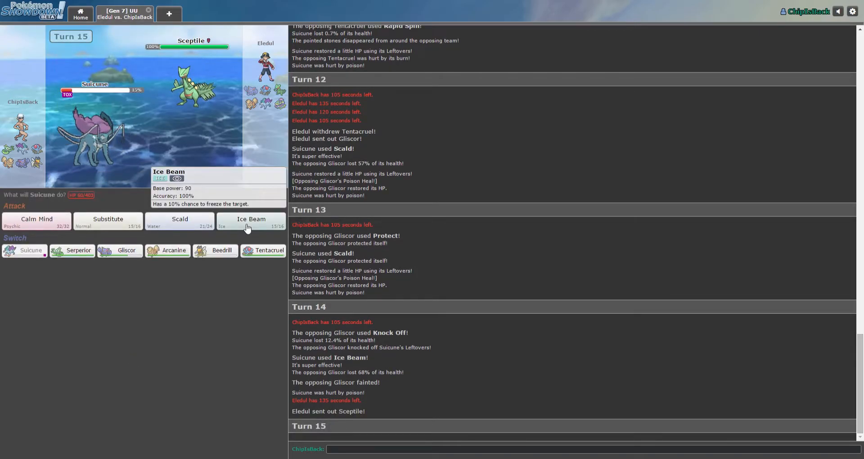
# Step: Knock out Gliscor with Suicune's Ice Beam, then send Beedrill in after Suicune faints
pyautogui.click(252, 222)
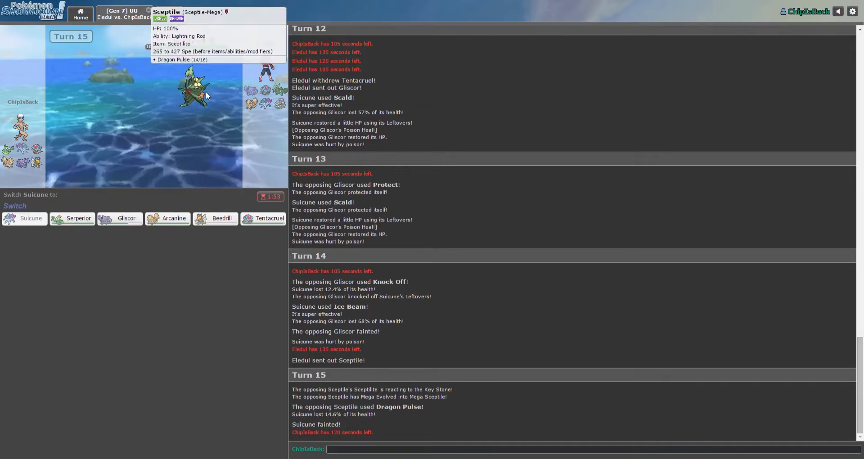
pyautogui.moveTo(215, 218)
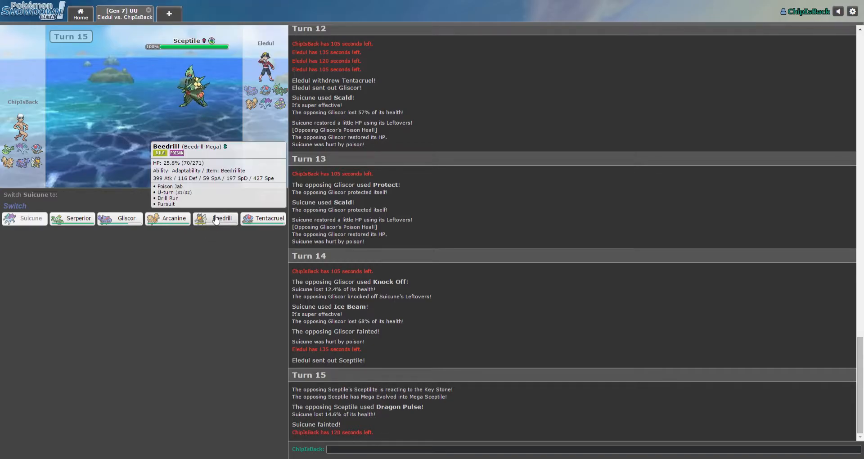
pyautogui.moveTo(222, 204)
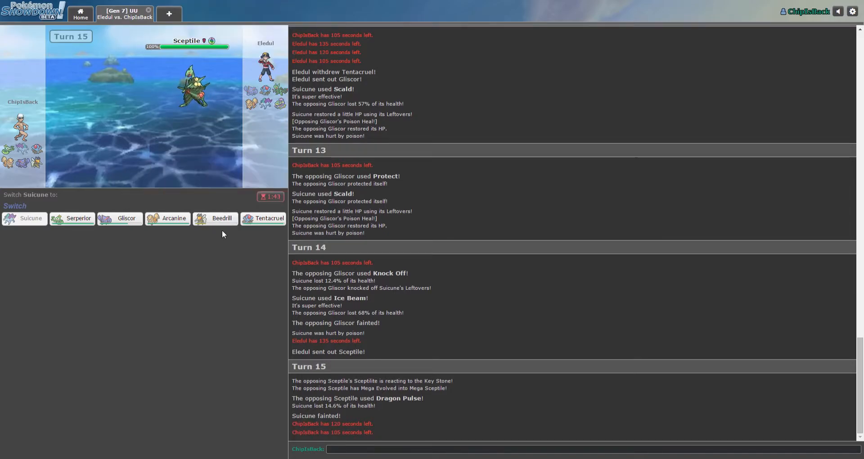
pyautogui.moveTo(173, 218)
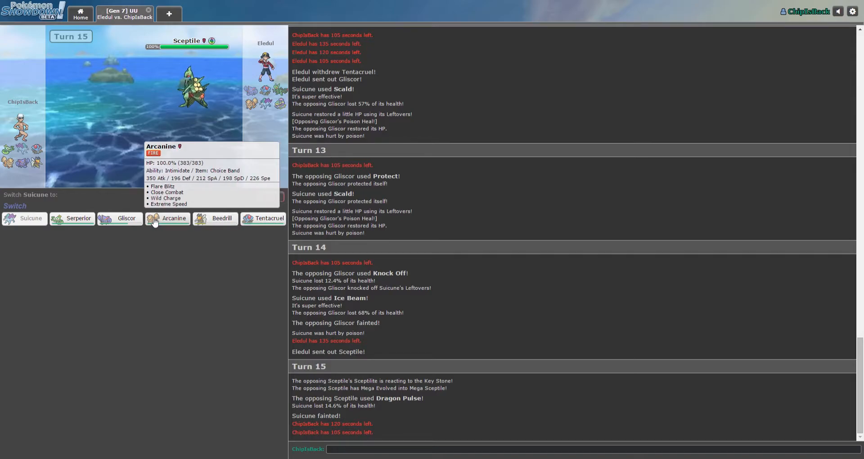
pyautogui.moveTo(118, 218)
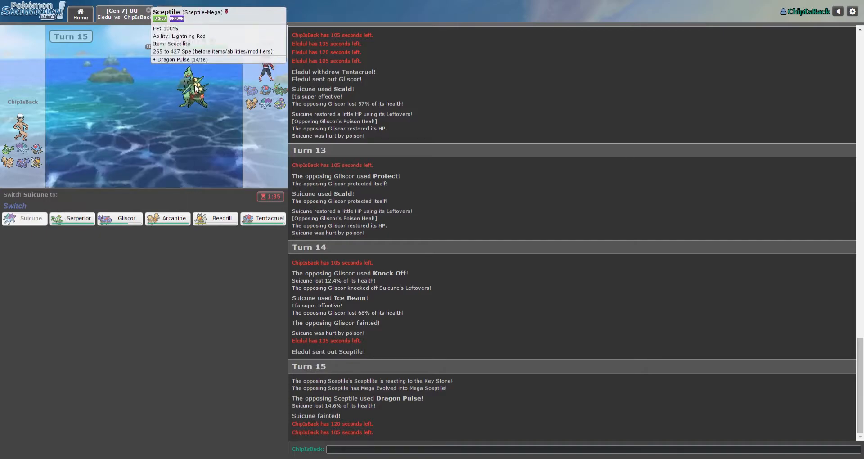
pyautogui.moveTo(222, 218)
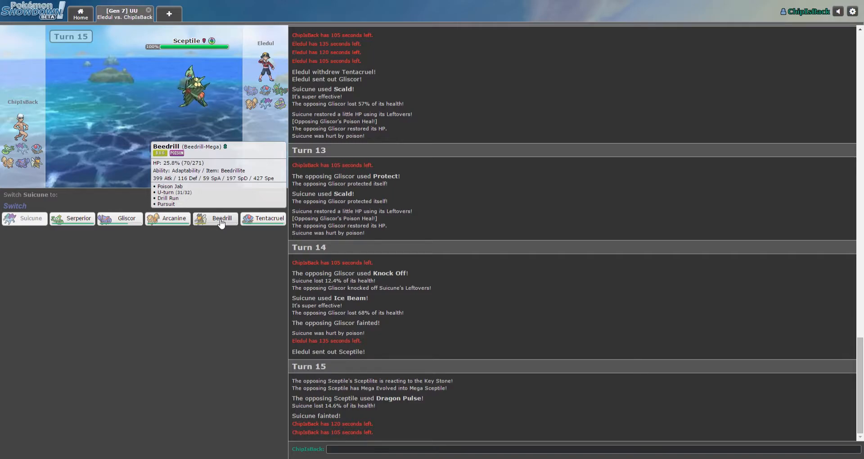
pyautogui.scroll(-3)
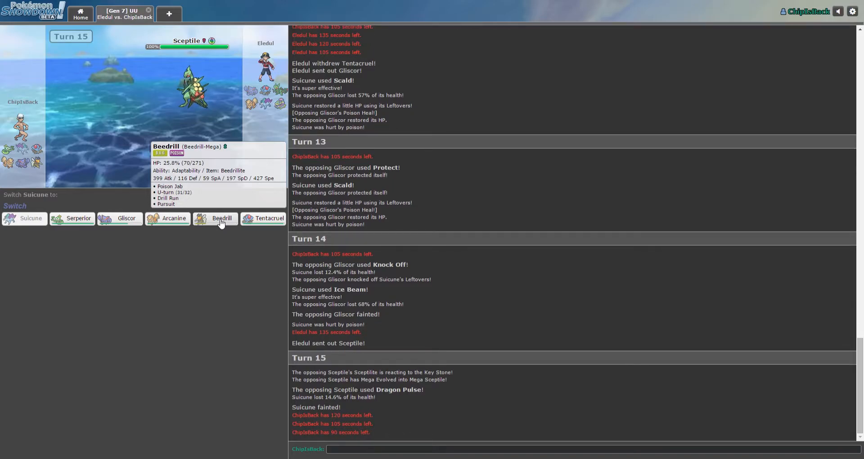
pyautogui.moveTo(263, 217)
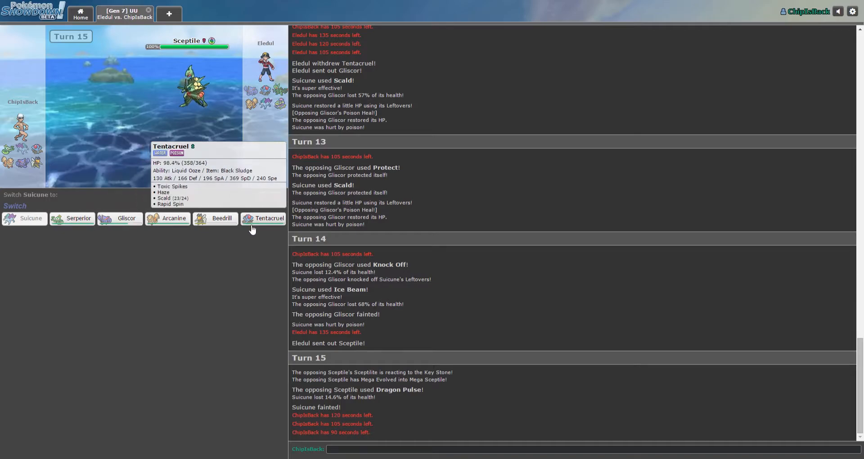
pyautogui.moveTo(221, 217)
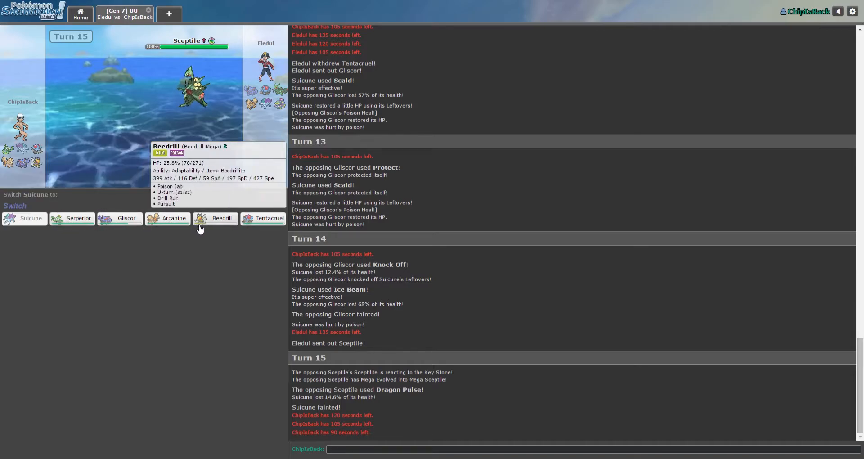
pyautogui.moveTo(79, 218)
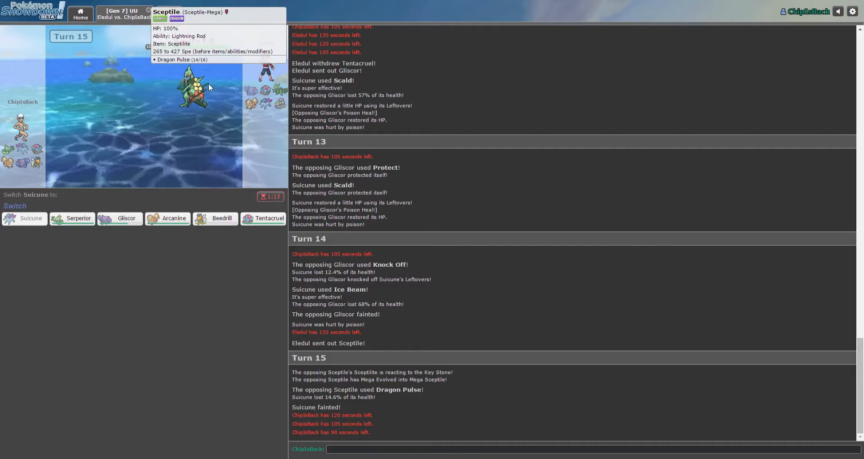
pyautogui.moveTo(78, 218)
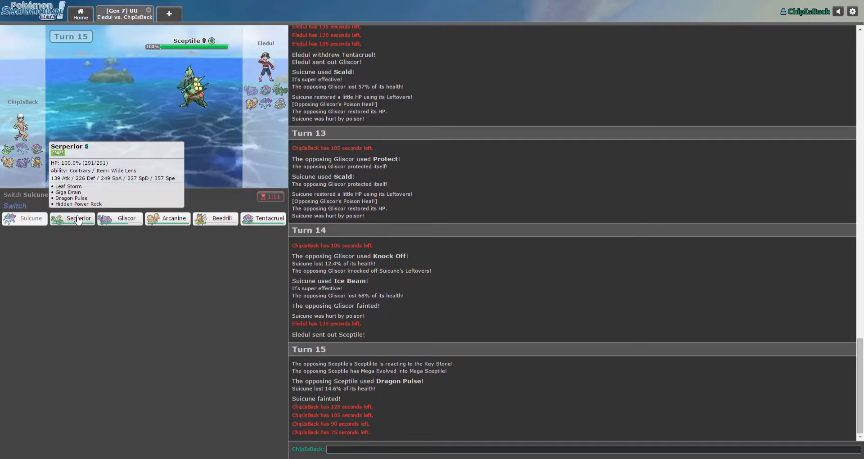
pyautogui.moveTo(173, 218)
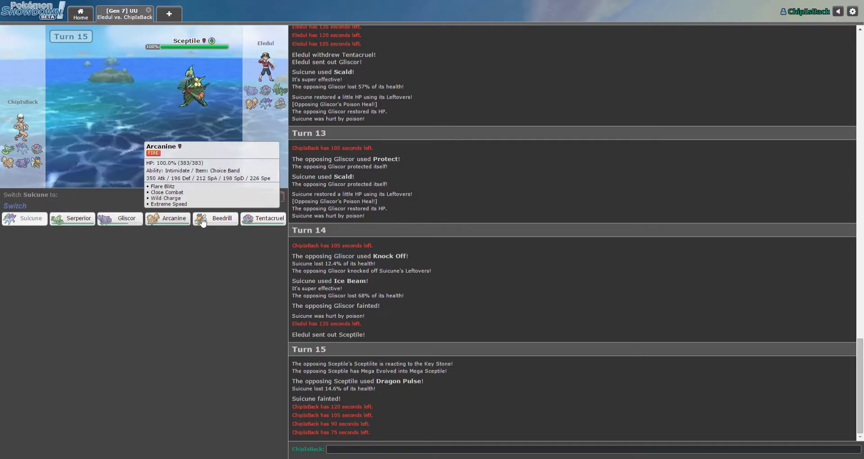
pyautogui.click(221, 218)
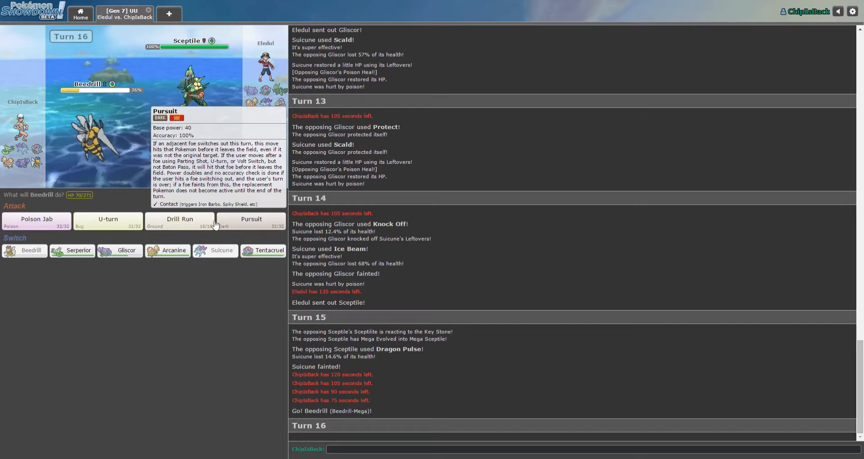
# Step: Have Mega Beedrill U-turn, then queue Serperior's Dragon Pulse against Mega Sceptile
pyautogui.click(108, 221)
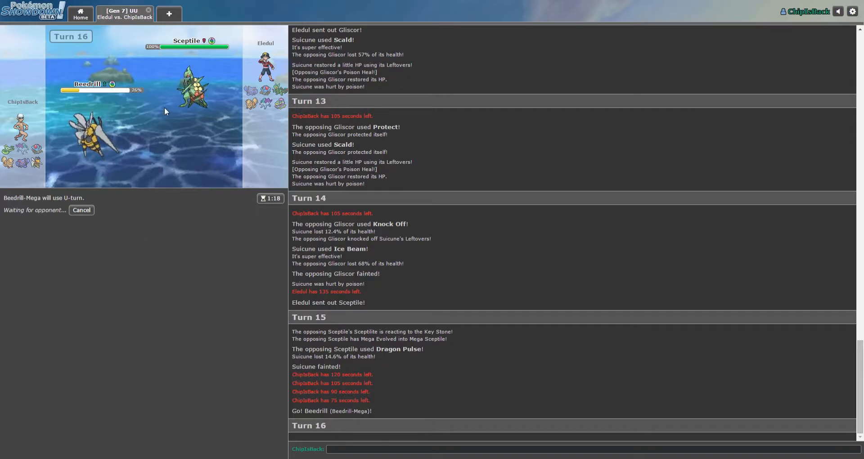
pyautogui.moveTo(108, 217)
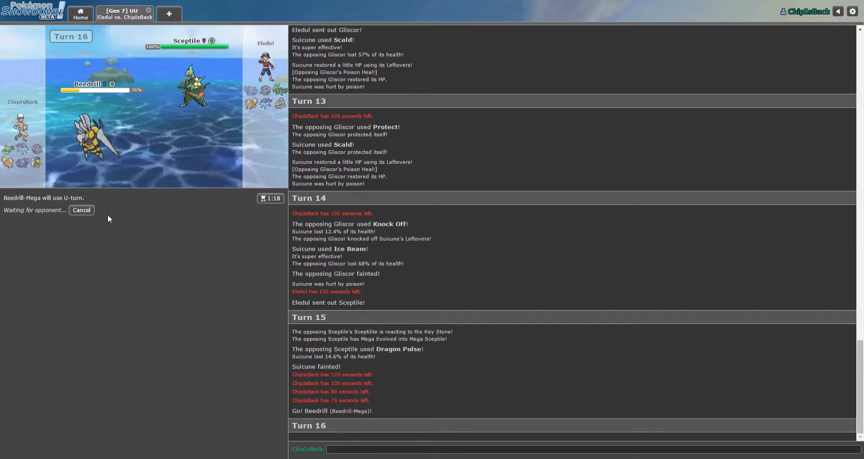
pyautogui.moveTo(117, 237)
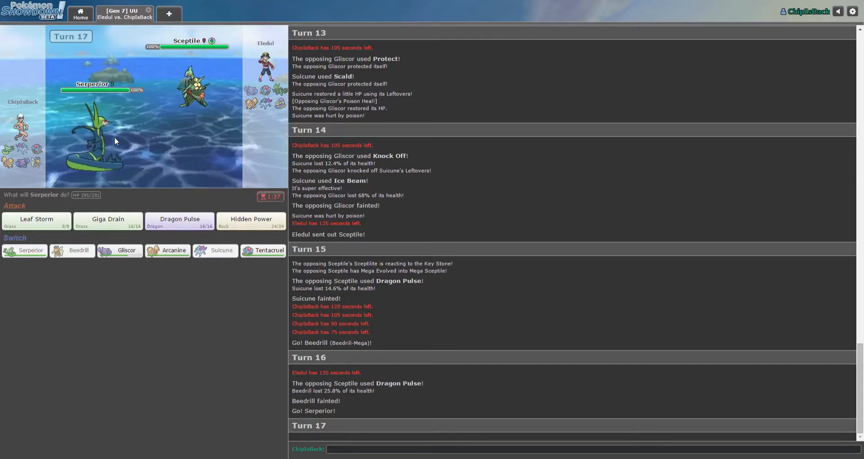
pyautogui.click(180, 222)
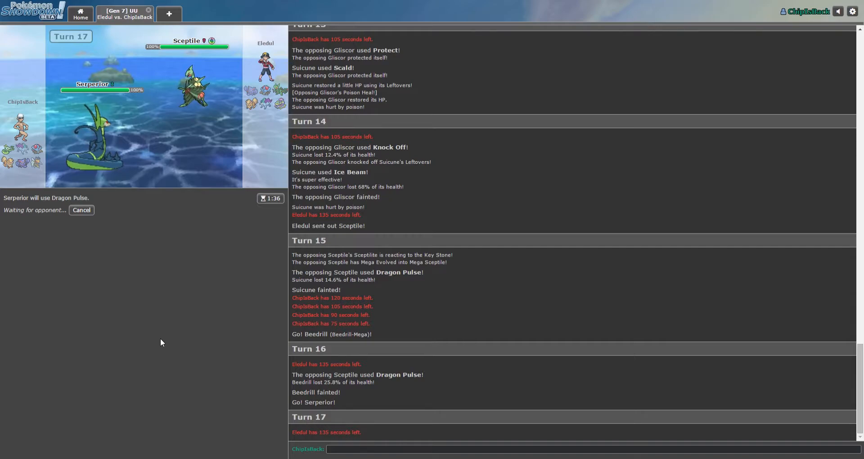
pyautogui.moveTo(193, 83)
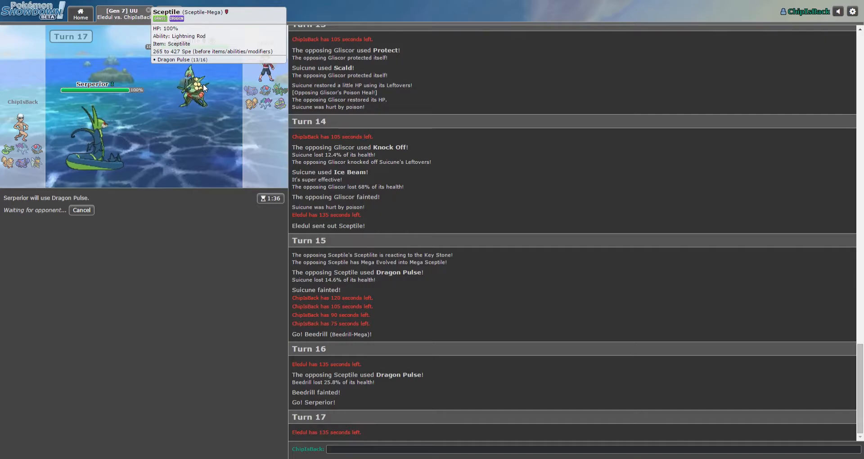
pyautogui.moveTo(99, 328)
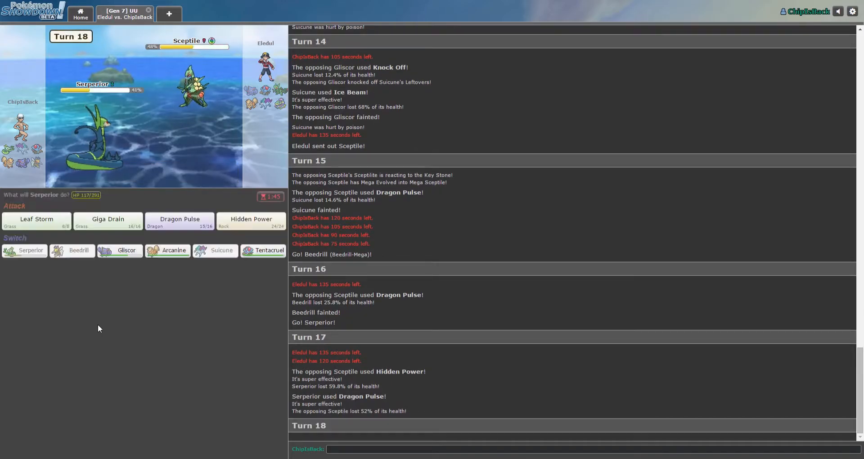
pyautogui.moveTo(119, 328)
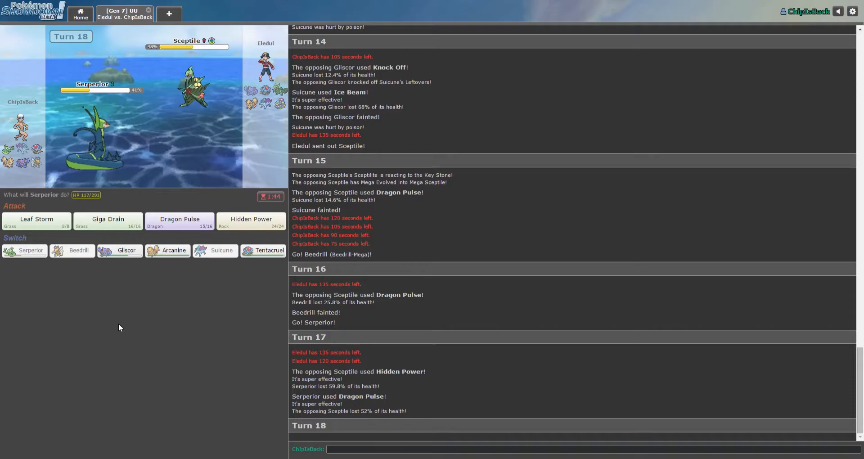
pyautogui.moveTo(162, 296)
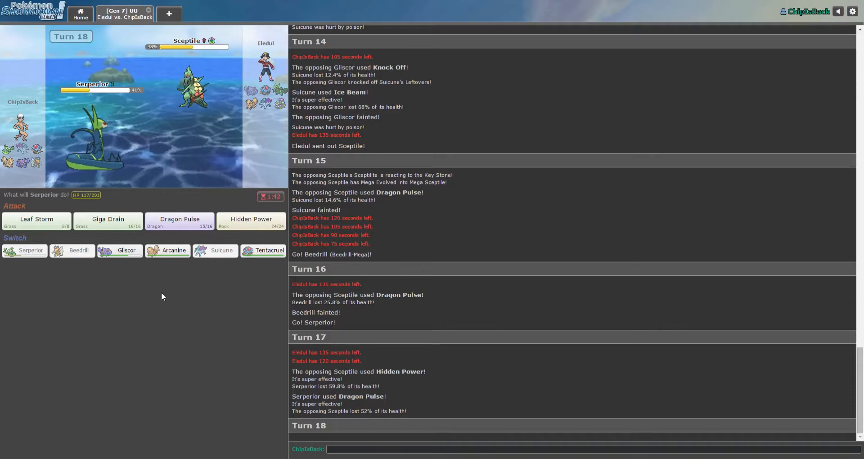
# Step: Call Serperior back and send Arcanine in against the opposing Muk
pyautogui.click(167, 250)
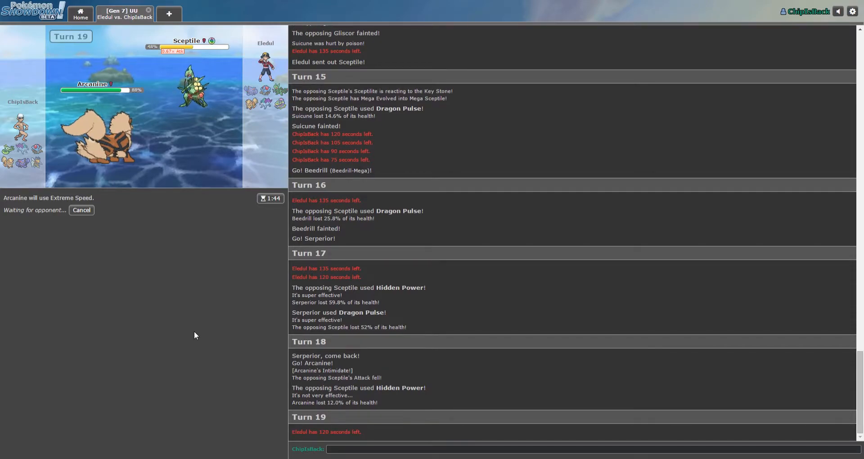
pyautogui.moveTo(193, 83)
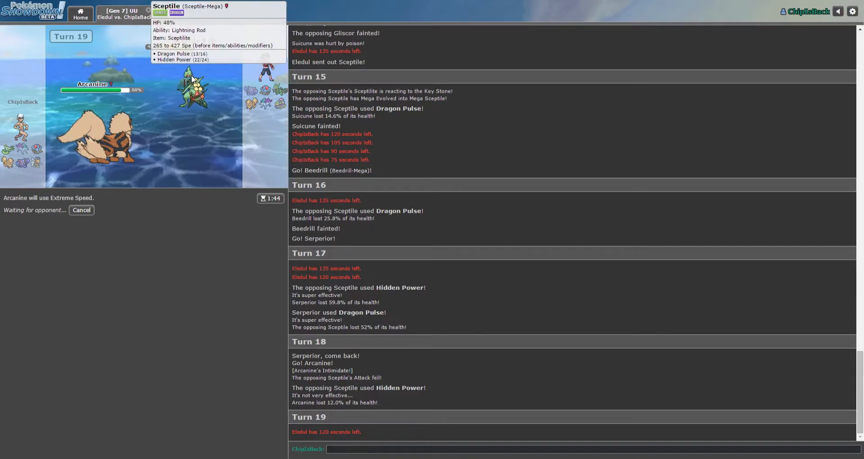
pyautogui.moveTo(116, 132)
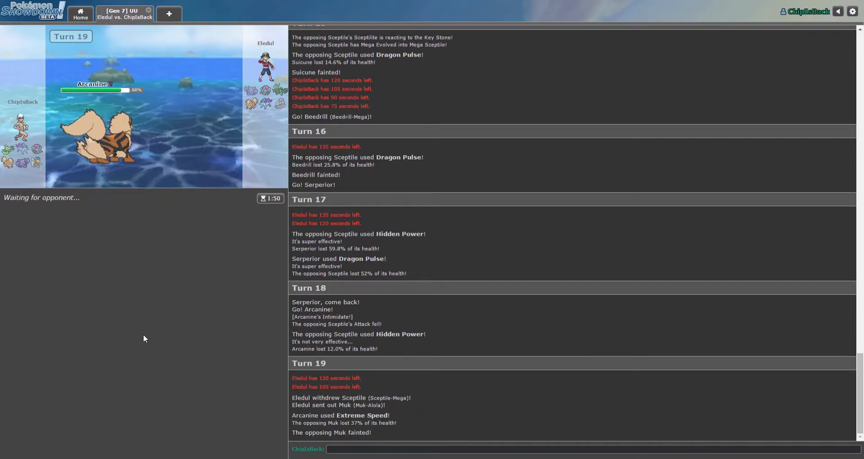
pyautogui.moveTo(102, 137)
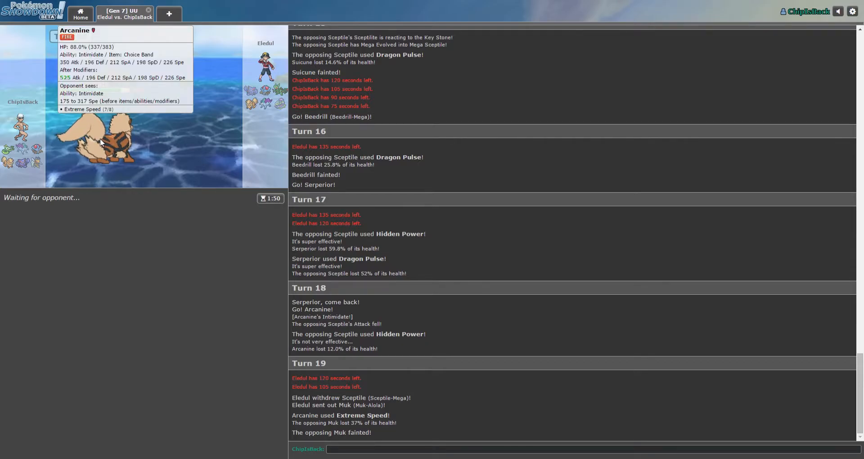
pyautogui.moveTo(139, 299)
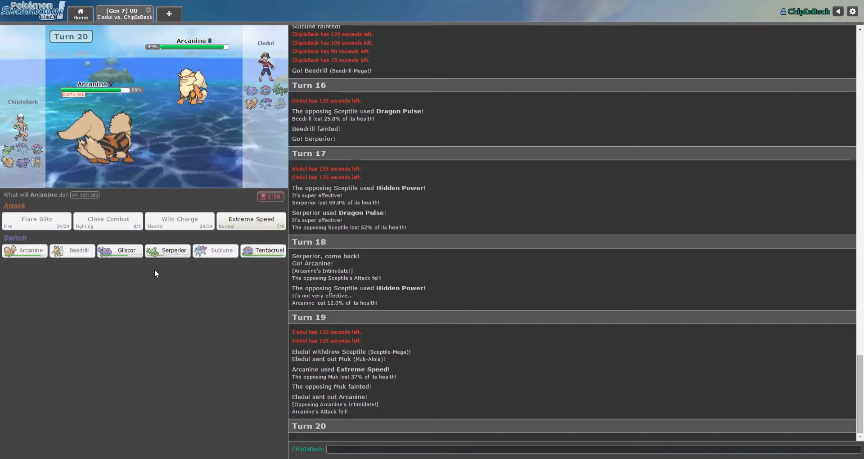
# Step: Switch to Gliscor then Tentacruel, Haze away Suicune's Calm Mind boosts and hit it with Scald
pyautogui.click(120, 251)
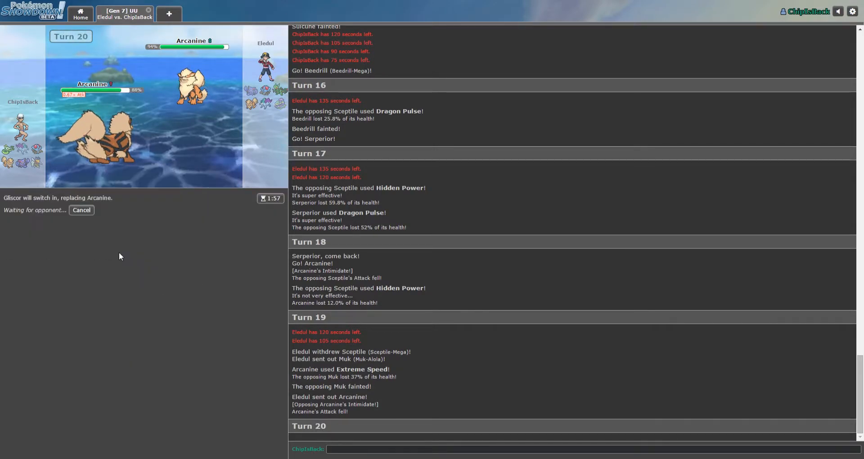
pyautogui.moveTo(134, 334)
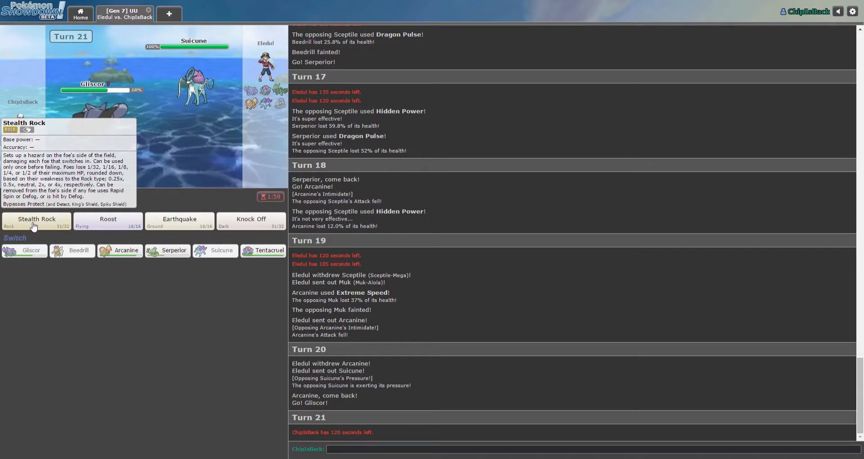
pyautogui.moveTo(251, 220)
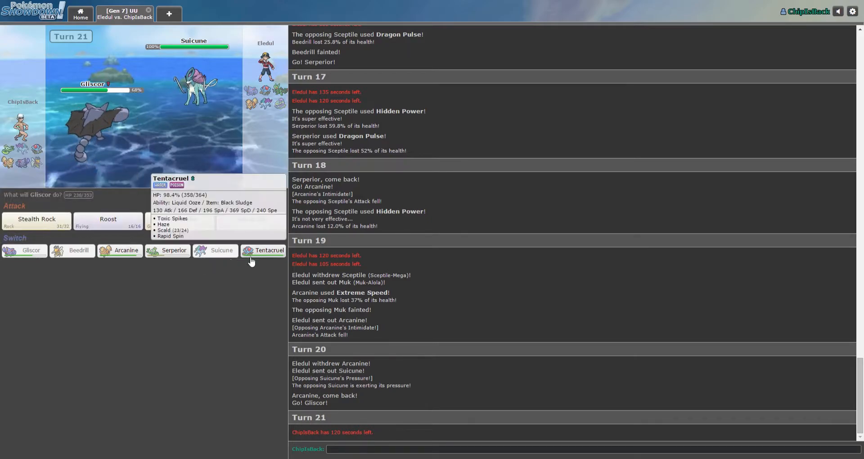
pyautogui.click(268, 250)
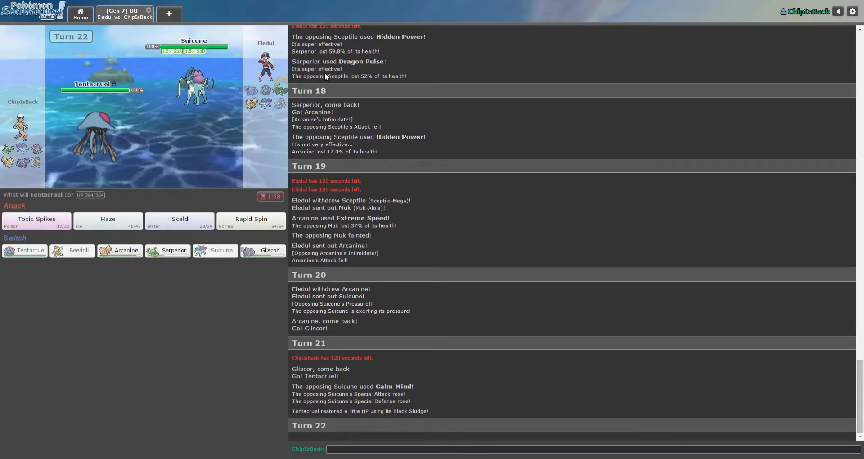
pyautogui.moveTo(180, 222)
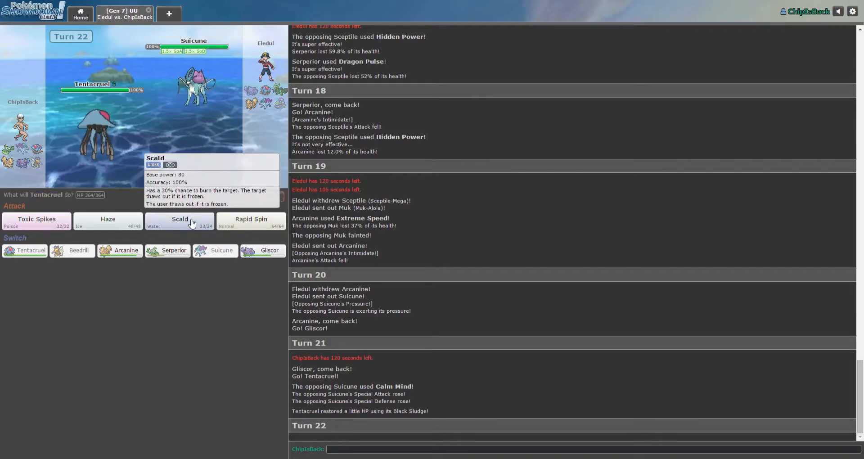
pyautogui.click(107, 222)
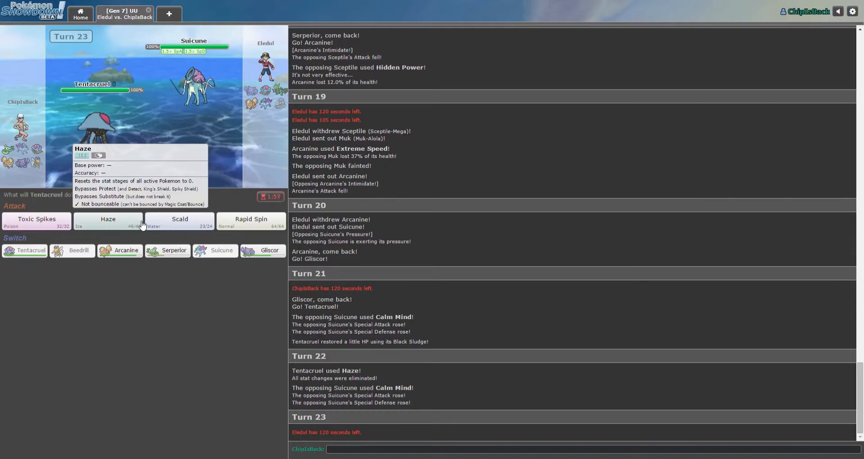
pyautogui.click(179, 221)
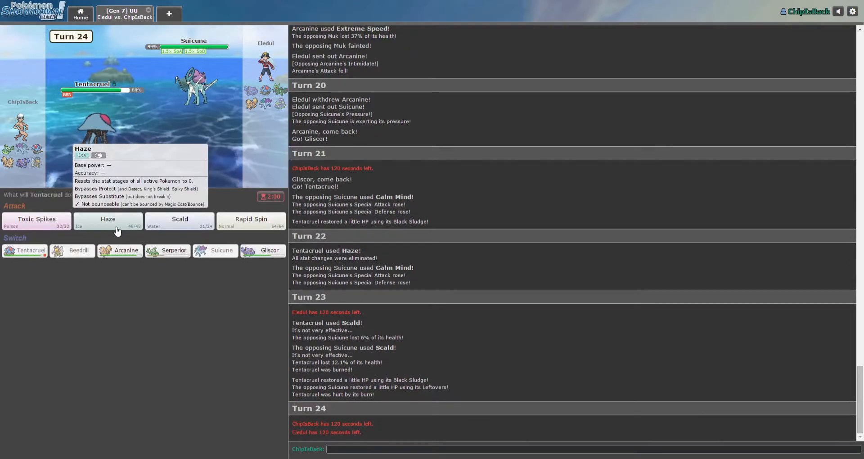
# Step: Haze Suicune's boosts again, Scald it, then switch Tentacruel out for Serperior
pyautogui.click(108, 221)
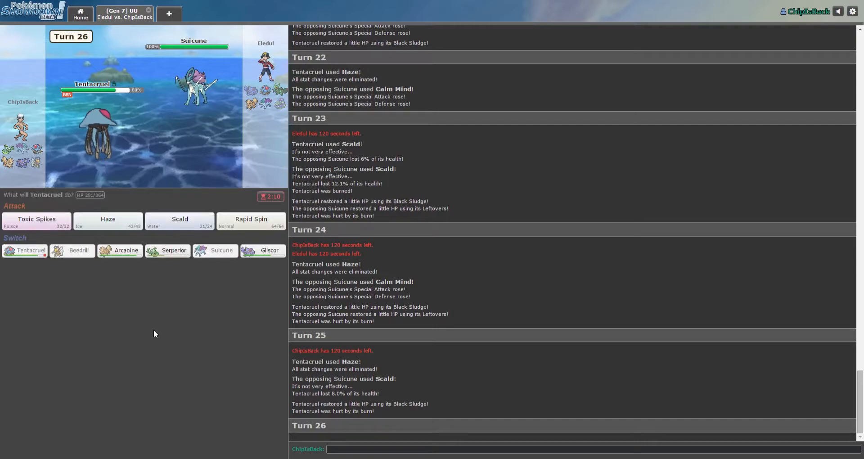
pyautogui.moveTo(192, 237)
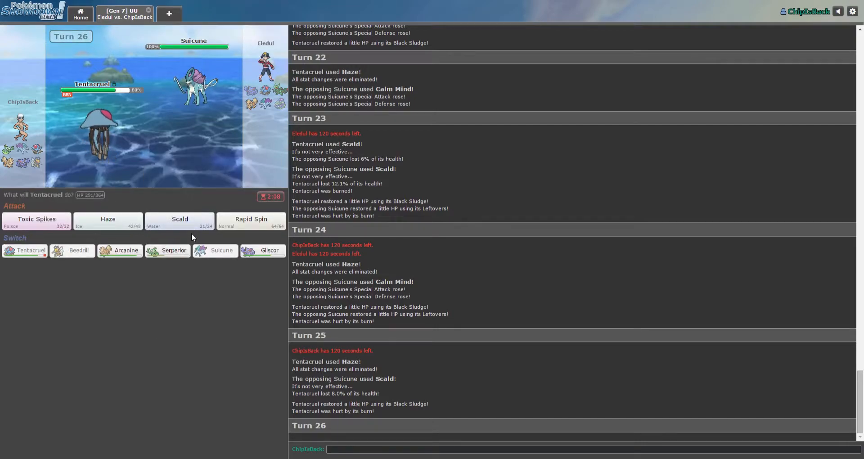
pyautogui.click(179, 223)
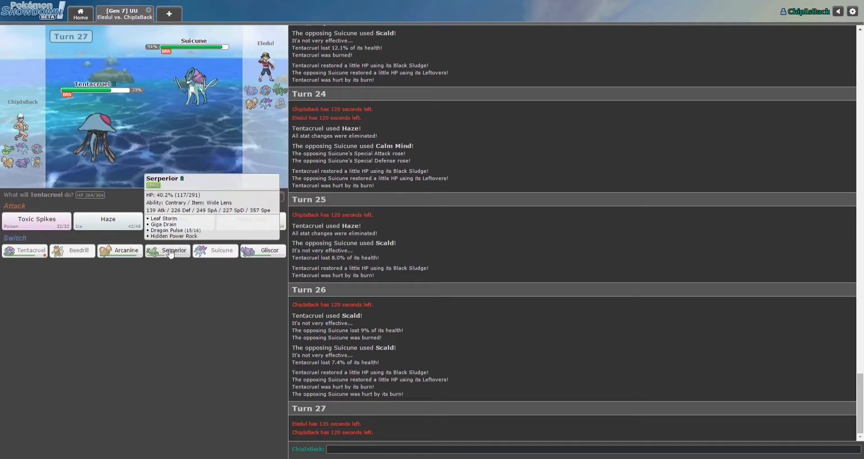
pyautogui.click(173, 251)
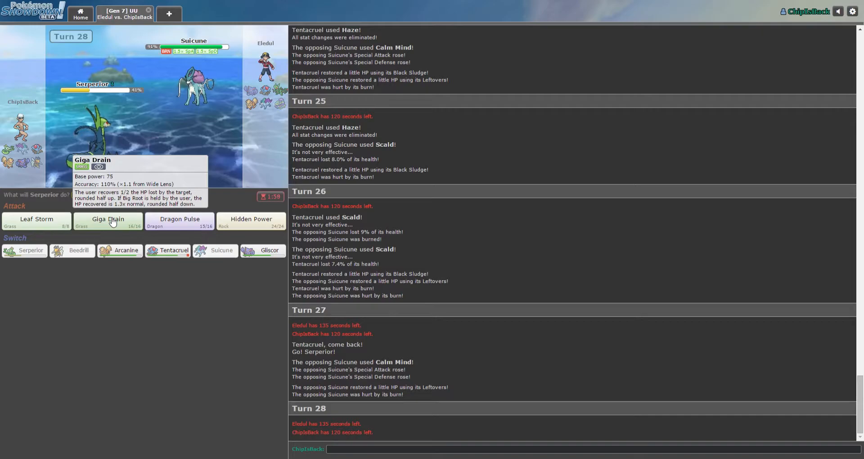
# Step: Giga Drain Suicune, switch through Tentacruel to Gliscor, and use Gliscor's move on the sleeping Suicune
pyautogui.click(108, 220)
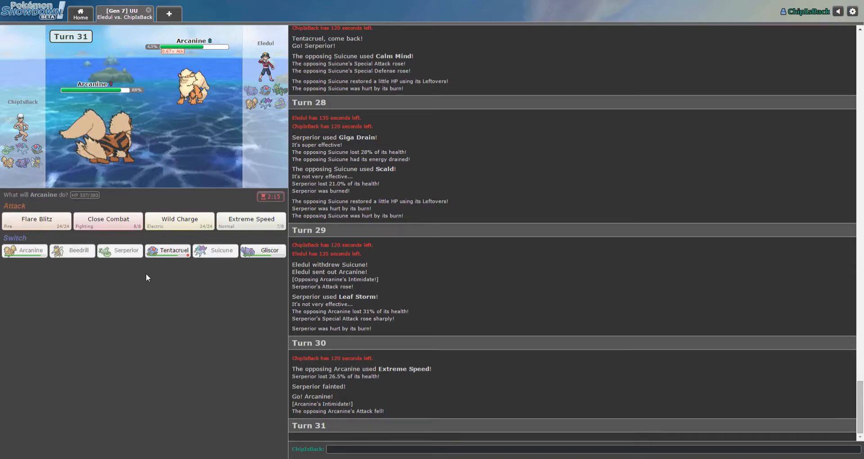
pyautogui.moveTo(108, 223)
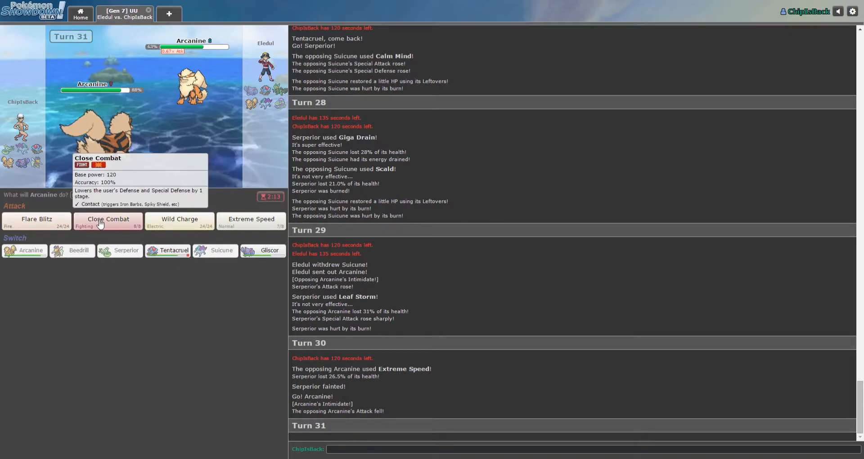
pyautogui.moveTo(36, 221)
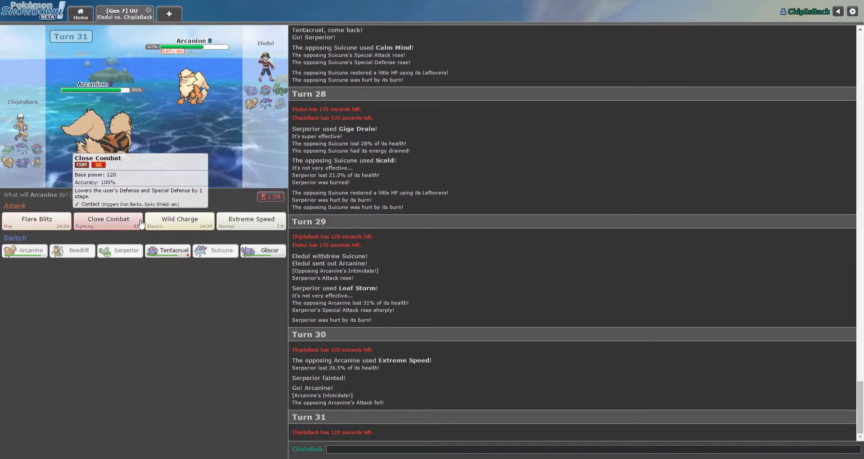
pyautogui.moveTo(214, 340)
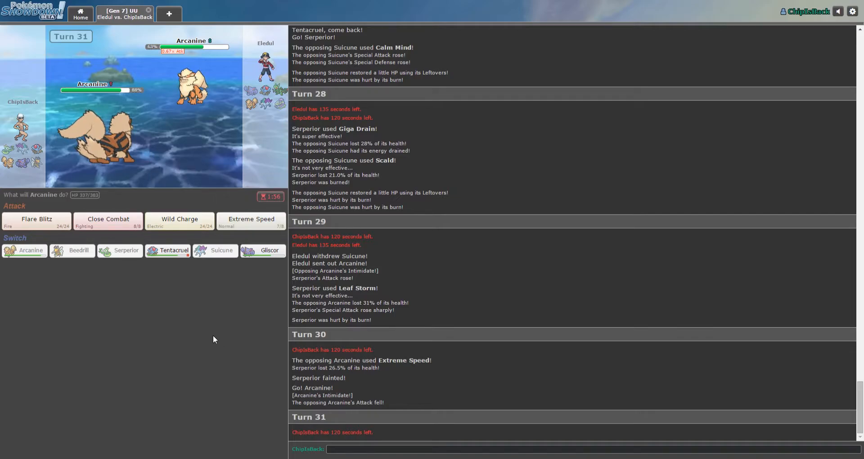
pyautogui.moveTo(178, 221)
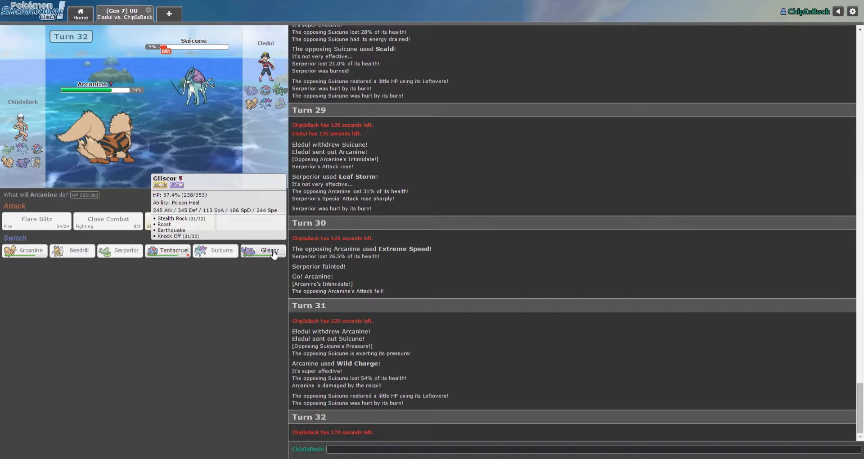
pyautogui.moveTo(167, 251)
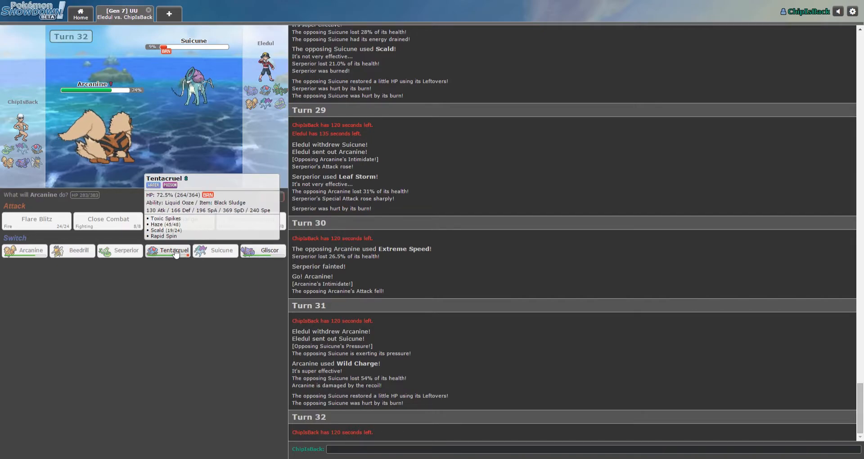
pyautogui.click(168, 250)
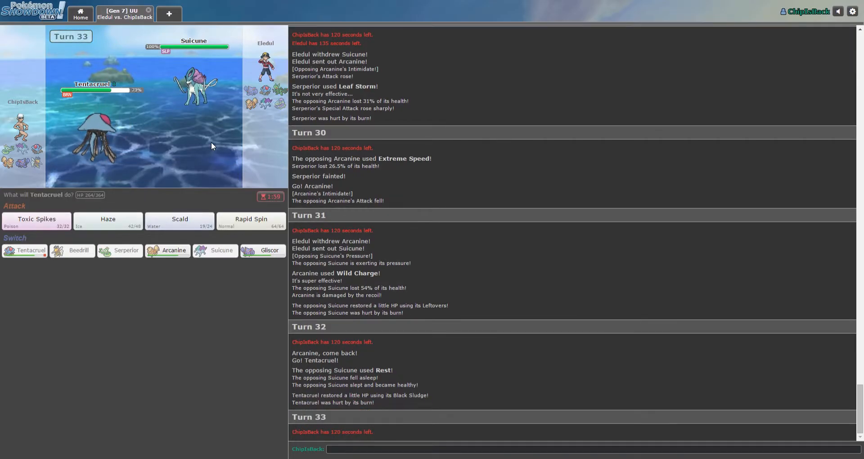
pyautogui.moveTo(173, 250)
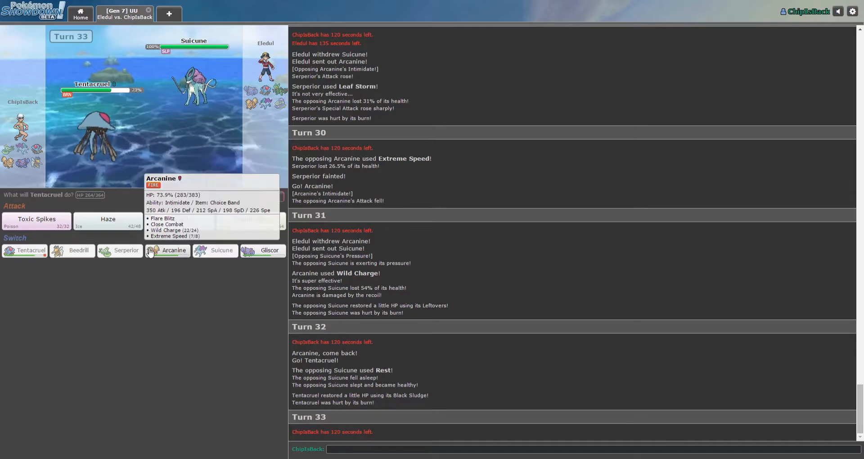
pyautogui.moveTo(269, 250)
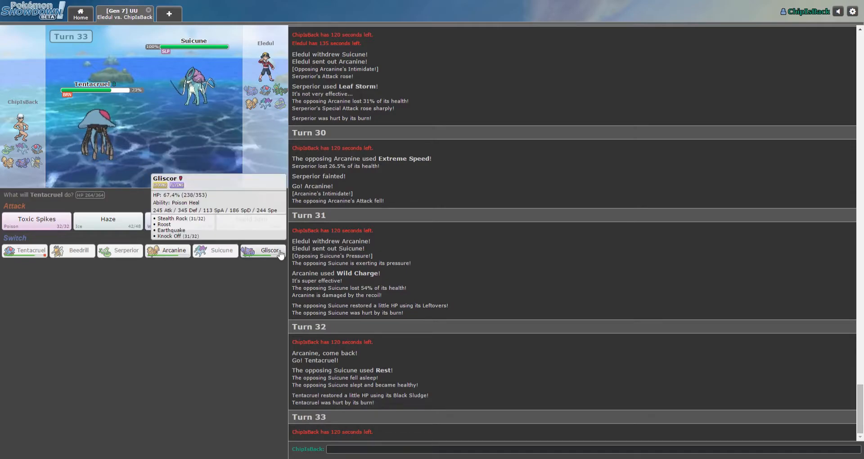
pyautogui.click(270, 250)
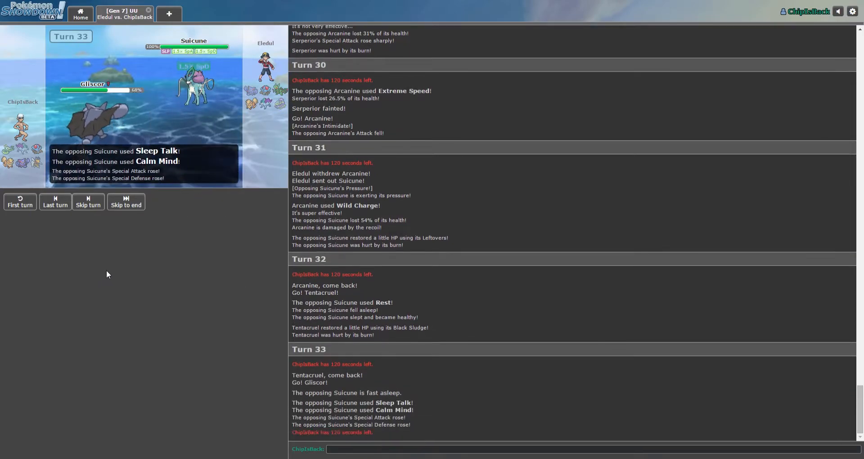
pyautogui.moveTo(43, 223)
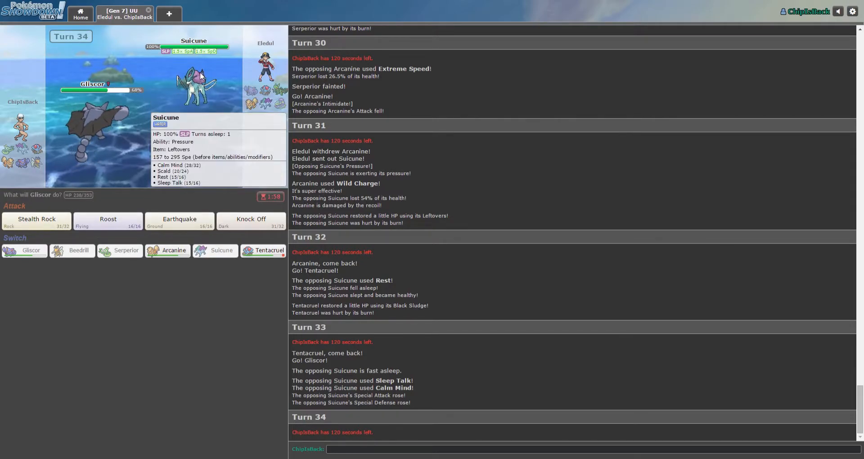
pyautogui.moveTo(252, 220)
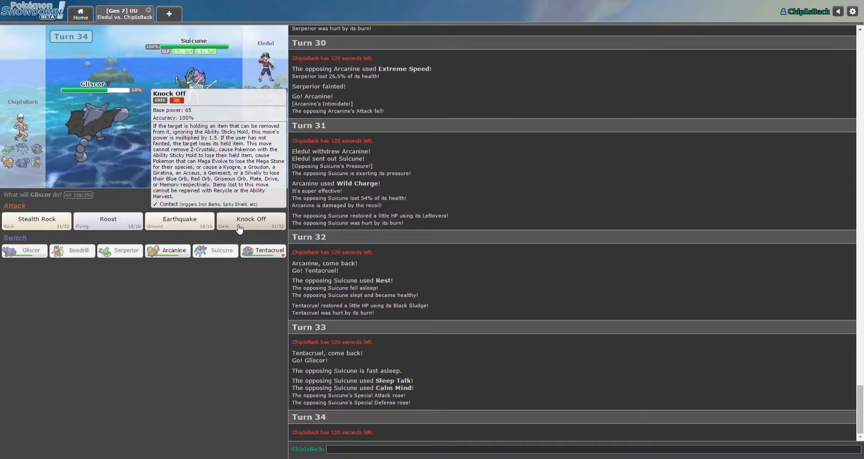
pyautogui.click(36, 222)
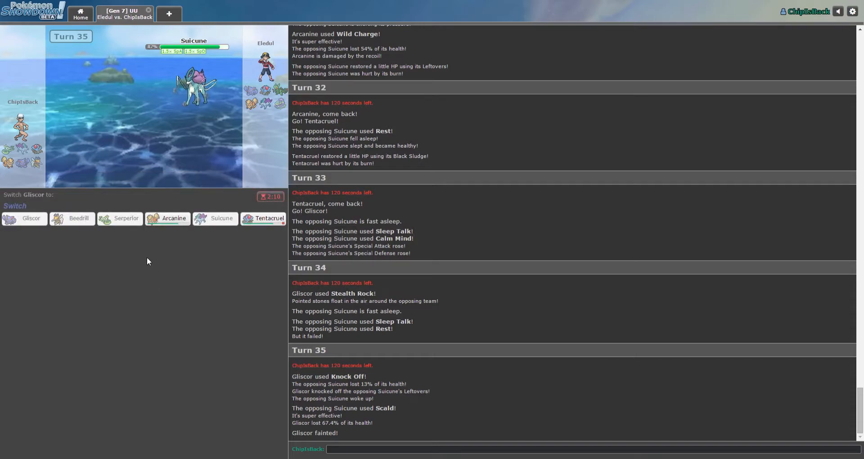
pyautogui.moveTo(173, 218)
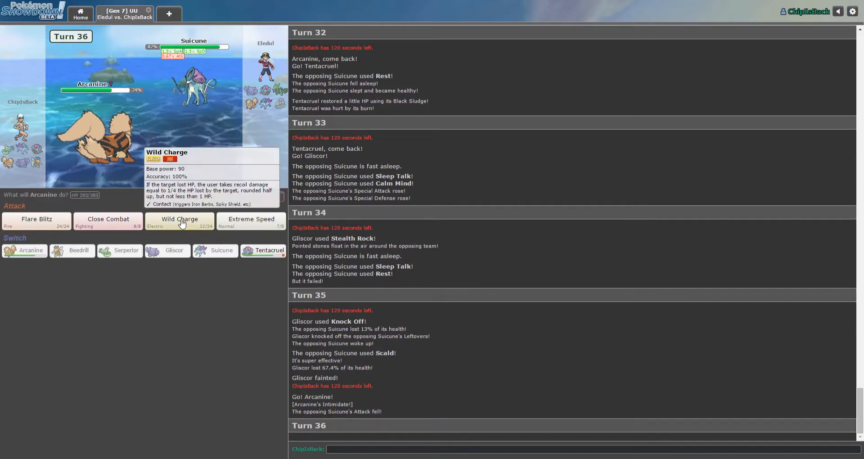
pyautogui.moveTo(36, 222)
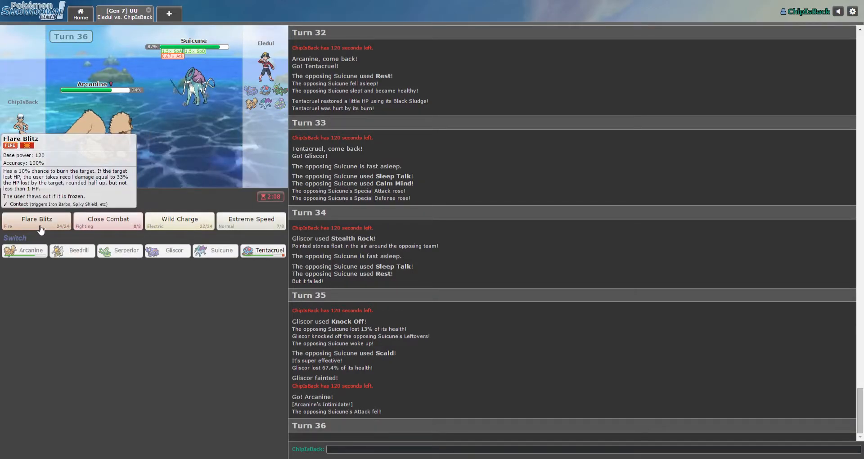
pyautogui.moveTo(108, 223)
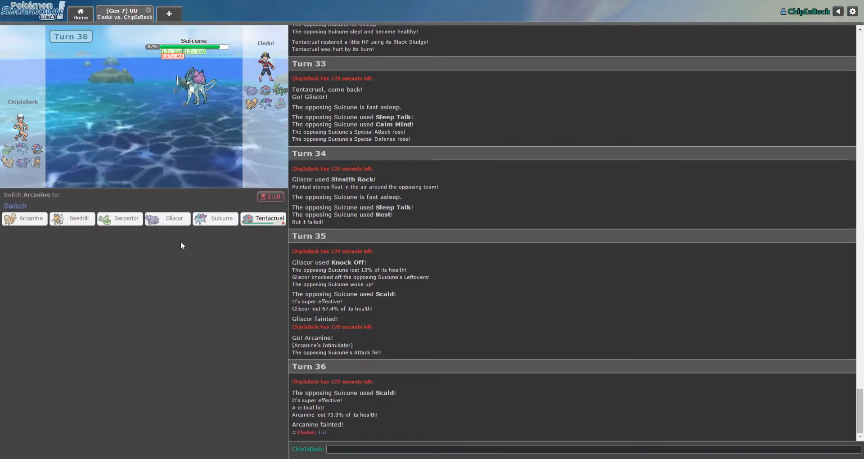
# Step: Send in Tentacruel for fainted Arcanine and Haze Suicune's boosts twice before the battle is lost
pyautogui.click(269, 218)
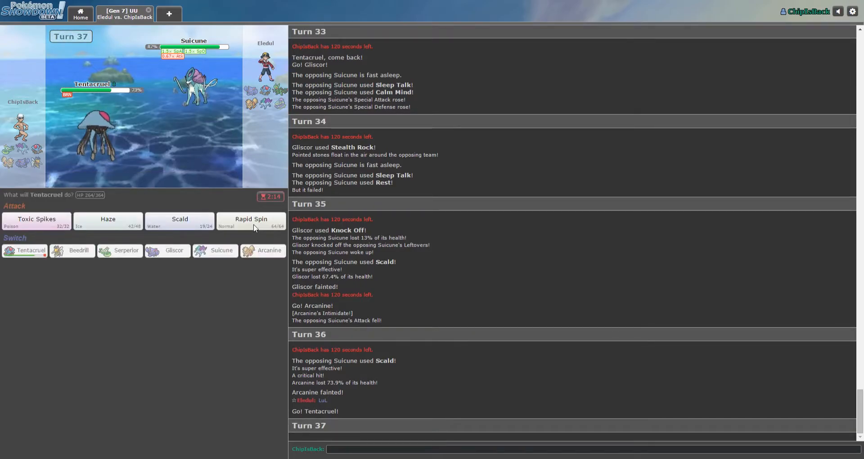
pyautogui.moveTo(108, 221)
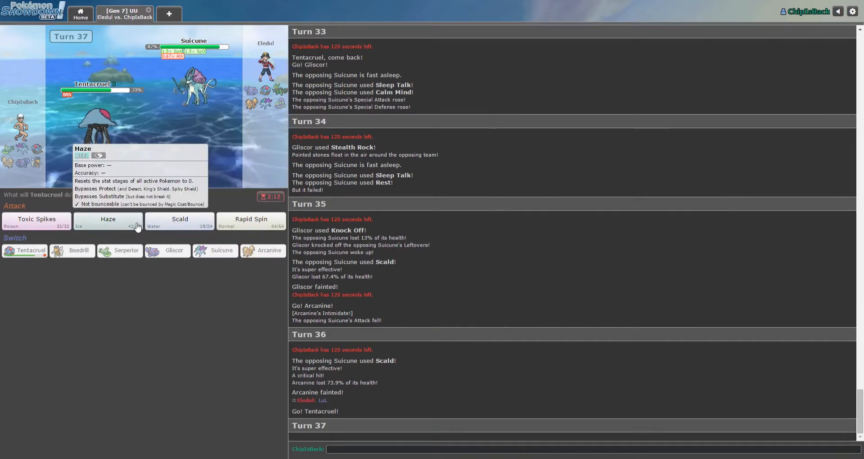
pyautogui.click(107, 219)
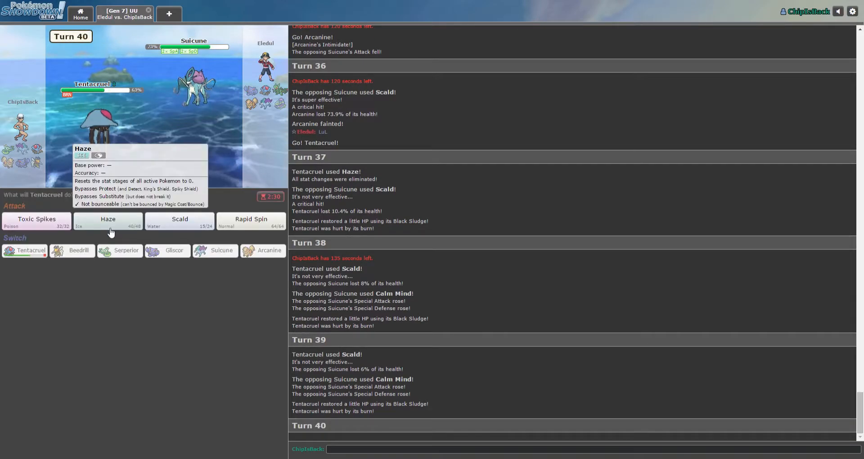
pyautogui.click(108, 221)
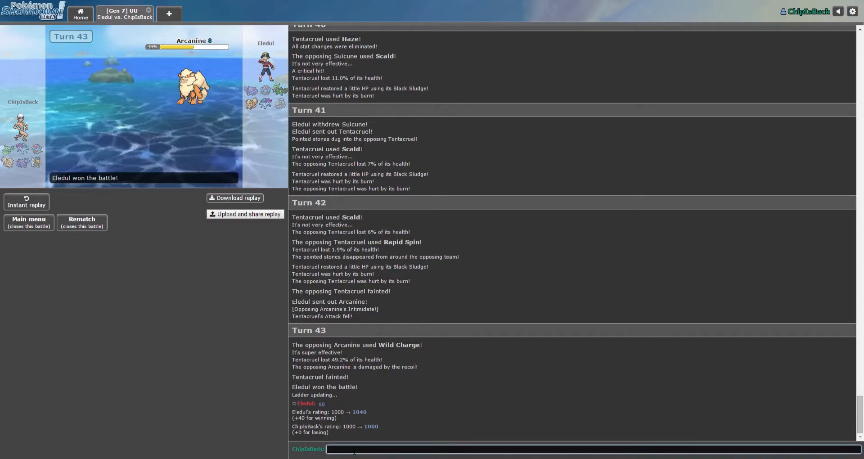
# Step: Search for a new random Gen 7 UU opponent from the home screen
pyautogui.scroll(-3)
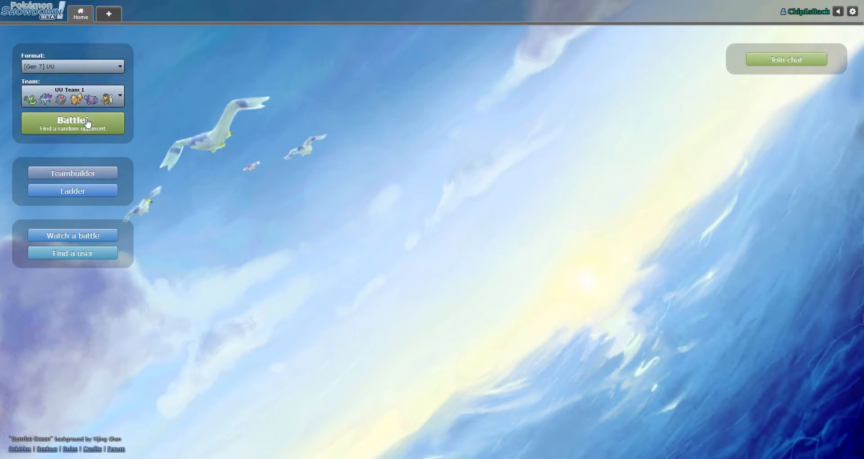
pyautogui.click(72, 123)
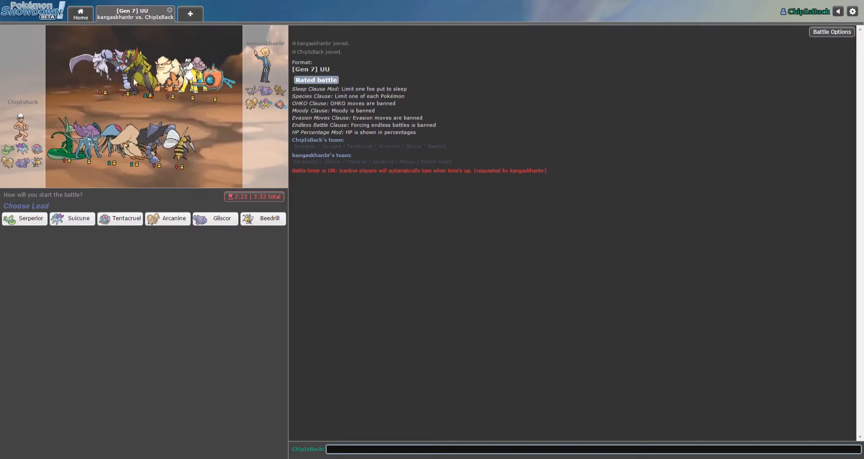
pyautogui.moveTo(154, 244)
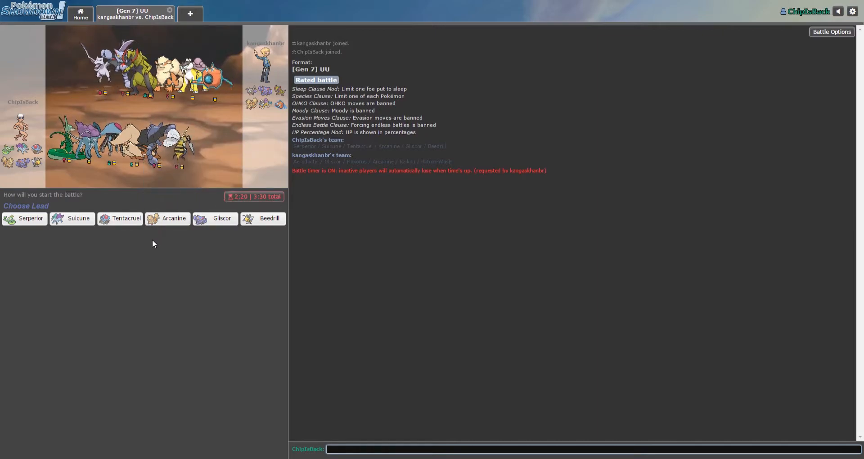
pyautogui.moveTo(222, 217)
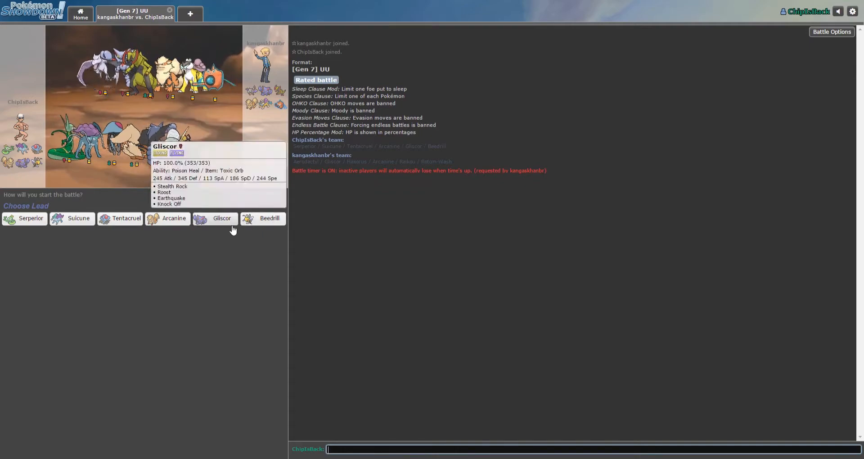
pyautogui.moveTo(79, 218)
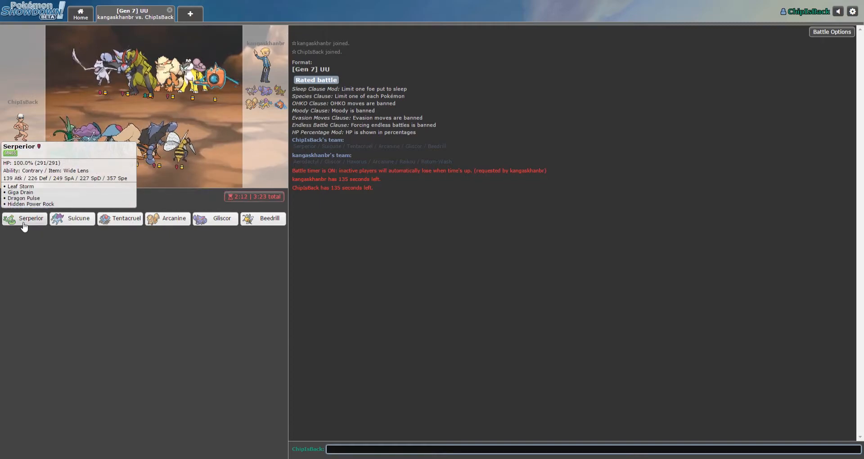
pyautogui.moveTo(222, 218)
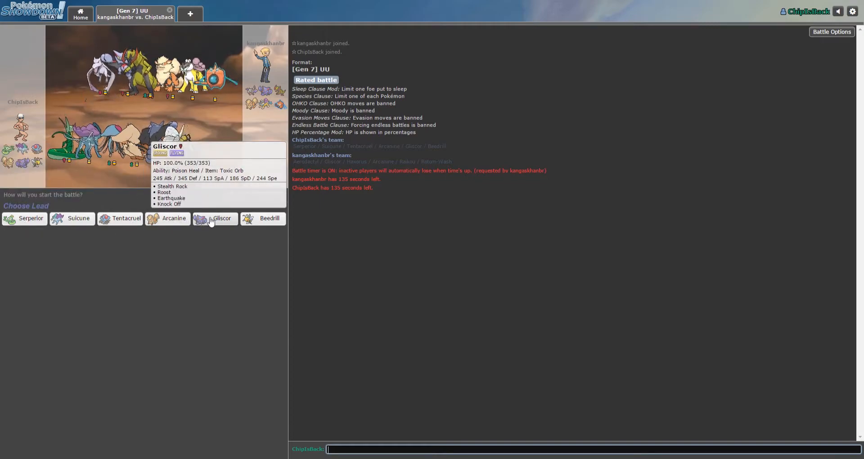
pyautogui.moveTo(174, 218)
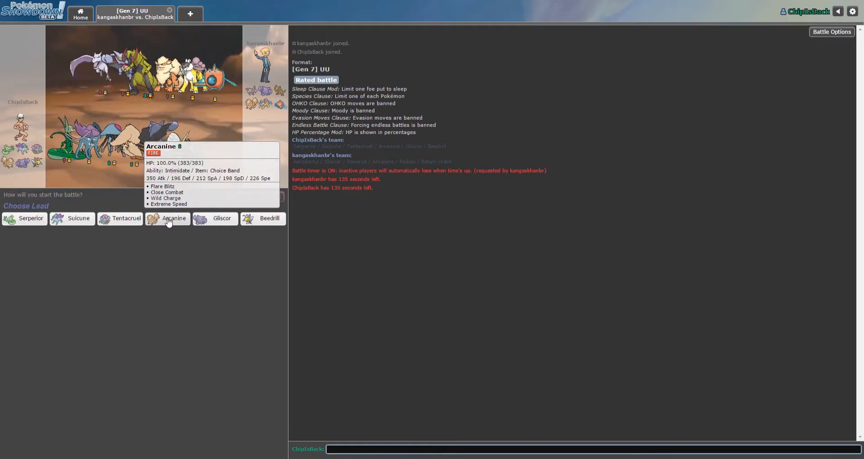
# Step: Pick Arcanine to lead the new battle against the opposing Raikou
pyautogui.click(173, 218)
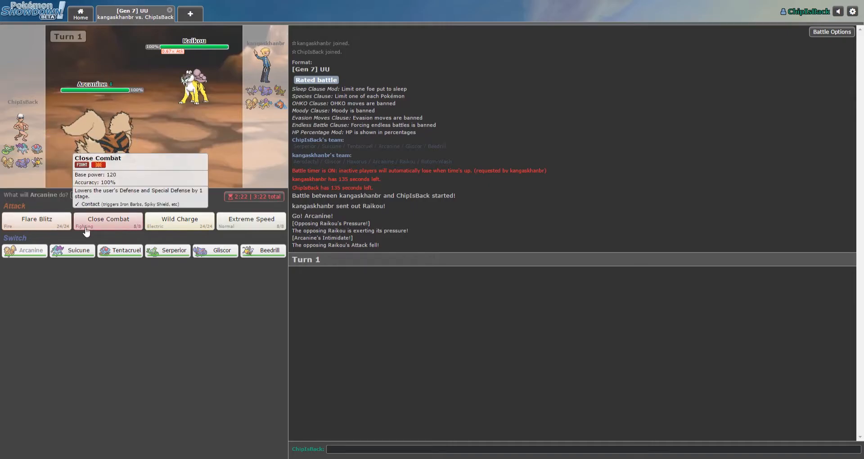
# Step: Have Arcanine attack with Flare Blitz on turn 1
pyautogui.click(108, 223)
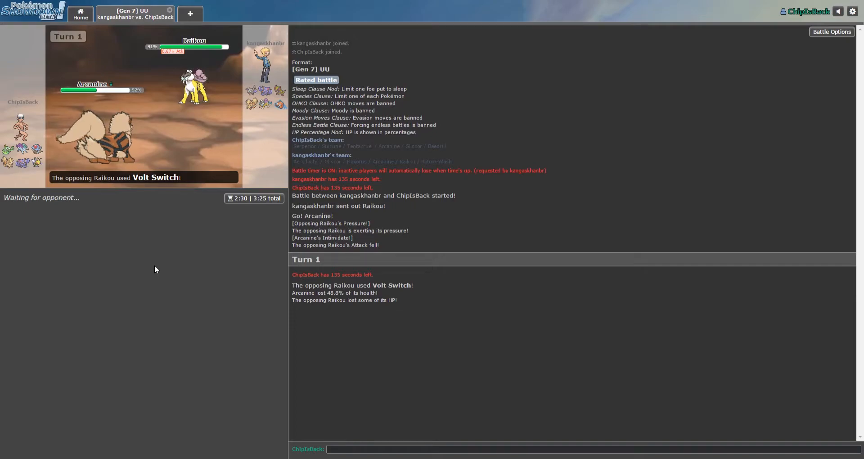
pyautogui.moveTo(110, 238)
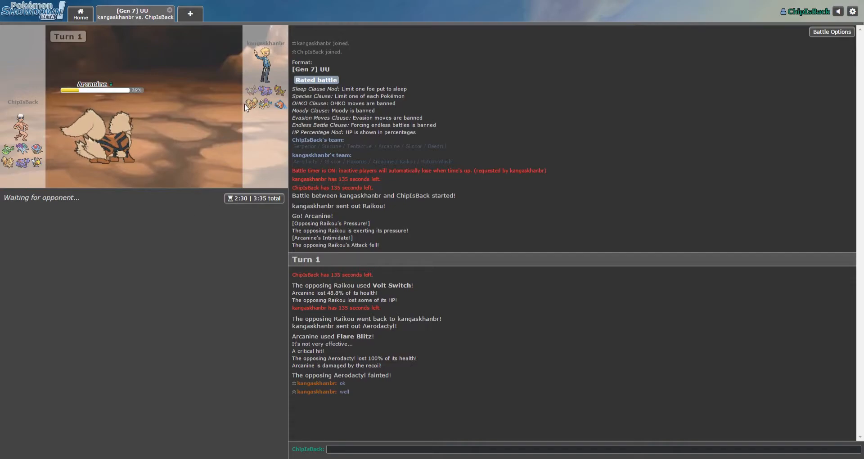
pyautogui.moveTo(102, 335)
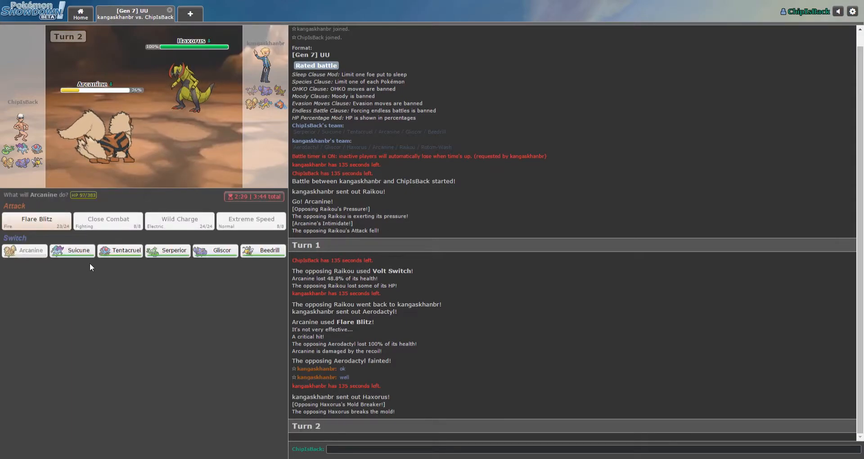
pyautogui.moveTo(216, 250)
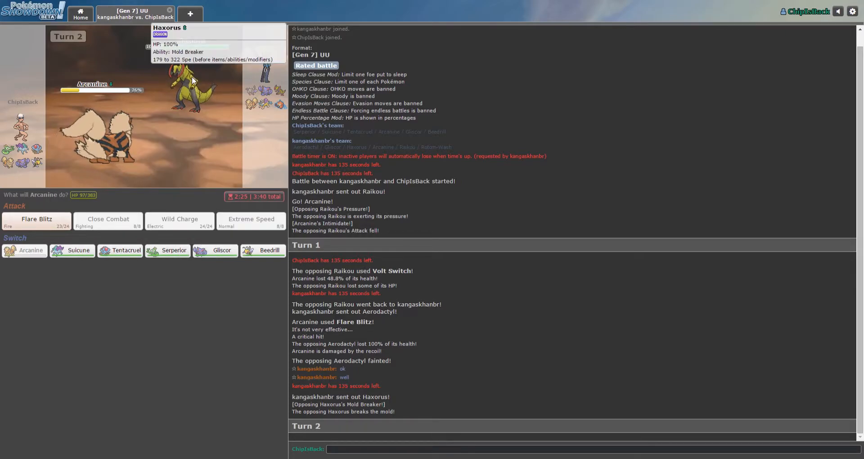
pyautogui.moveTo(215, 250)
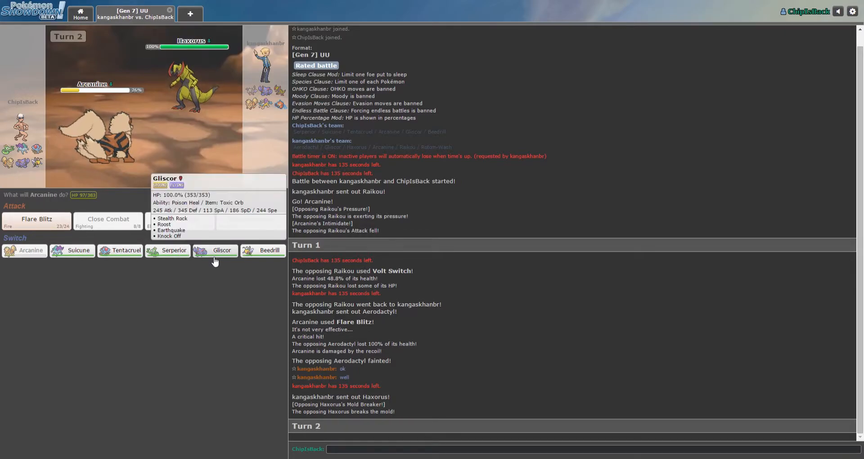
# Step: Swap Arcanine for Gliscor and hit Haxorus with Knock Off then Earthquake
pyautogui.click(221, 250)
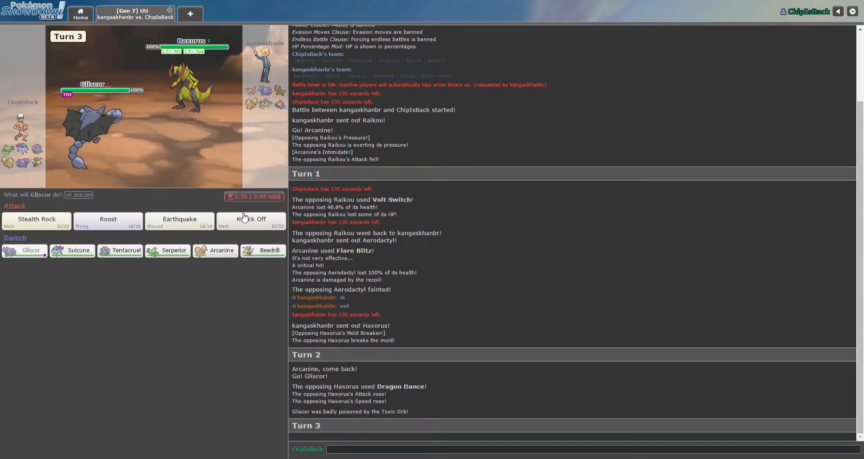
pyautogui.click(251, 220)
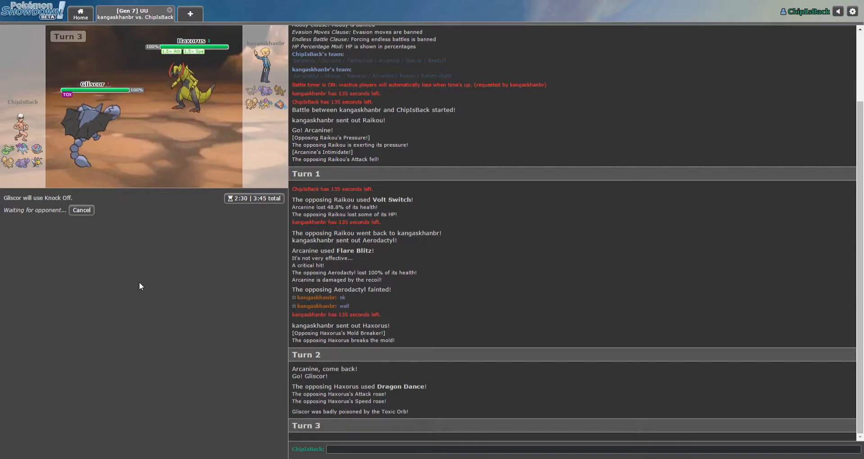
pyautogui.moveTo(114, 279)
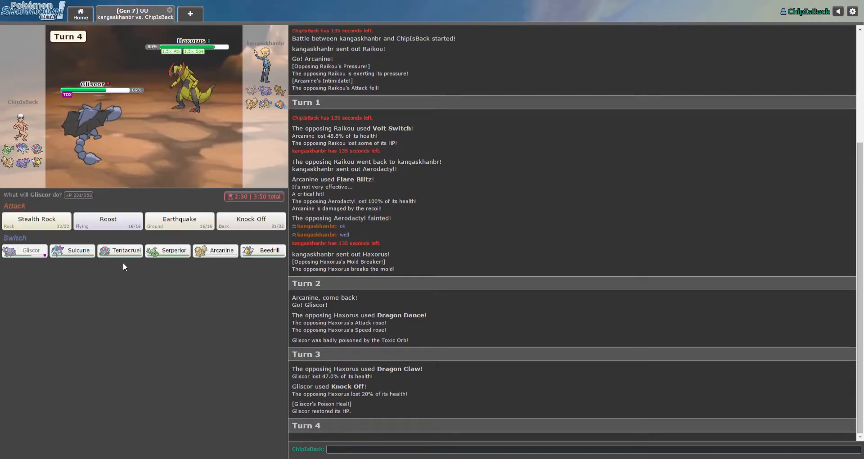
pyautogui.moveTo(36, 221)
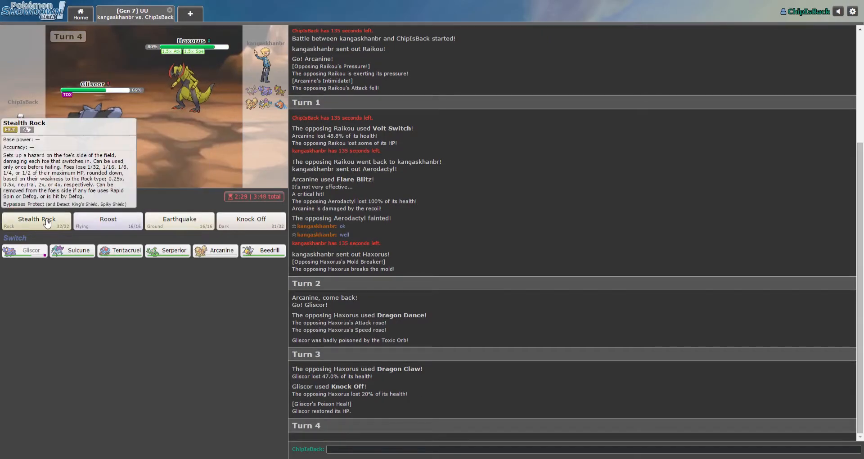
pyautogui.moveTo(108, 221)
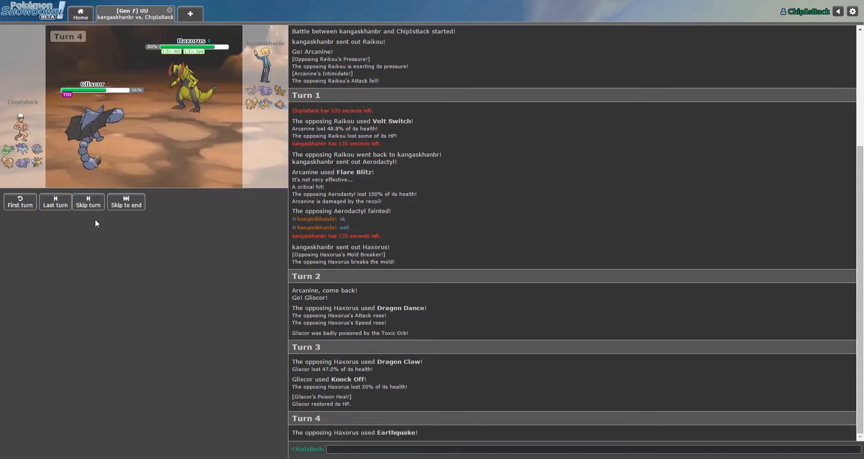
pyautogui.scroll(-3)
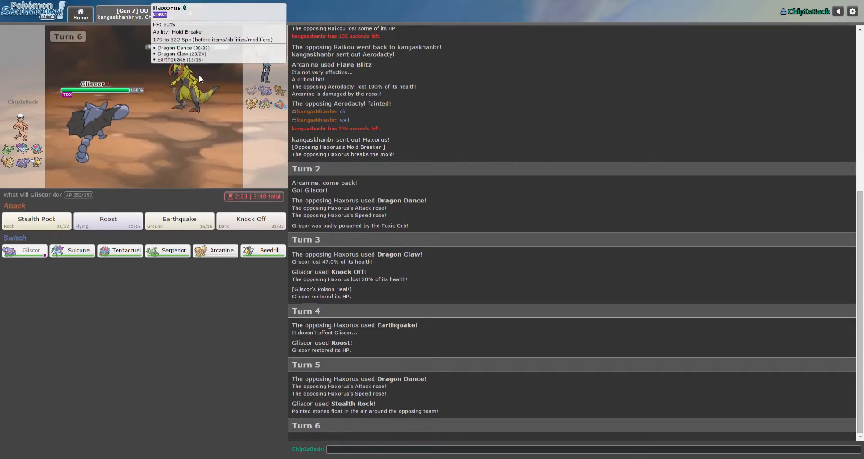
pyautogui.moveTo(179, 220)
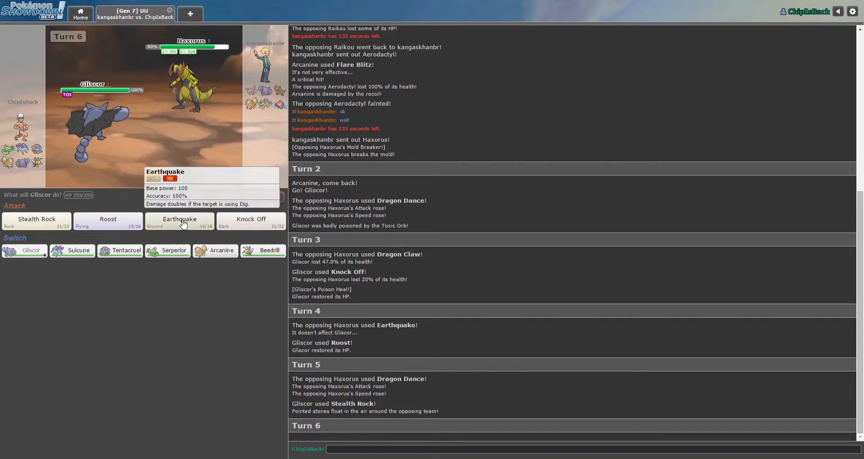
pyautogui.click(179, 221)
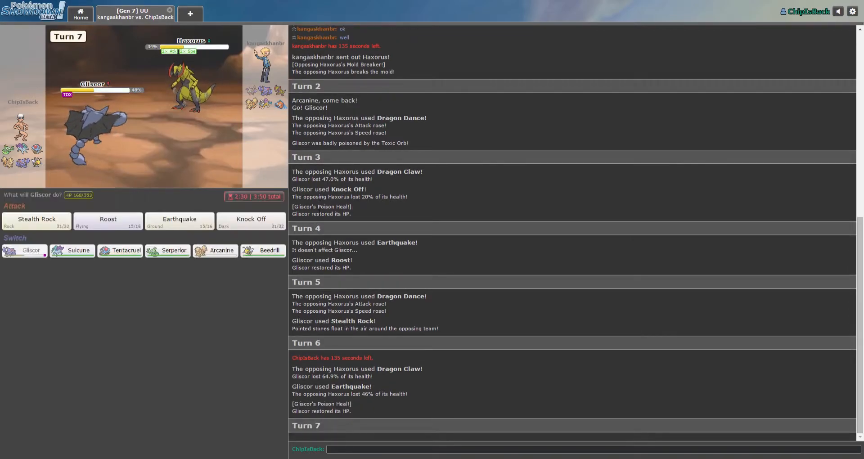
pyautogui.moveTo(191, 282)
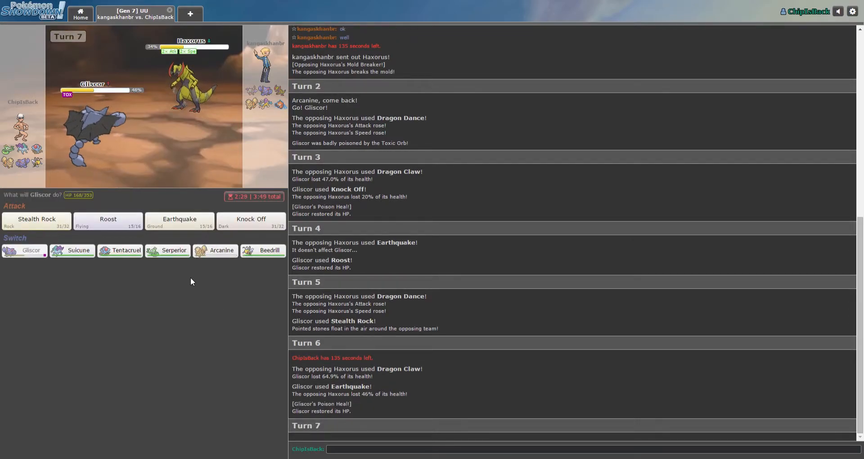
# Step: Choose Roost for Gliscor, take it back, then choose Roost again to heal
pyautogui.click(108, 221)
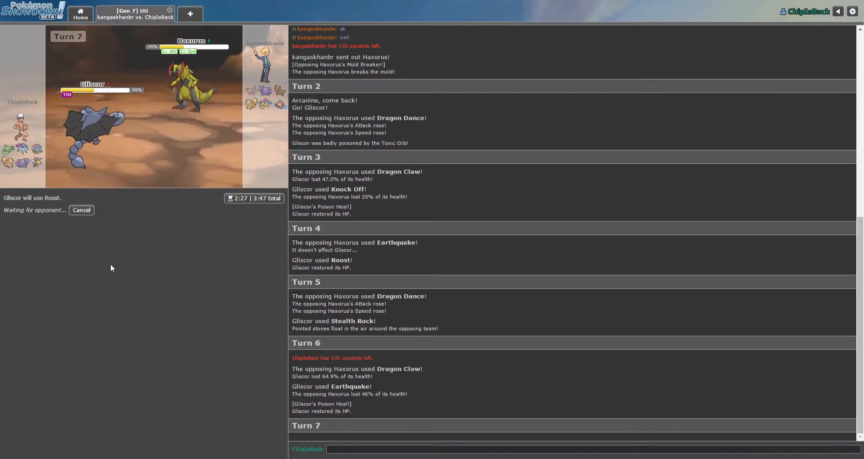
pyautogui.click(81, 210)
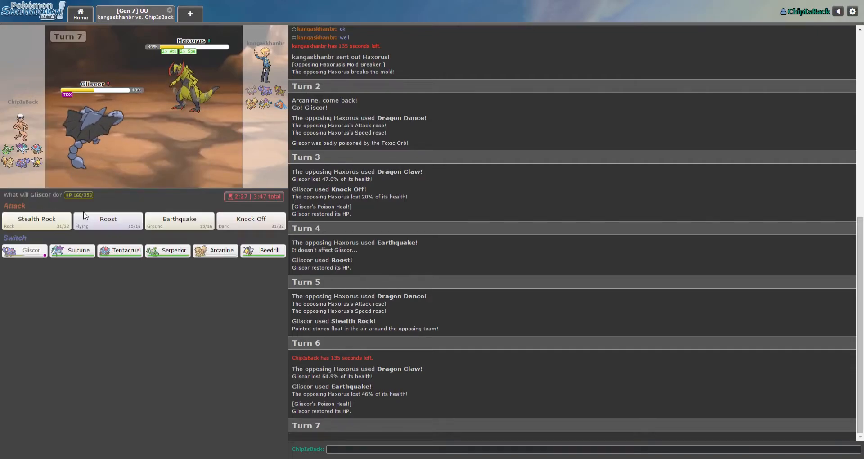
pyautogui.moveTo(108, 221)
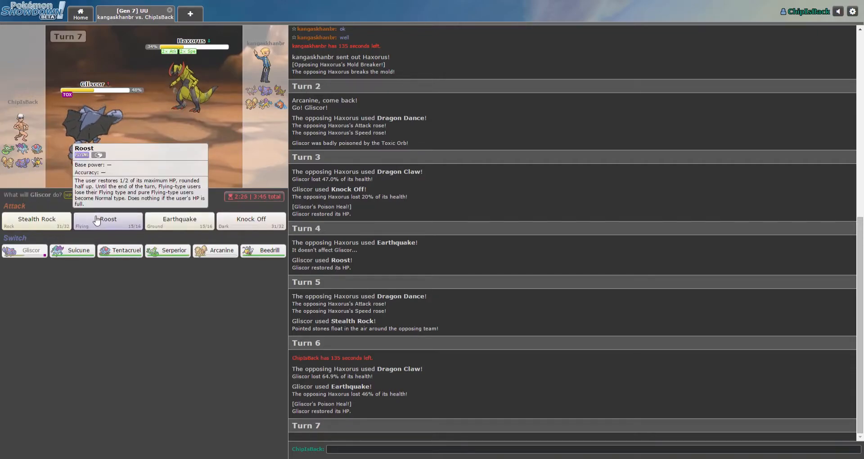
pyautogui.click(107, 221)
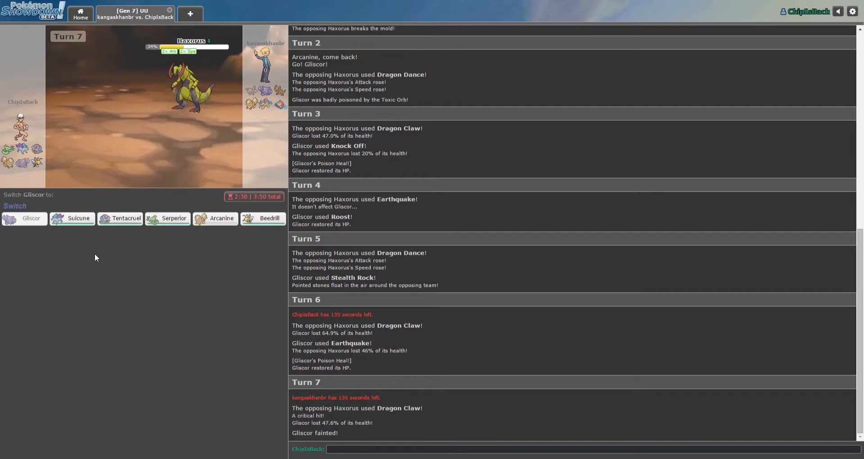
pyautogui.moveTo(222, 218)
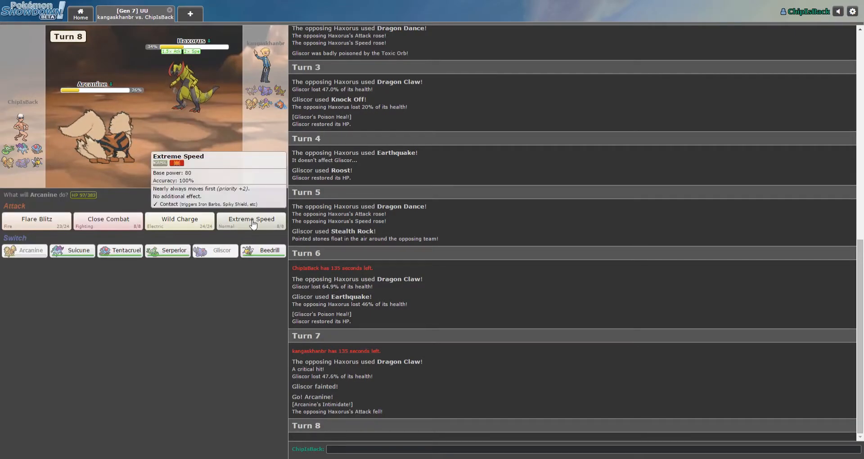
# Step: Have Arcanine use Extreme Speed on Haxorus, then again on Raikou
pyautogui.click(251, 221)
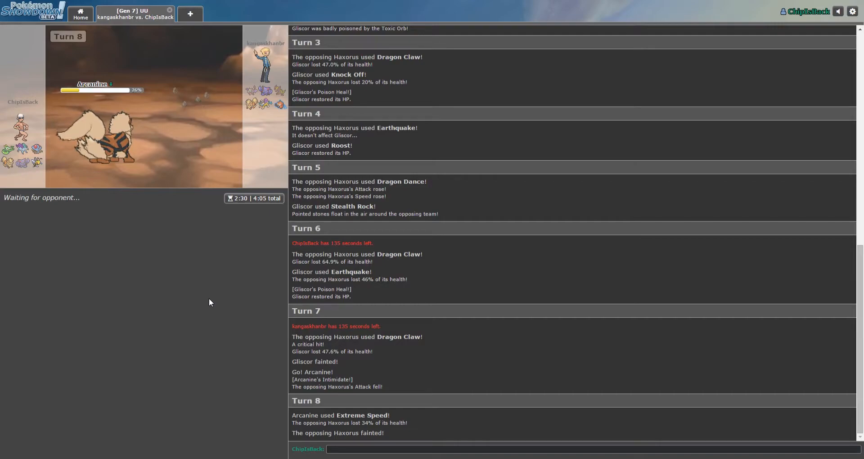
pyautogui.moveTo(214, 300)
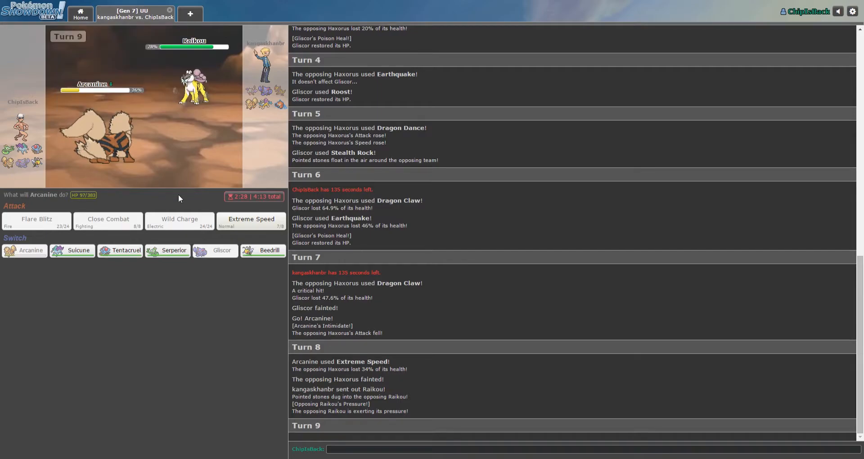
pyautogui.moveTo(202, 296)
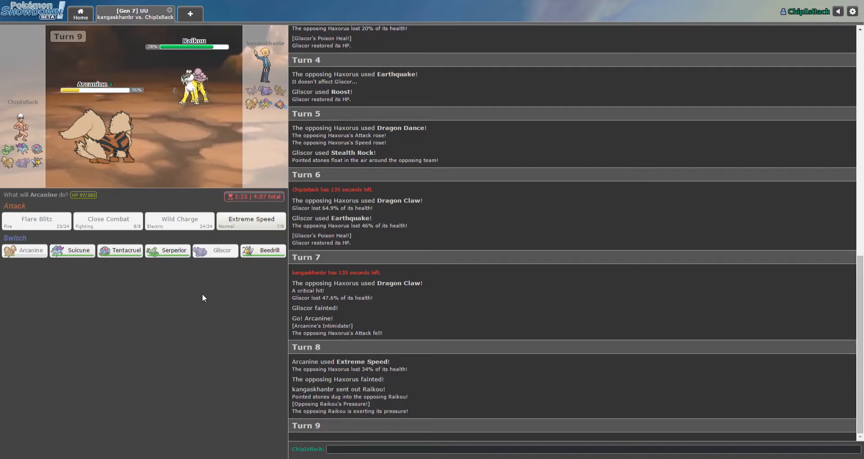
pyautogui.click(251, 222)
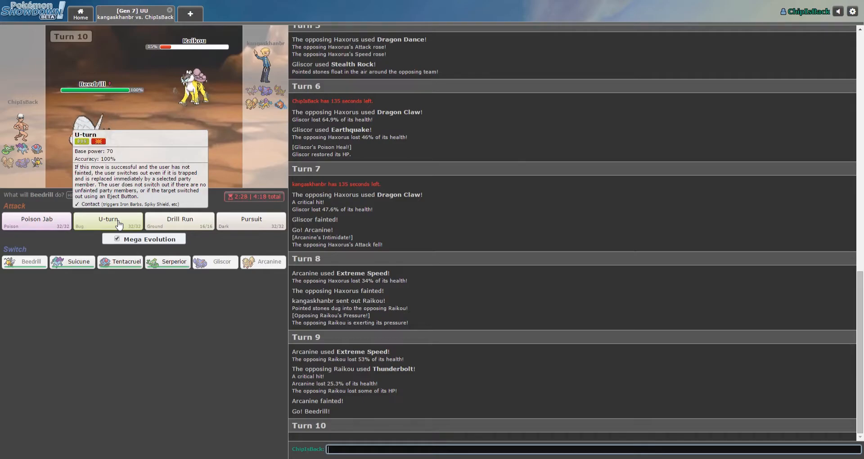
# Step: Have Beedrill Mega Evolve and U-turn out of the weakened Raikou
pyautogui.click(107, 222)
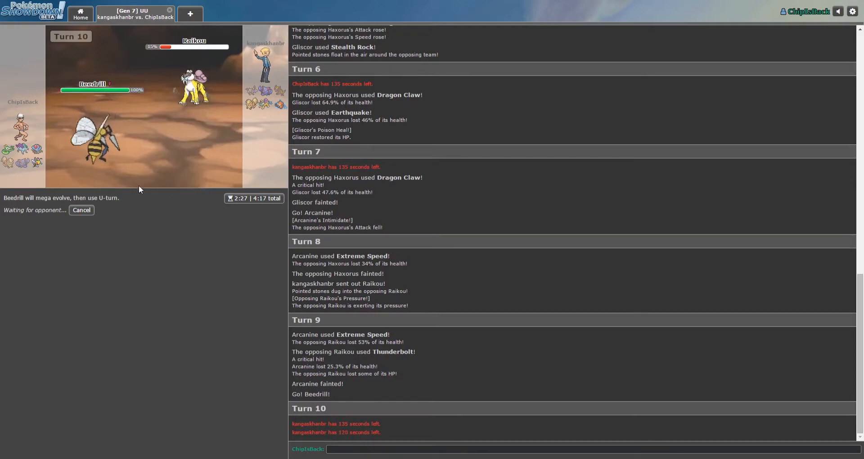
pyautogui.moveTo(286, 101)
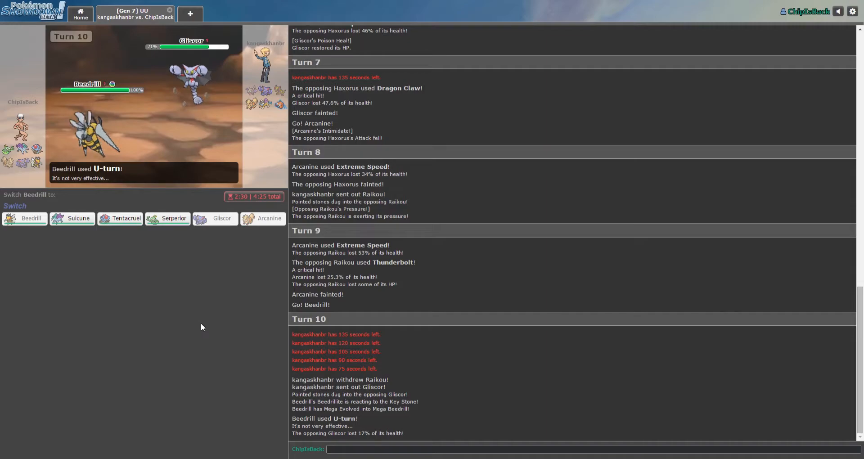
pyautogui.moveTo(178, 338)
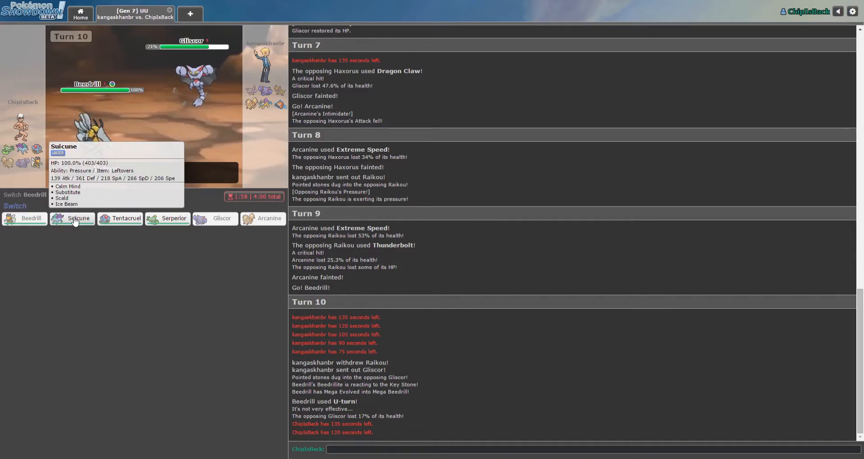
# Step: Send Suicune in for Beedrill and hit the incoming Rotom-Wash with Ice Beam
pyautogui.click(78, 218)
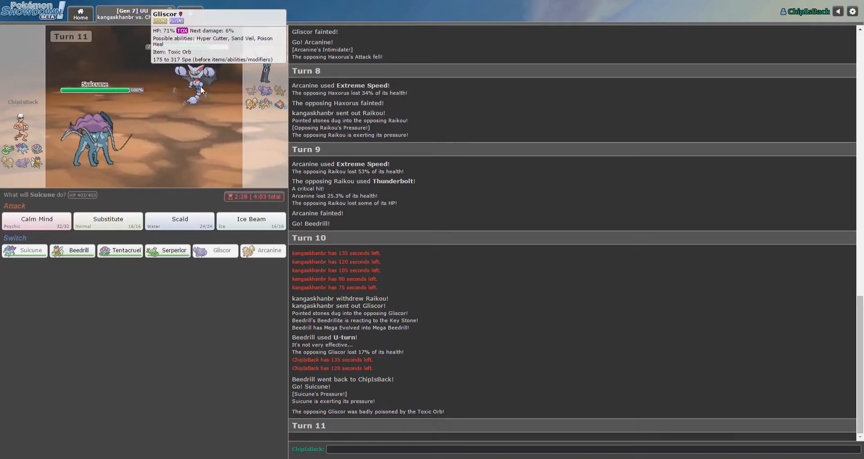
pyautogui.moveTo(108, 221)
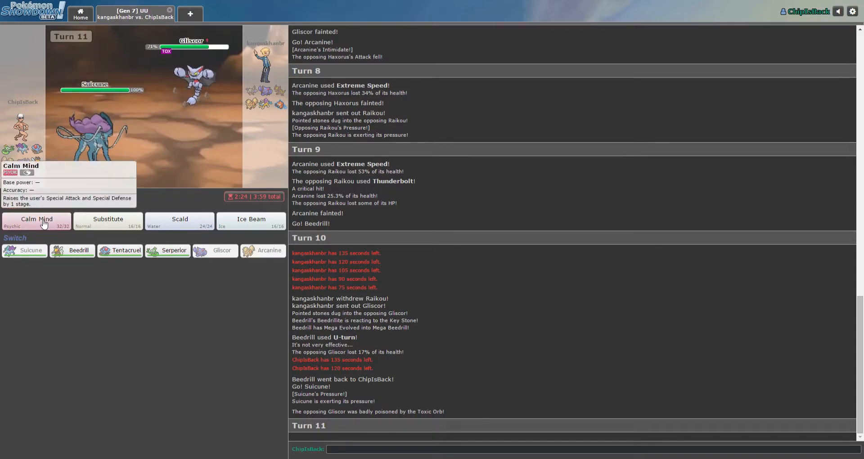
pyautogui.click(251, 221)
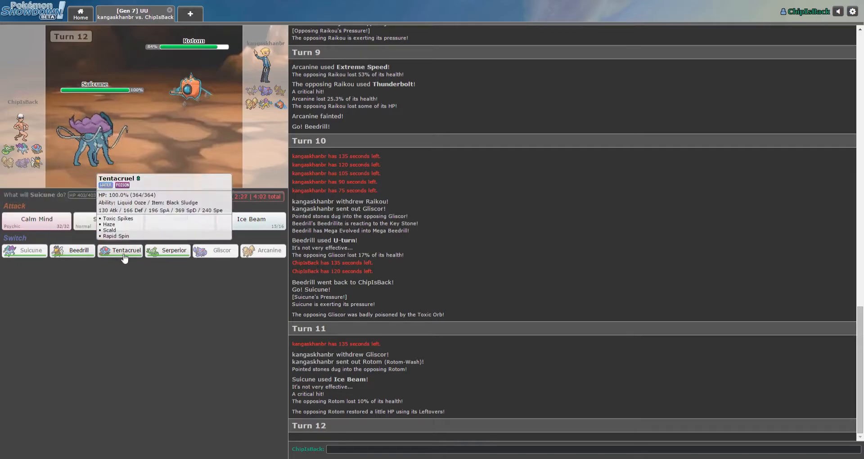
pyautogui.moveTo(168, 250)
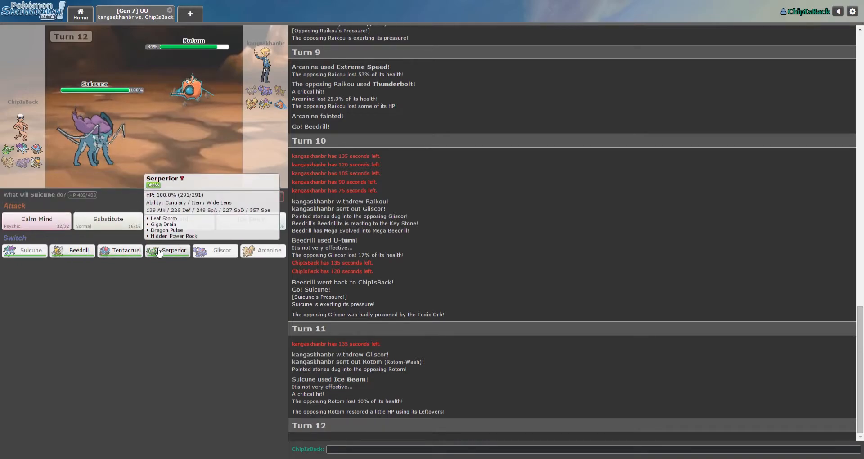
# Step: Switch to Serperior, Leaf Storm the Rotom, then Hidden Power the incoming Arcanine
pyautogui.click(173, 250)
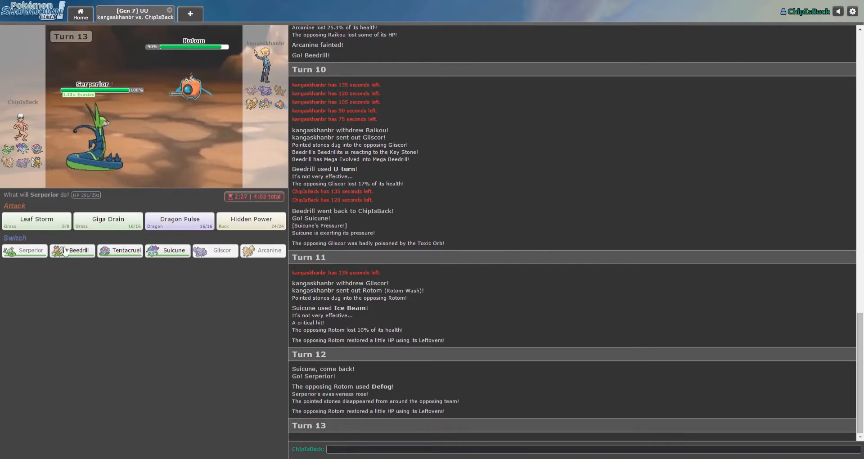
pyautogui.moveTo(109, 221)
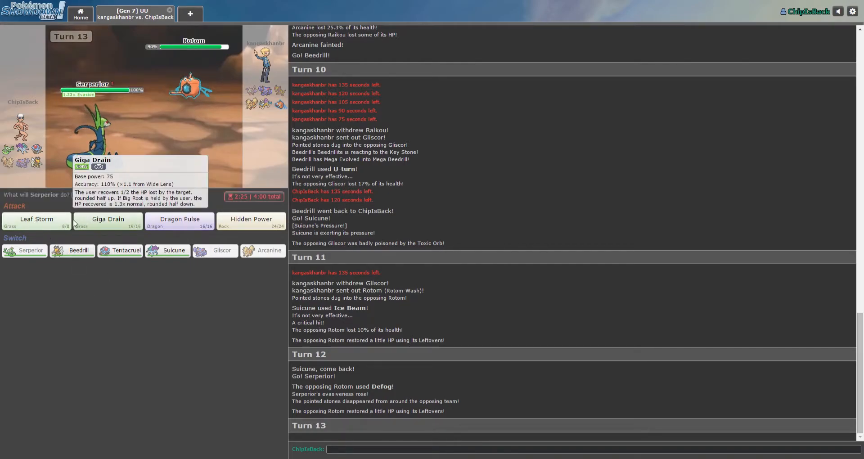
pyautogui.click(36, 218)
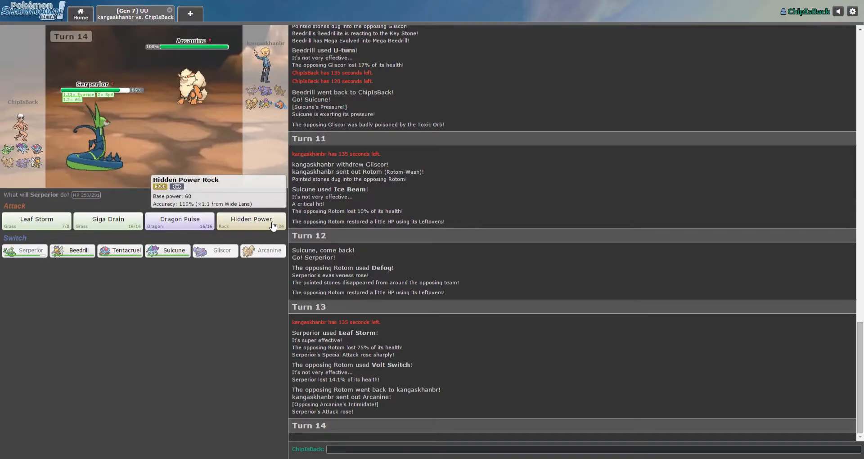
pyautogui.click(252, 221)
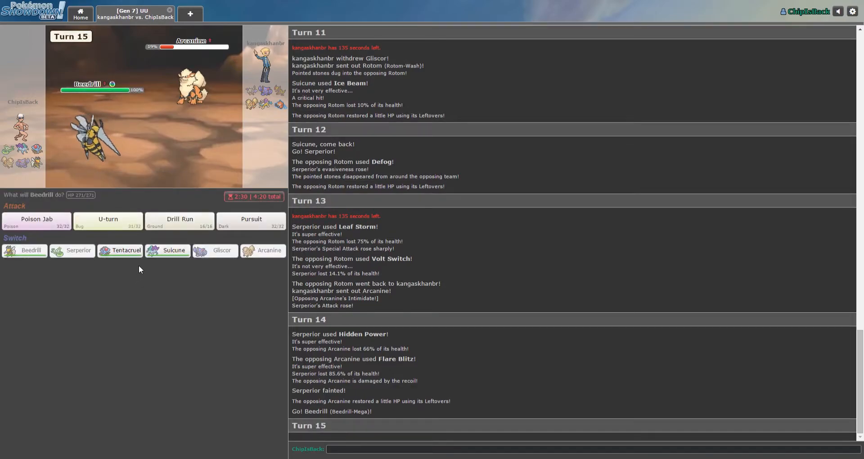
pyautogui.moveTo(180, 222)
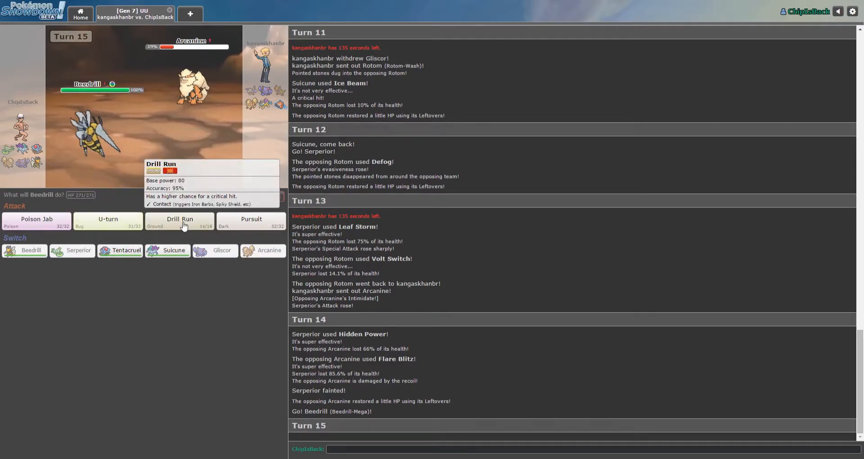
pyautogui.moveTo(108, 222)
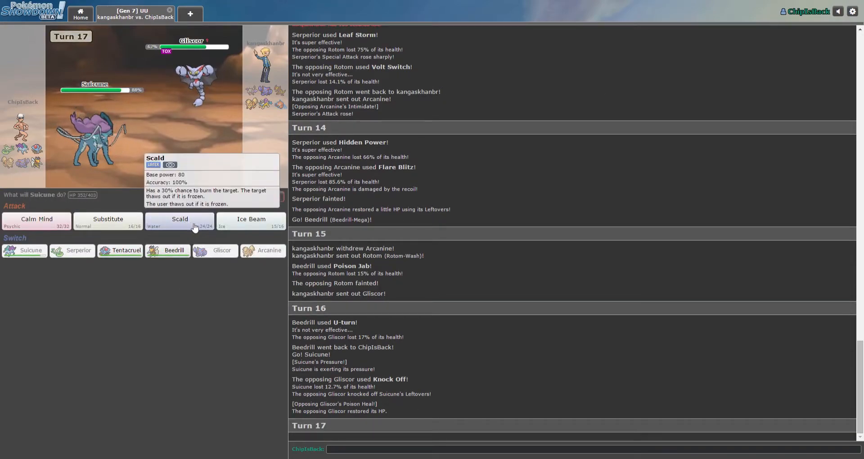
pyautogui.moveTo(251, 222)
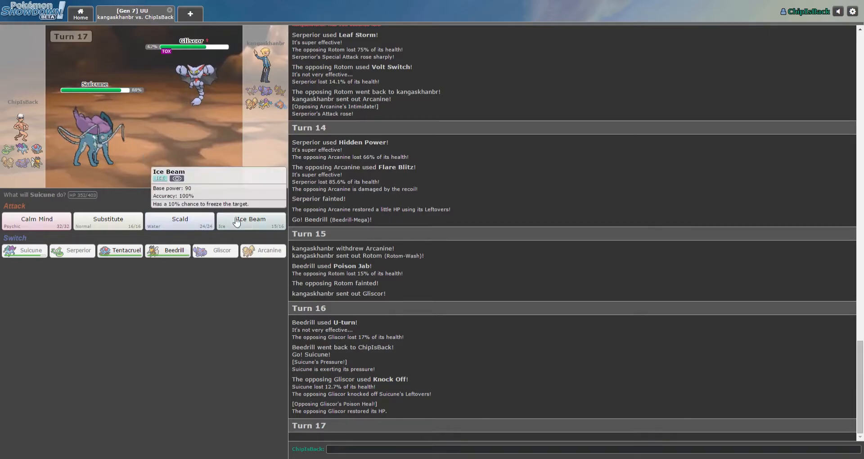
# Step: Have Suicune Scald Gliscor for 64%
pyautogui.click(180, 221)
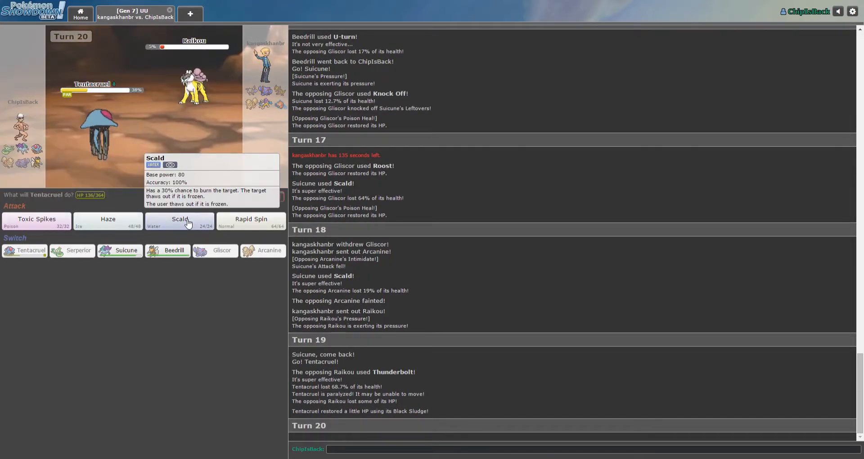
# Step: Order Tentacruel's Scald, then send Mega Beedrill in after it faints and U-turn into Gliscor
pyautogui.click(179, 222)
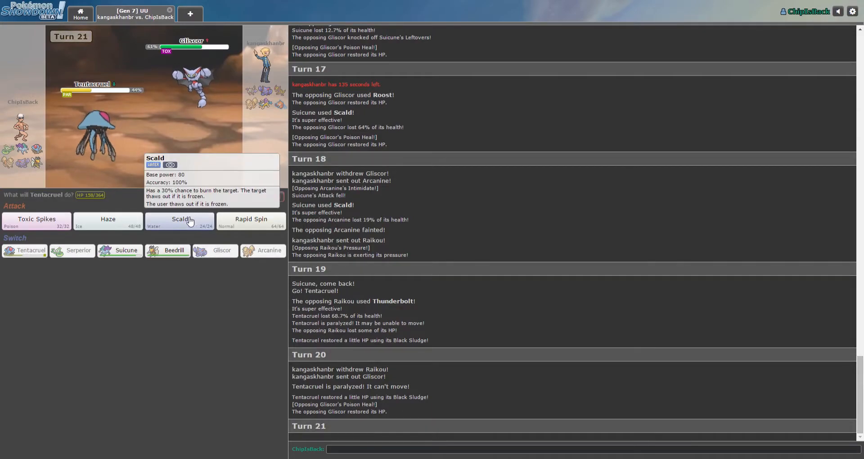
pyautogui.click(179, 220)
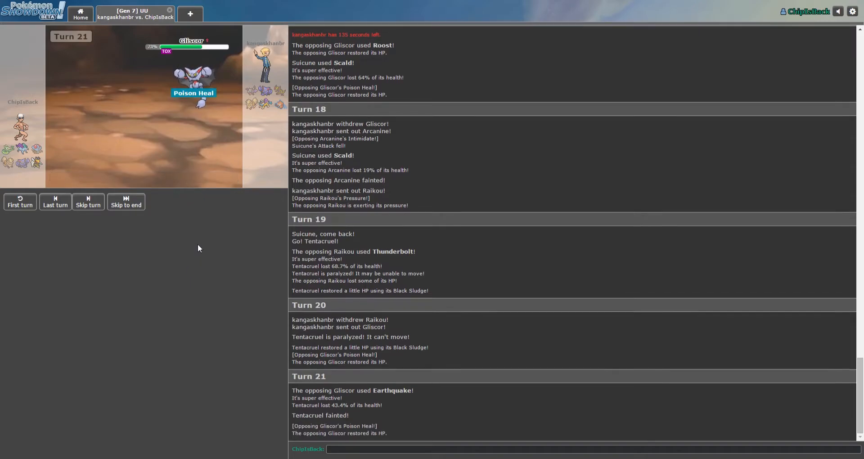
pyautogui.moveTo(174, 218)
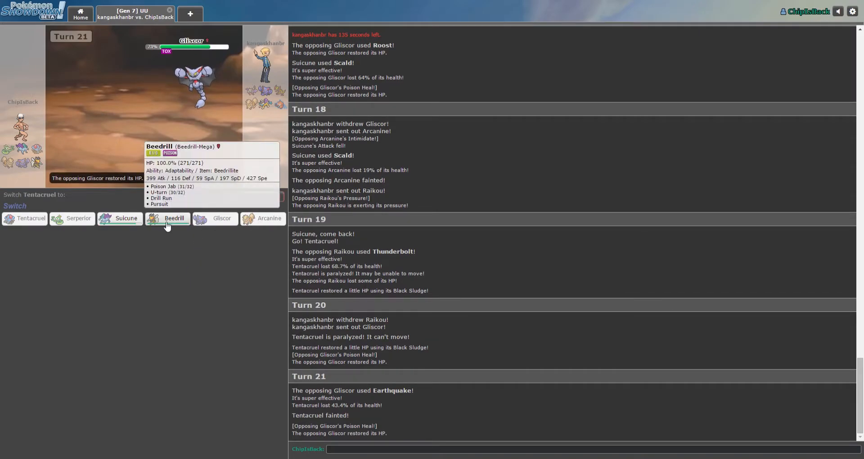
pyautogui.click(174, 218)
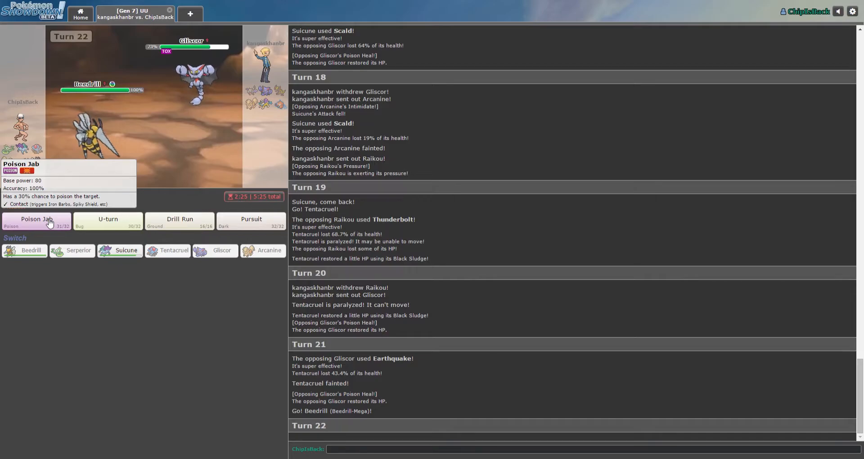
pyautogui.moveTo(173, 112)
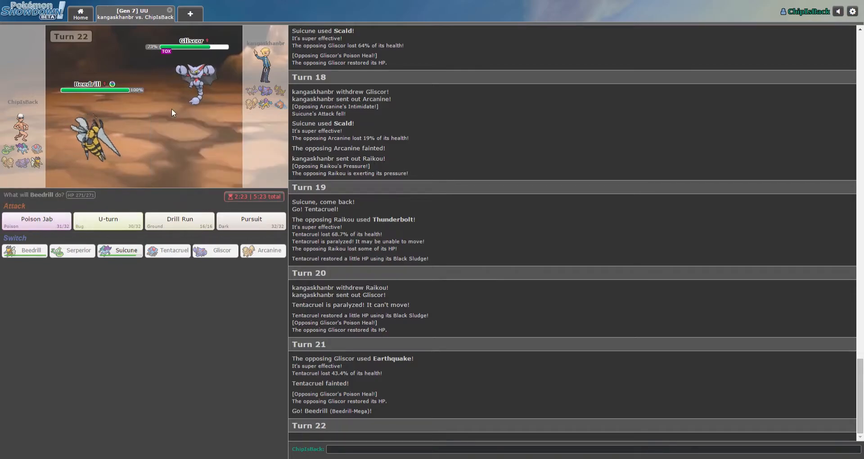
pyautogui.moveTo(193, 75)
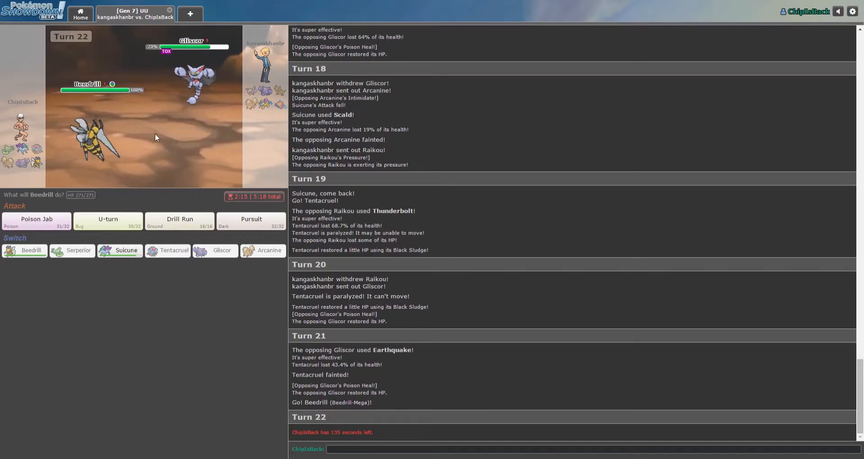
pyautogui.moveTo(36, 222)
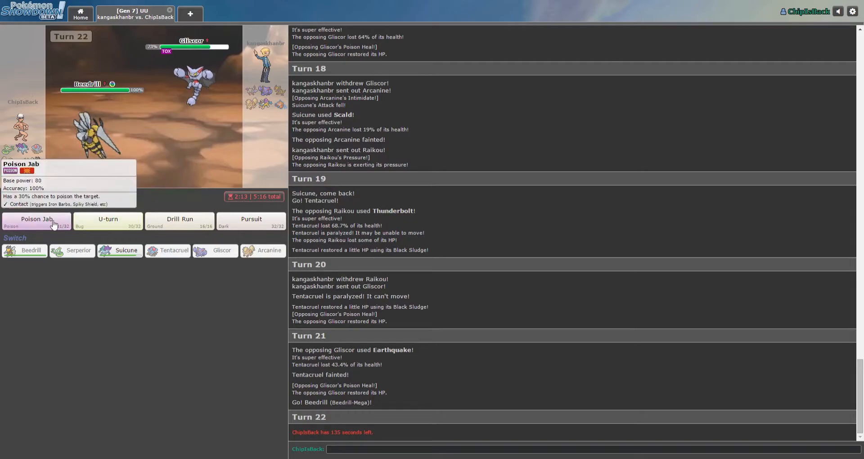
pyautogui.click(108, 220)
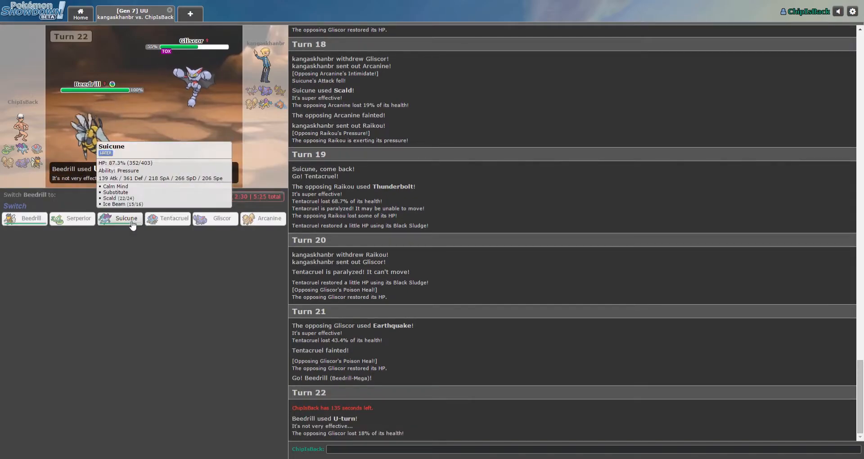
# Step: Bring Suicune in after the U-turn and wear Gliscor down with Scald and Calm Mind
pyautogui.click(126, 218)
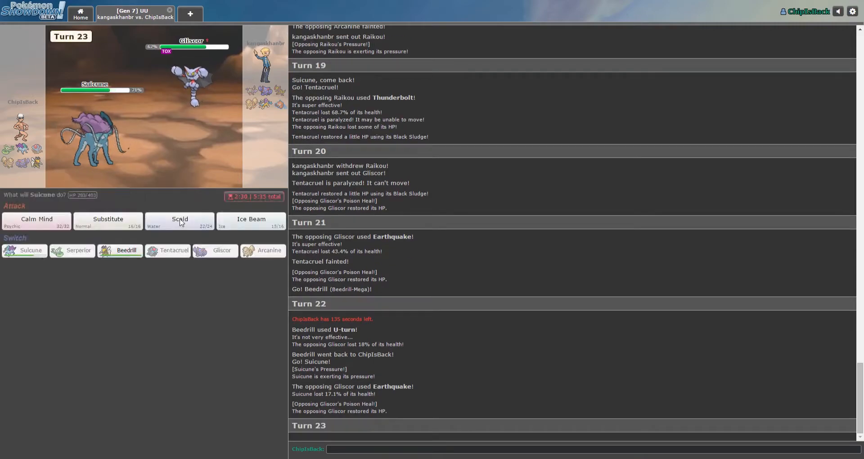
pyautogui.click(179, 222)
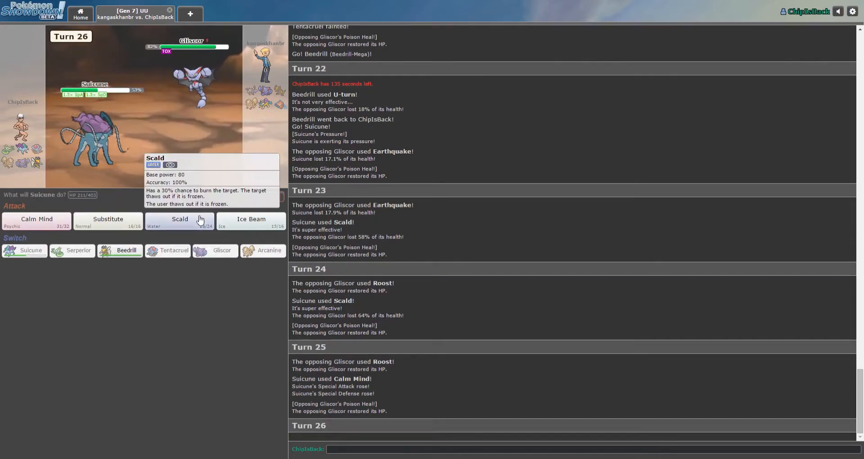
pyautogui.click(179, 219)
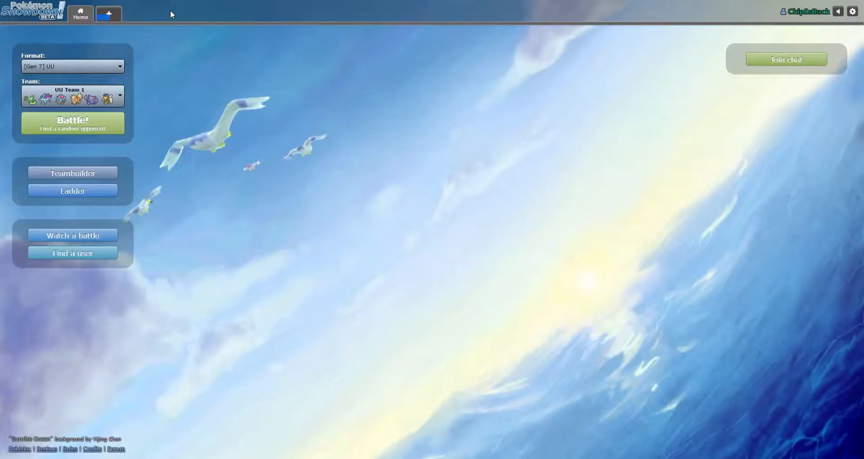
pyautogui.moveTo(393, 246)
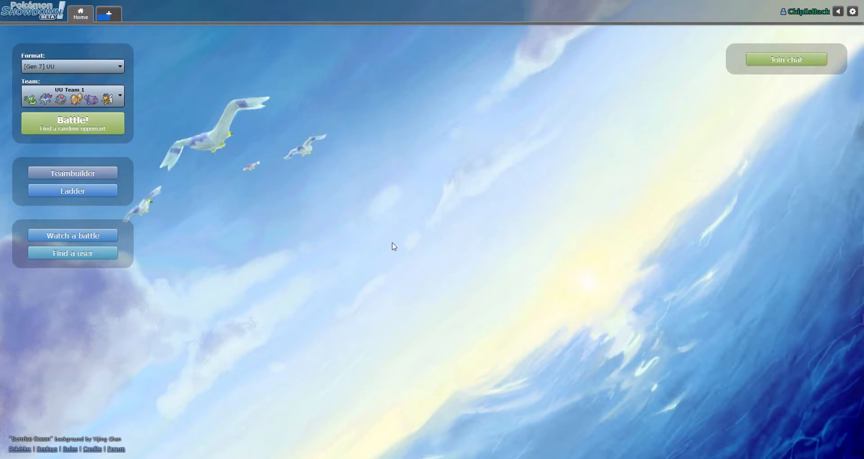